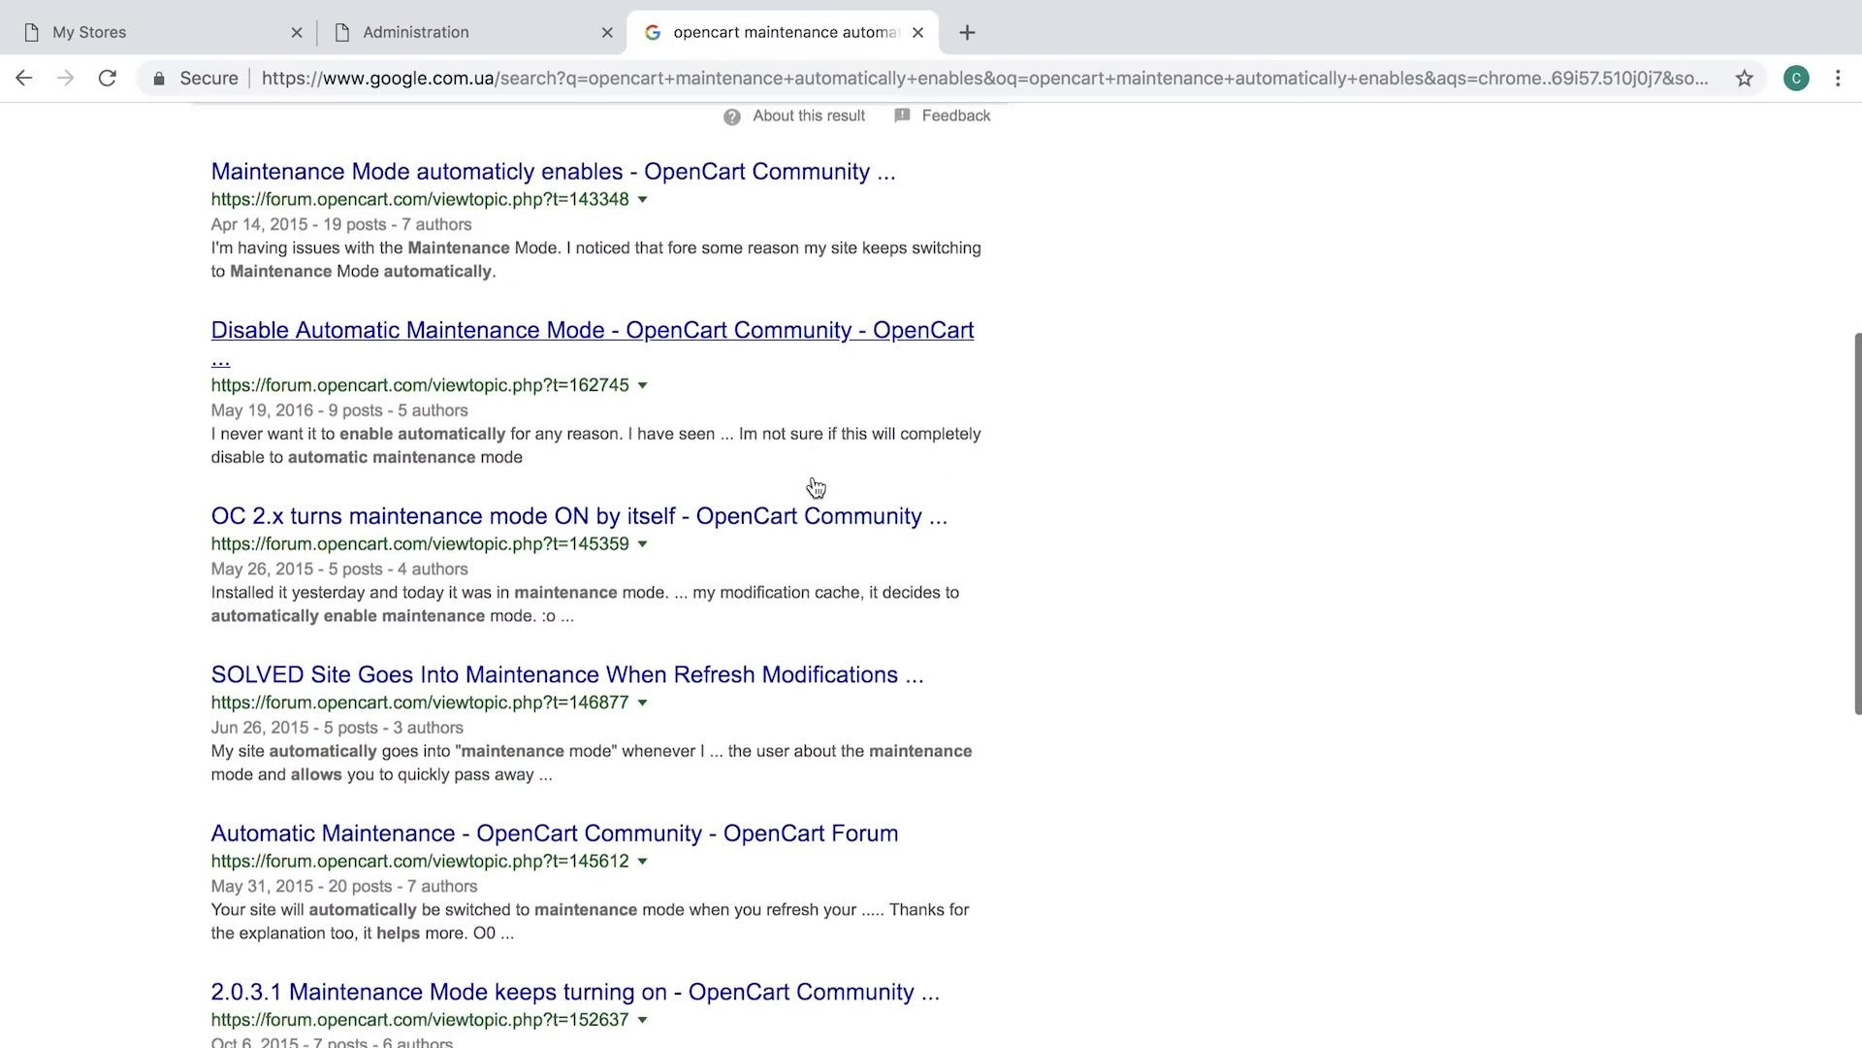
Step: Browse the Google forum results about OpenCart maintenance mode enabling itself automatically
{"action": "scroll", "scroll_direction": "down", "scroll_amount": 3}
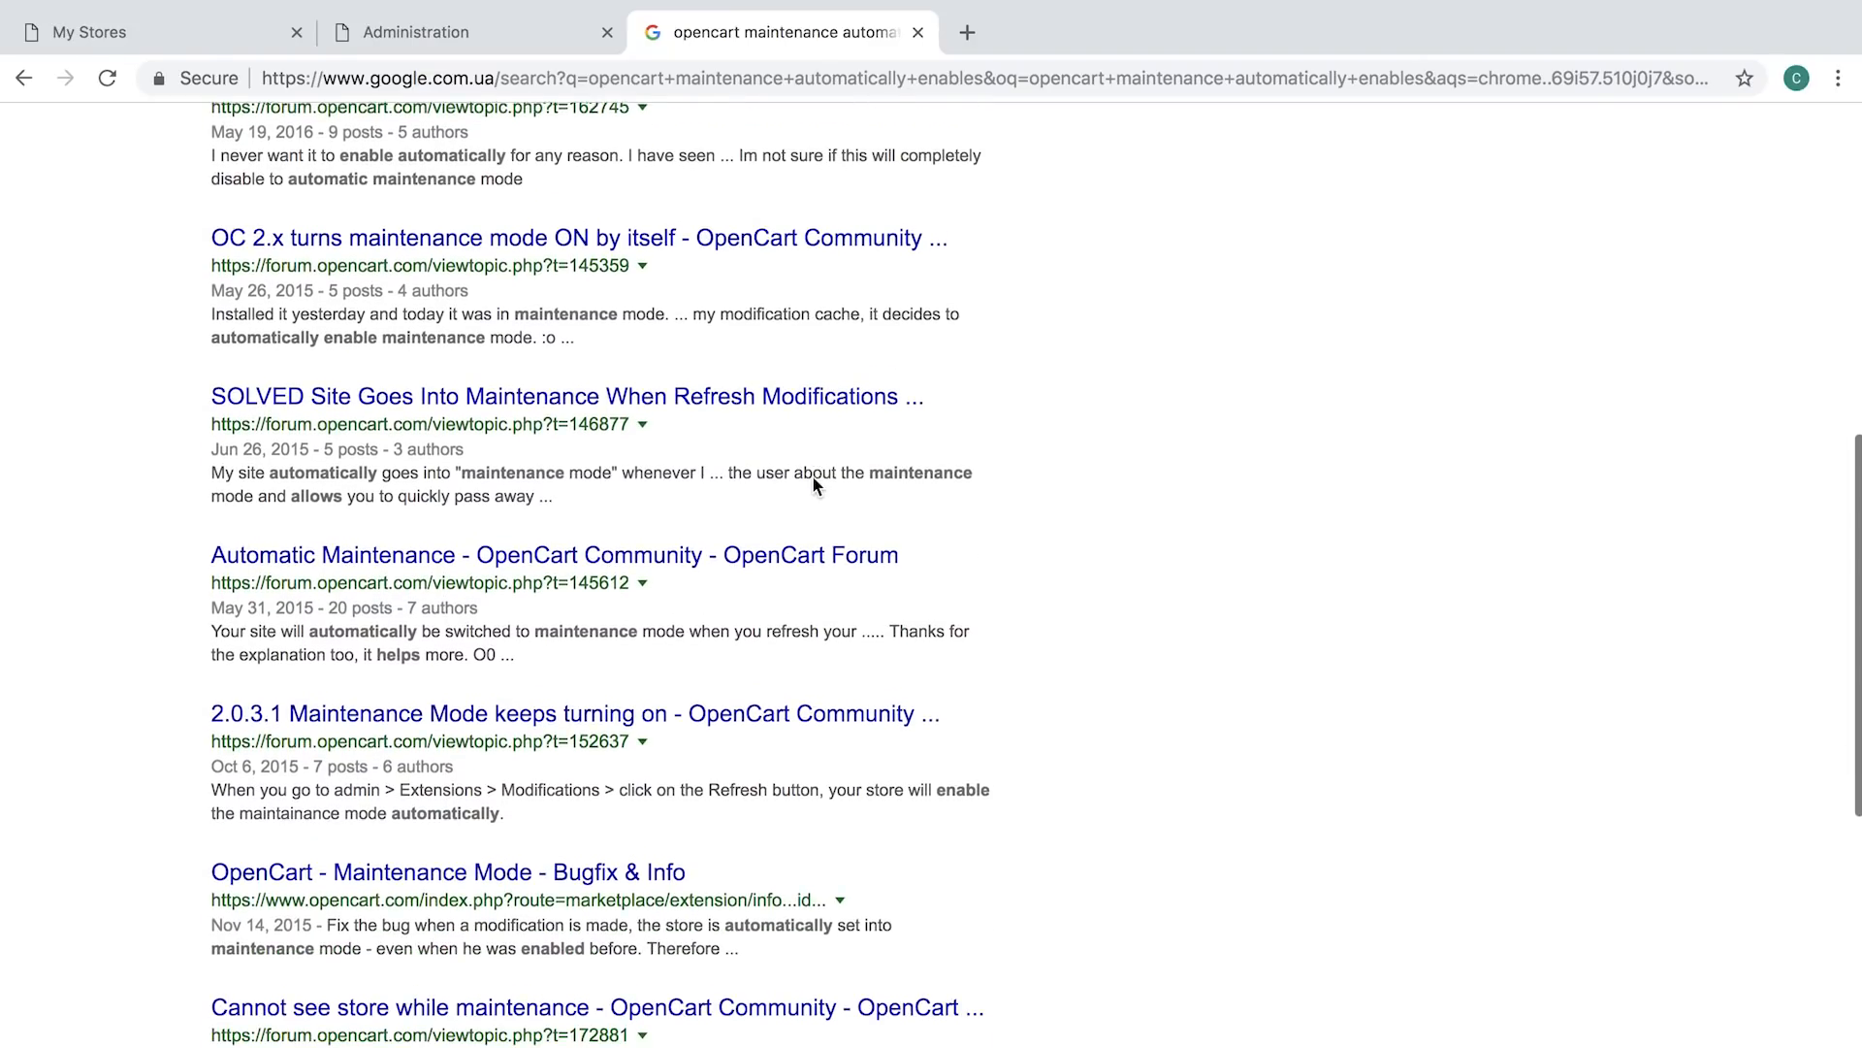
{"action": "scroll", "scroll_direction": "down", "scroll_amount": 3}
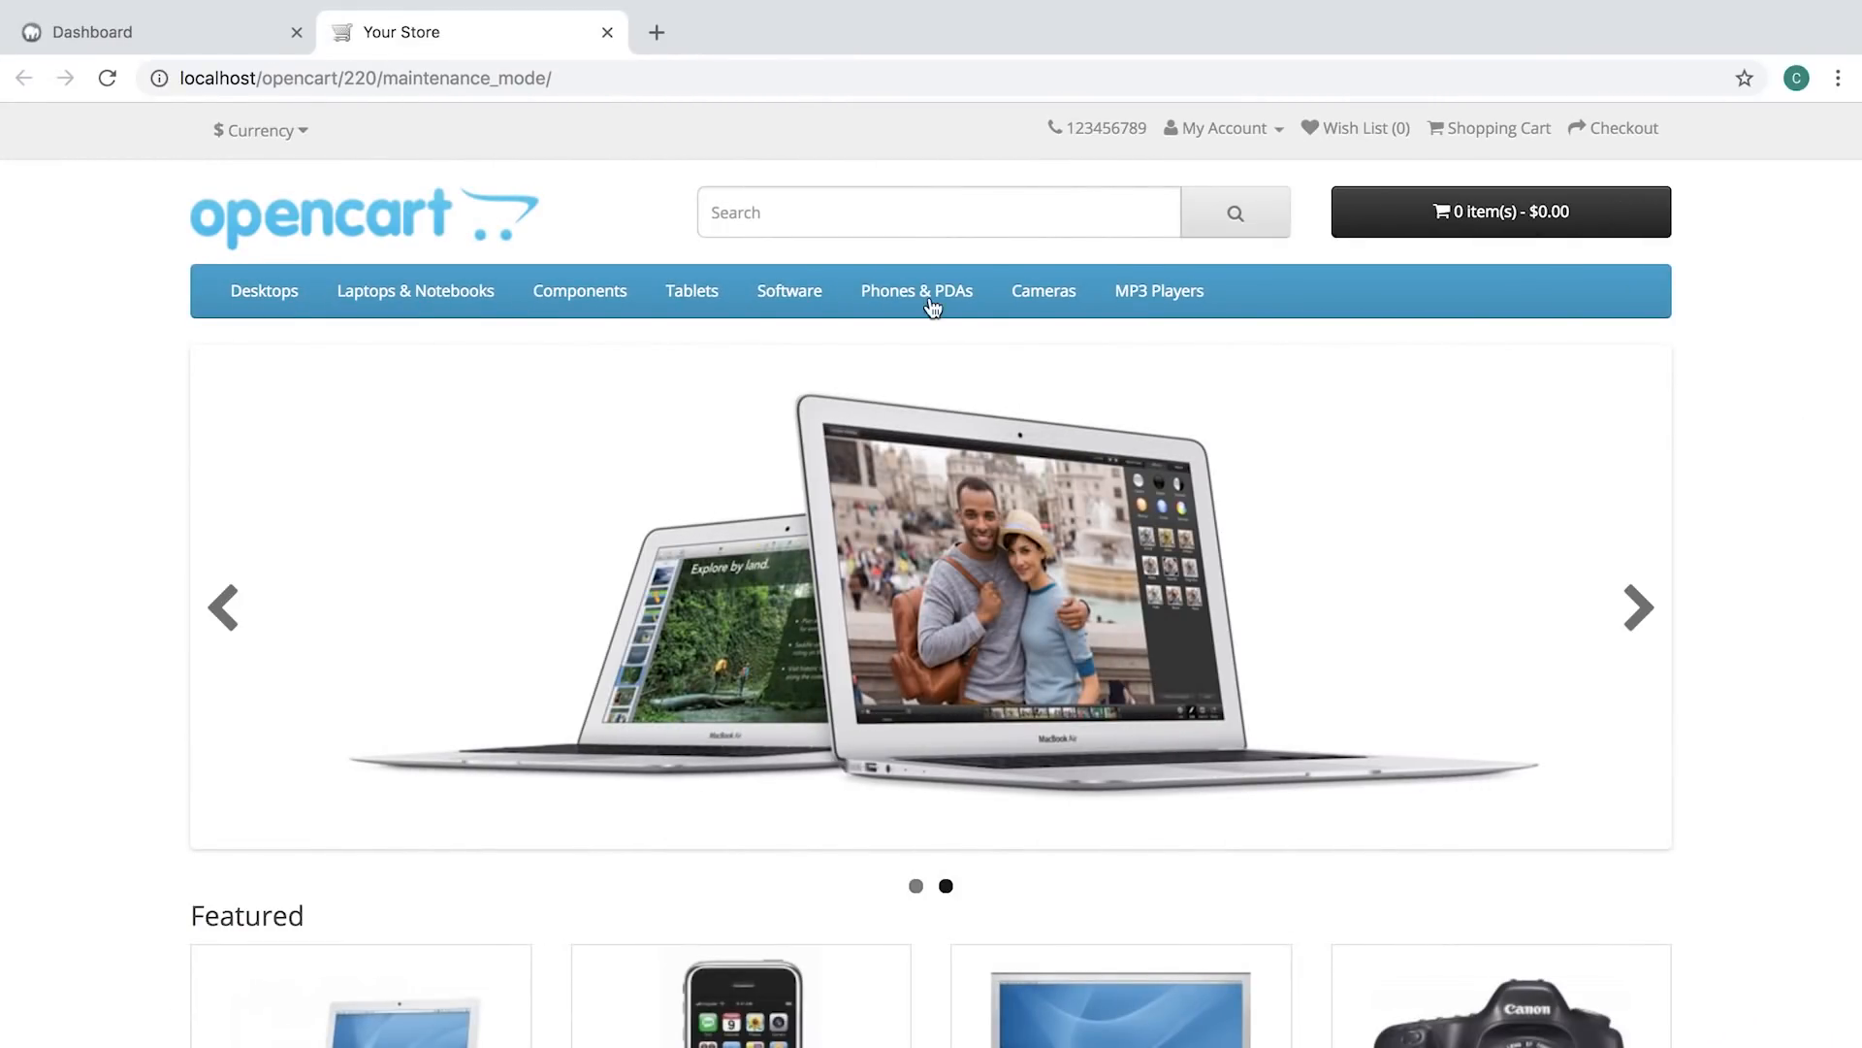
Step: Save the default store's settings with Maintenance Mode on, getting the success message
{"action": "left_click", "coordinate": [118, 32]}
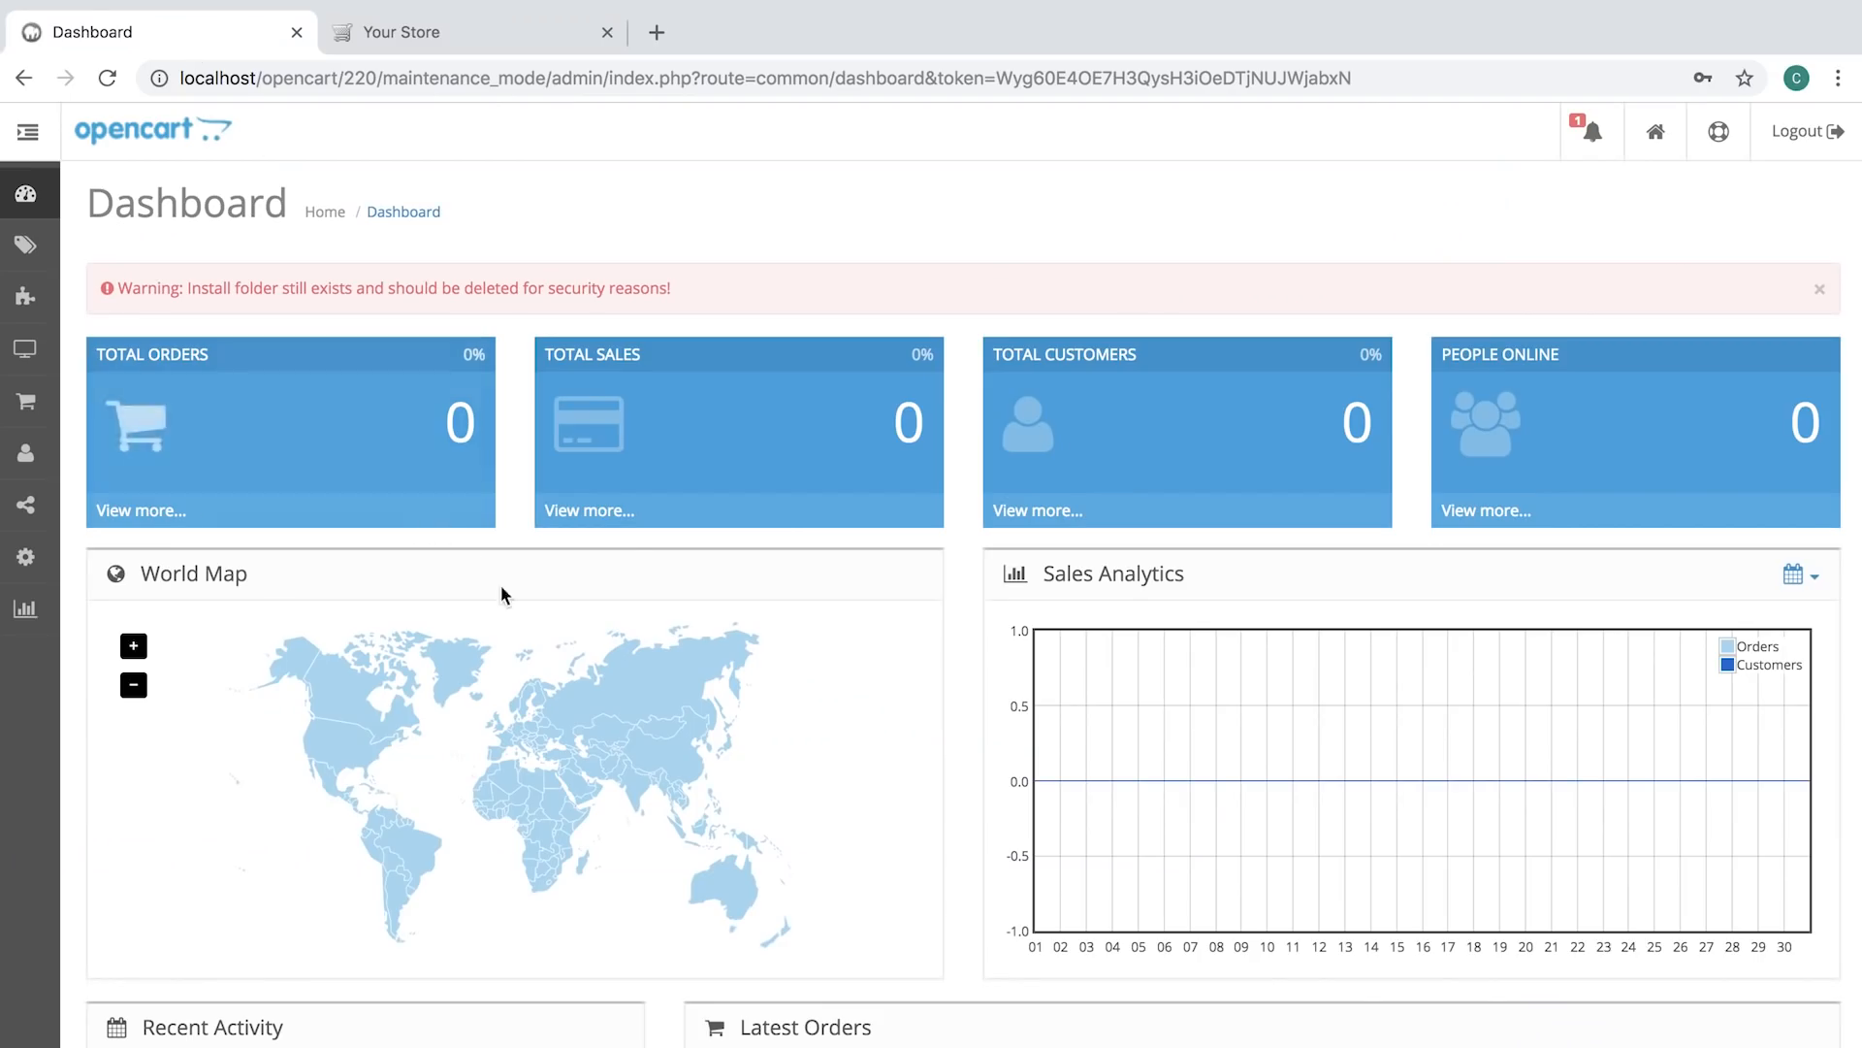
{"action": "left_click", "coordinate": [26, 557]}
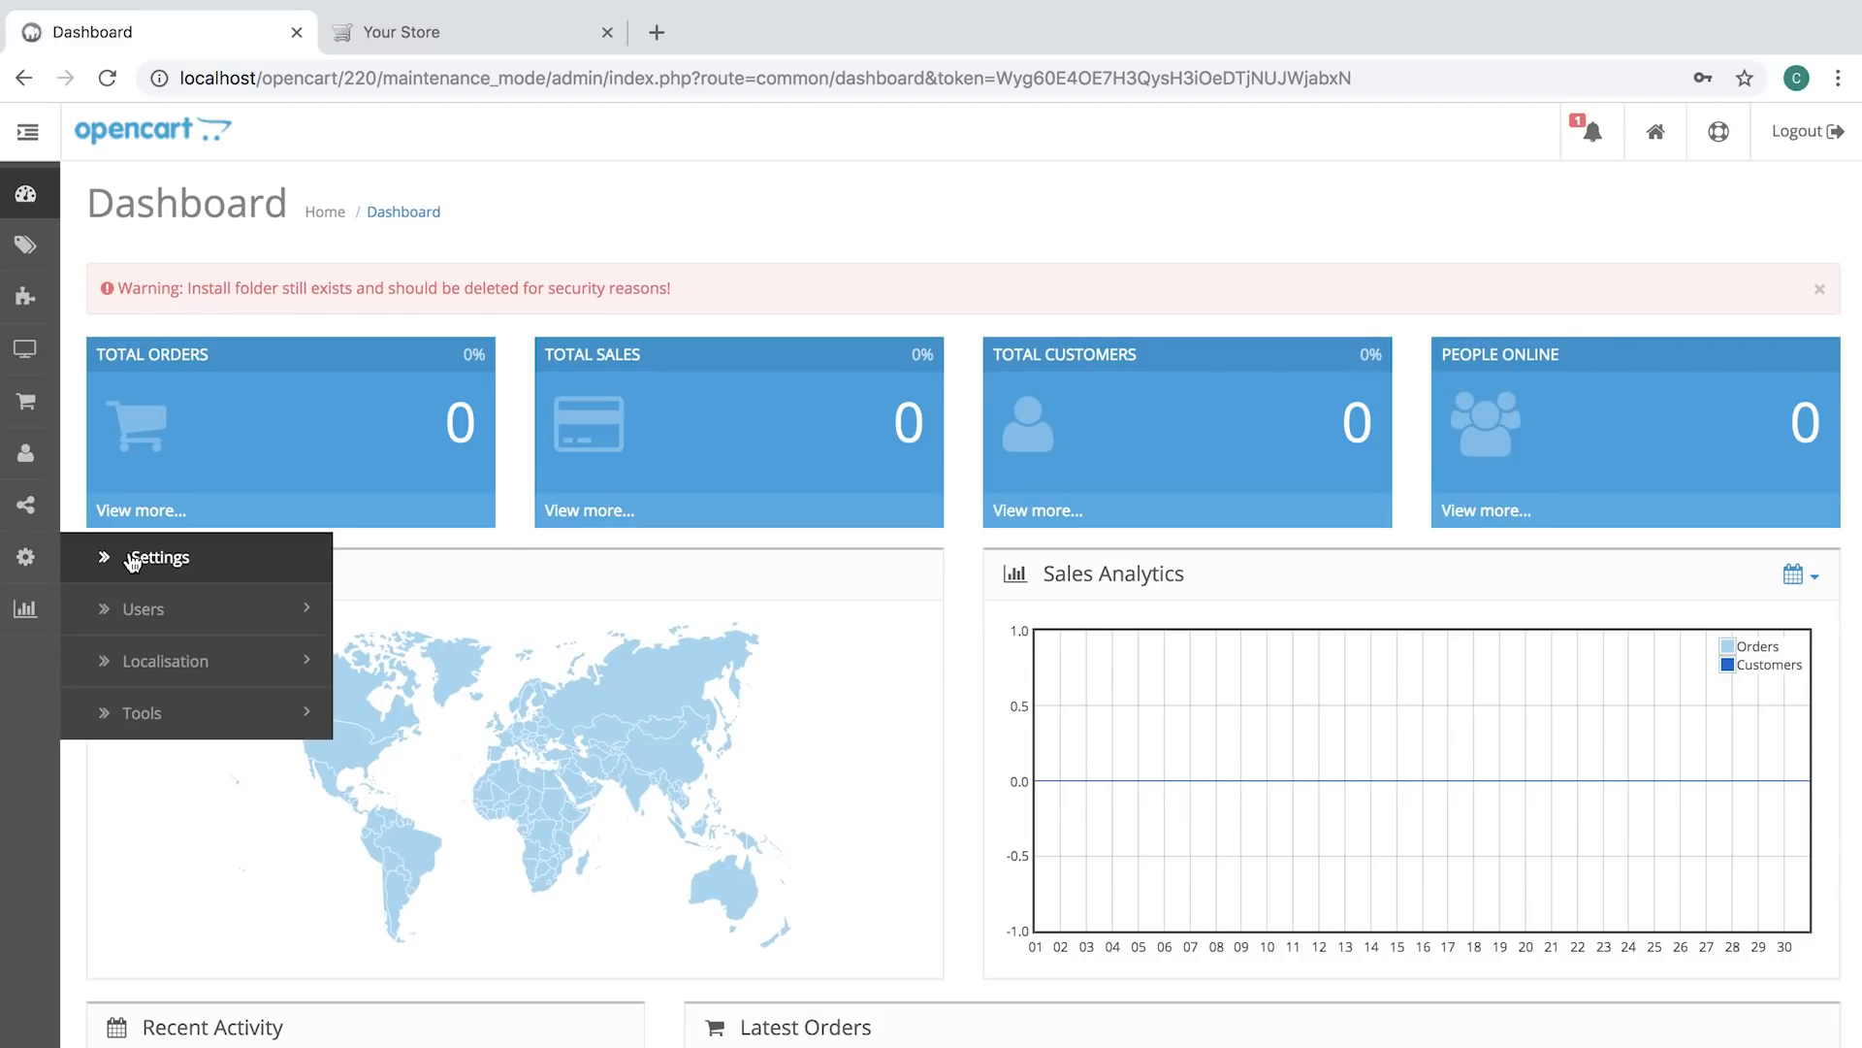
{"action": "left_click", "coordinate": [158, 556]}
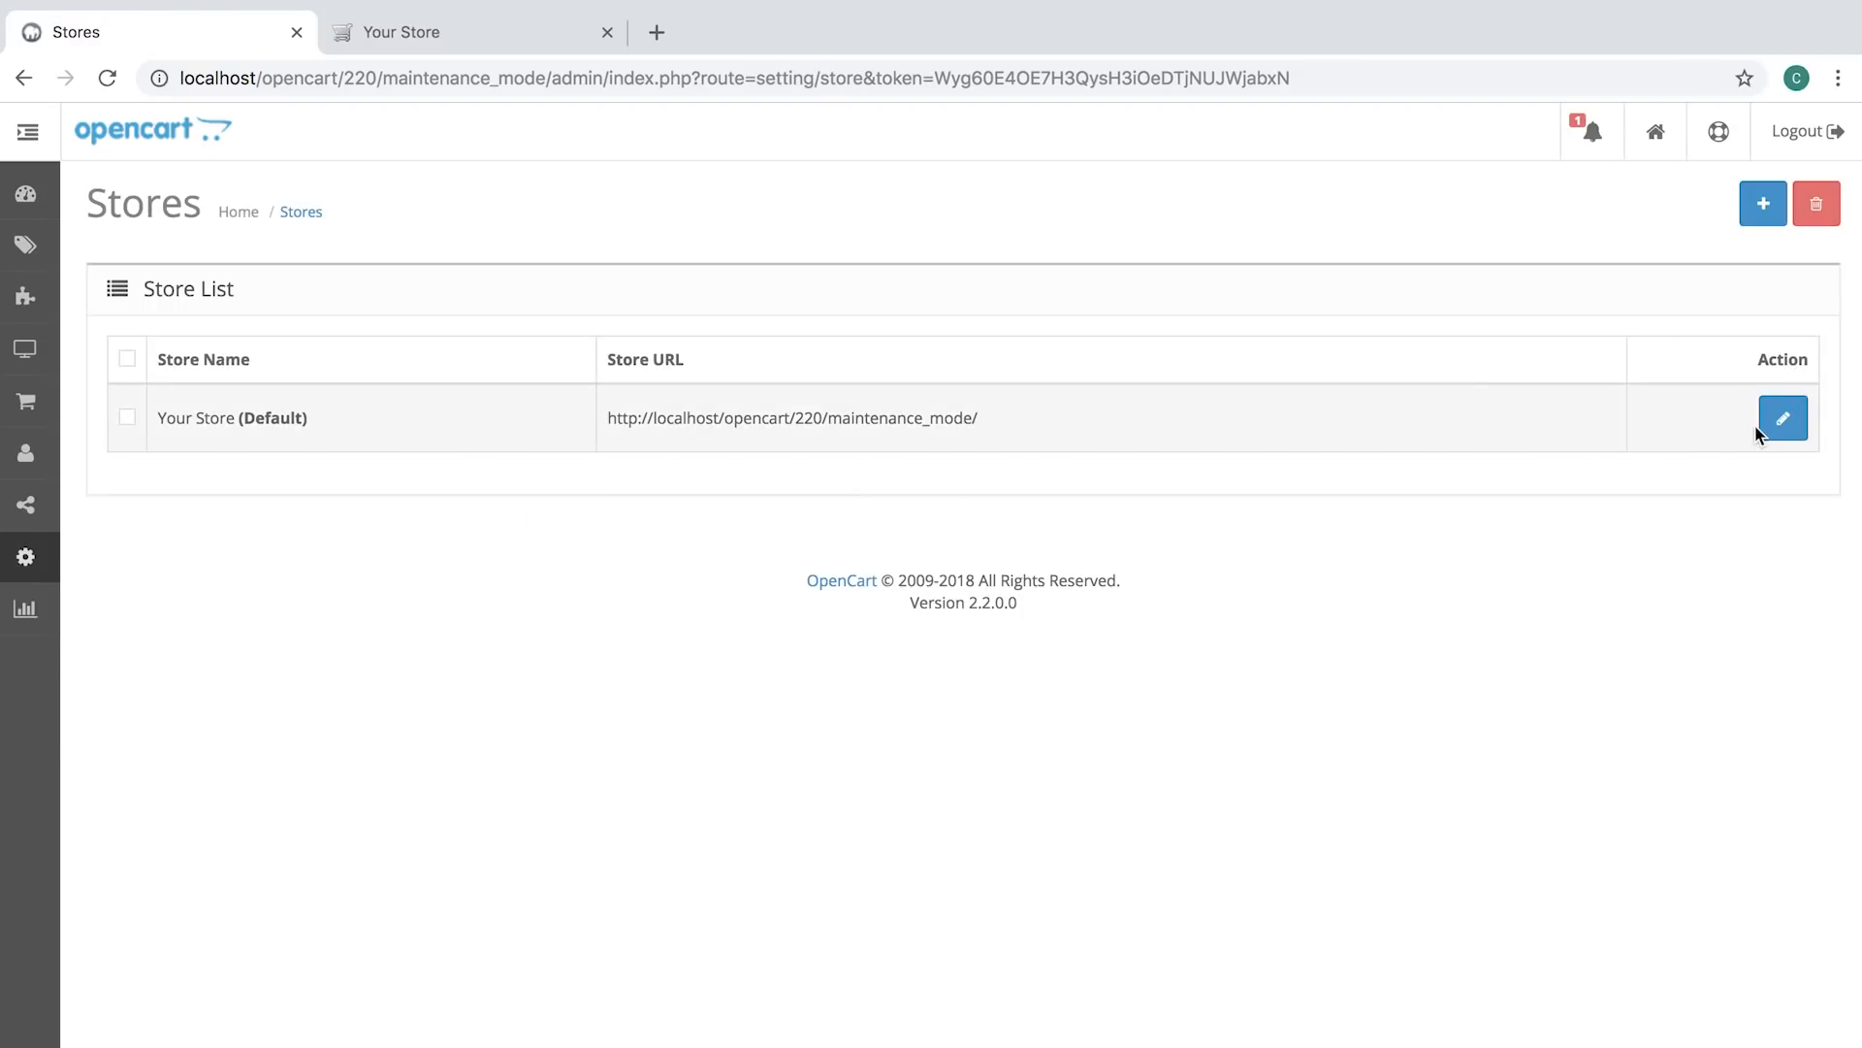
{"action": "left_click", "coordinate": [1782, 417]}
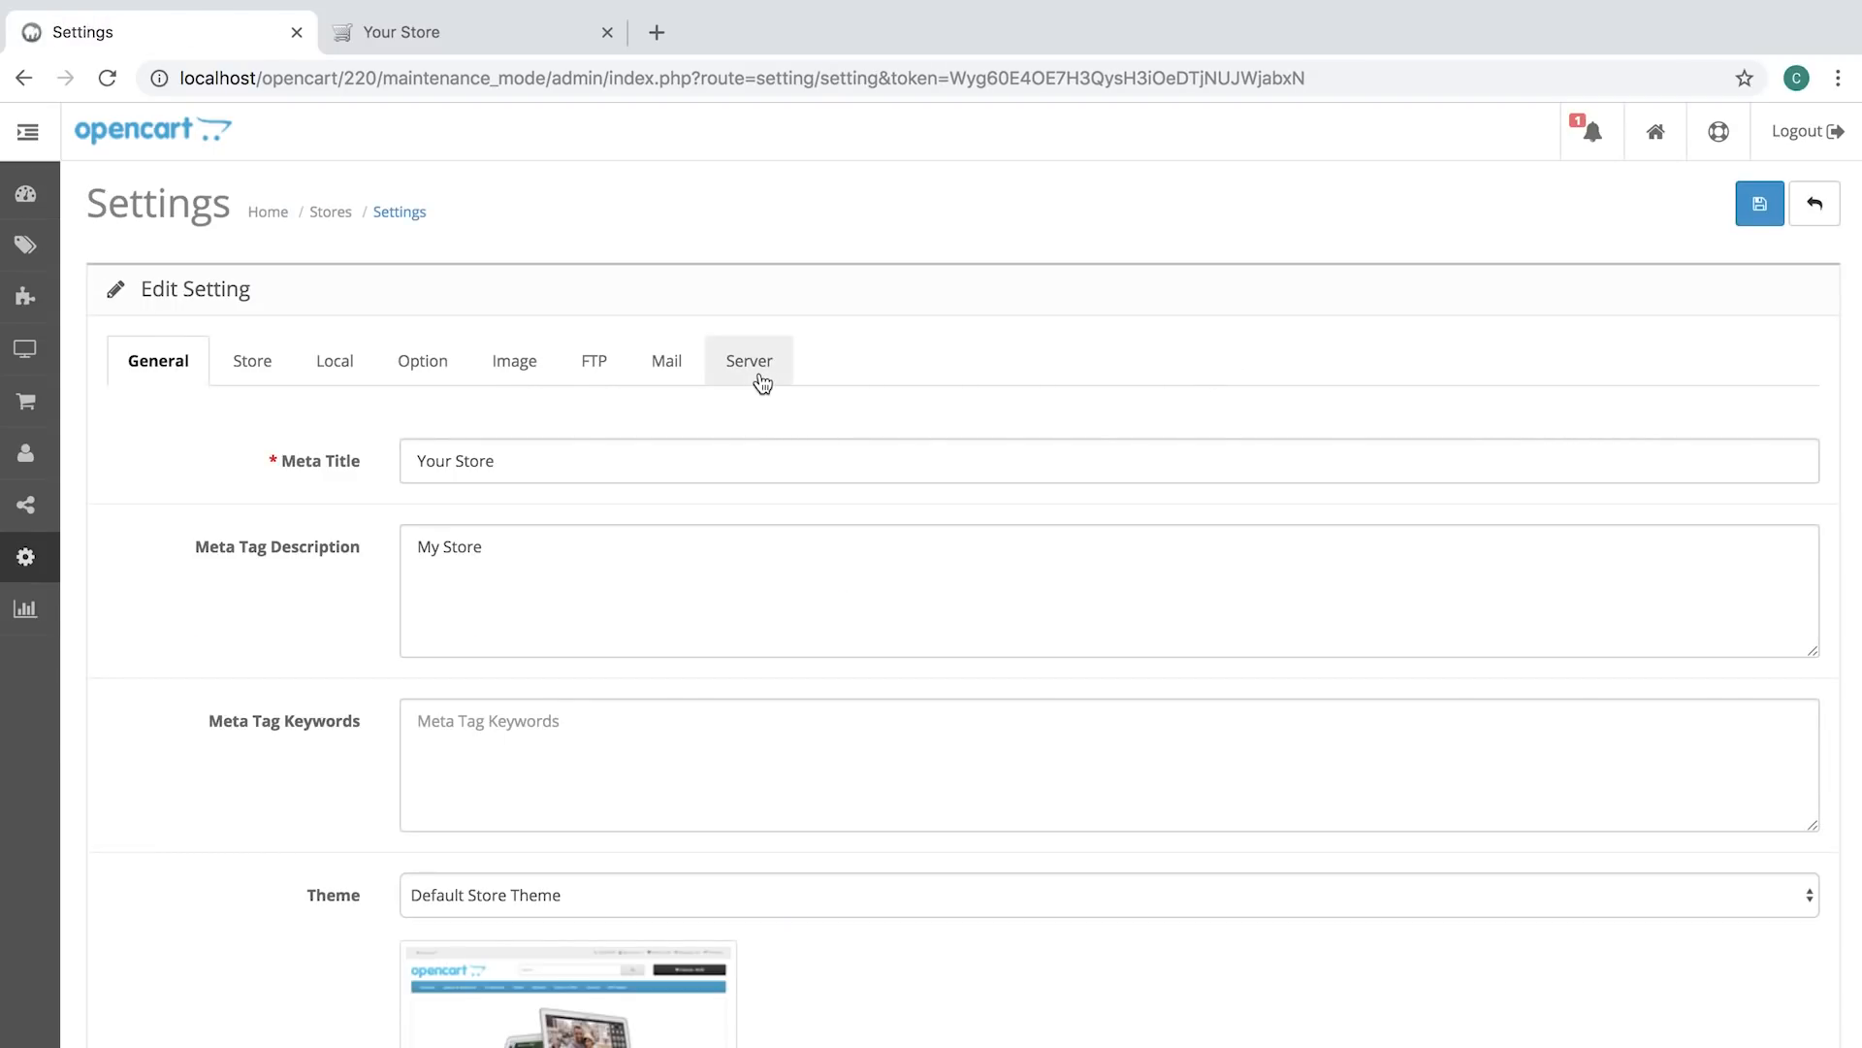
{"action": "left_click", "coordinate": [750, 359]}
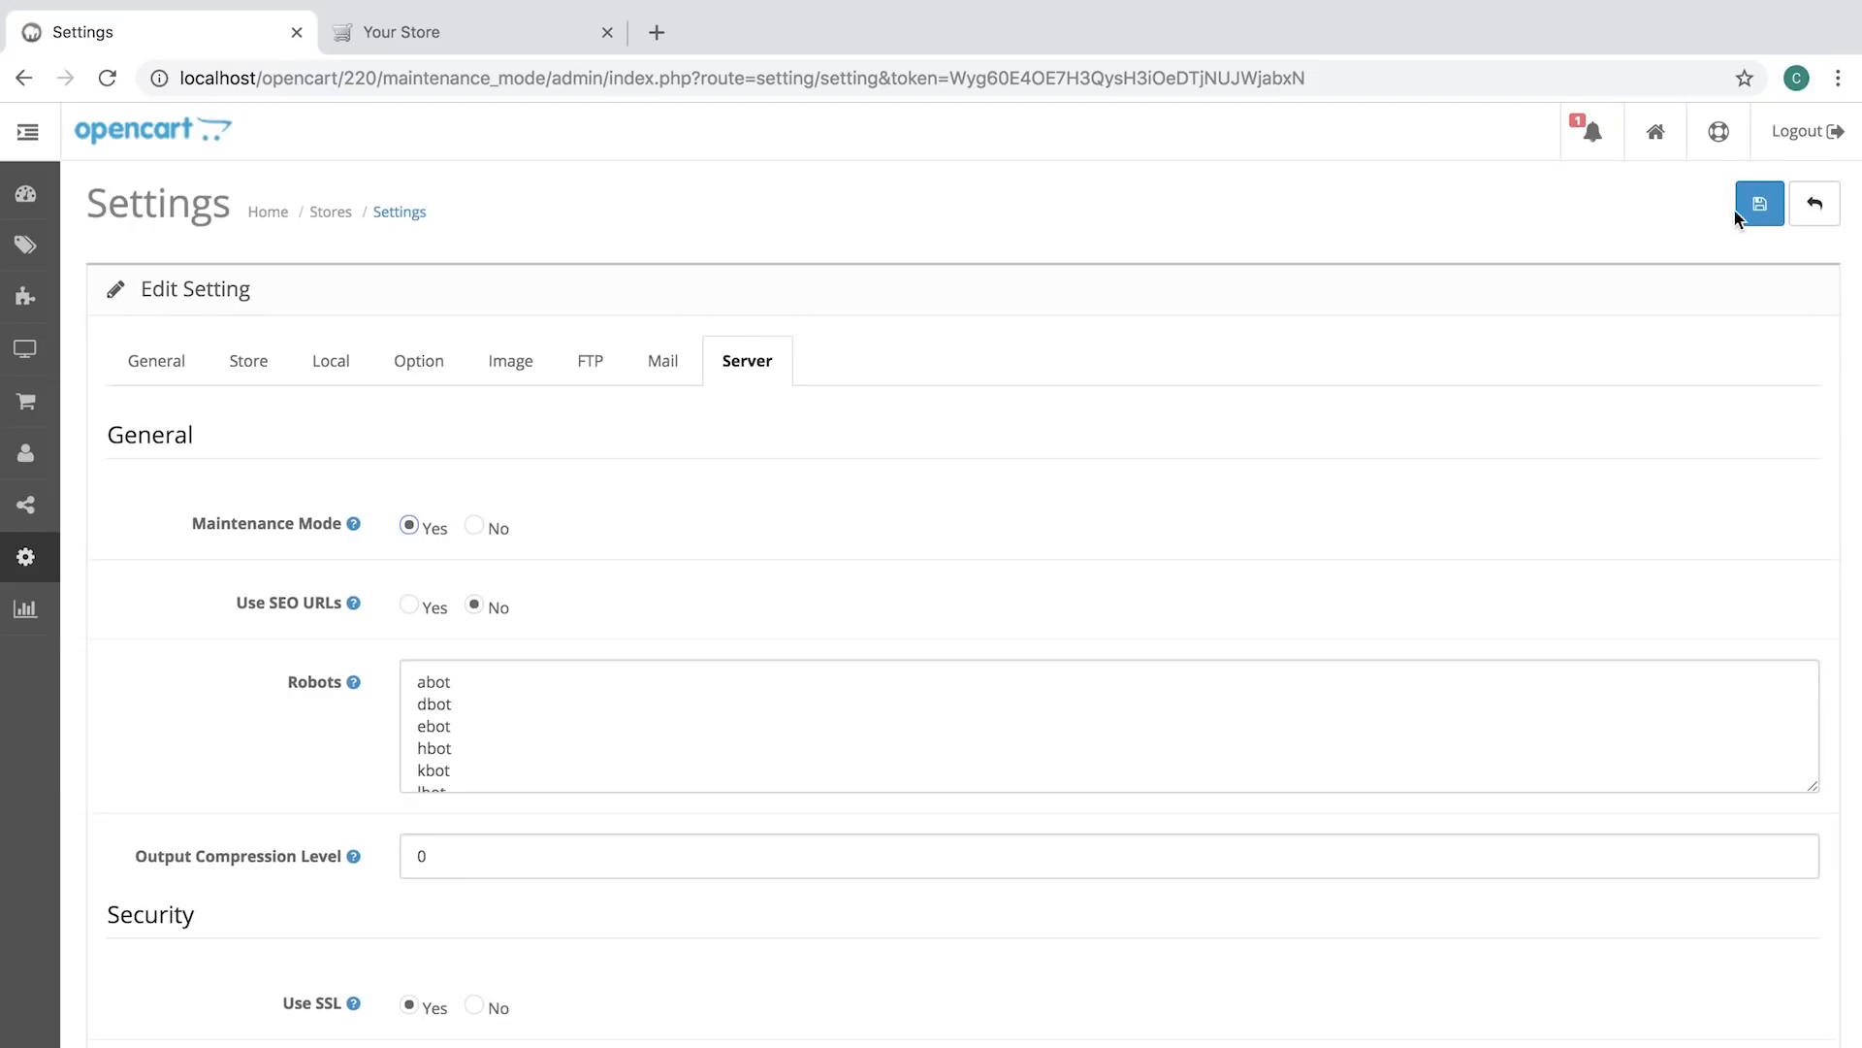
{"action": "left_click", "coordinate": [1758, 203]}
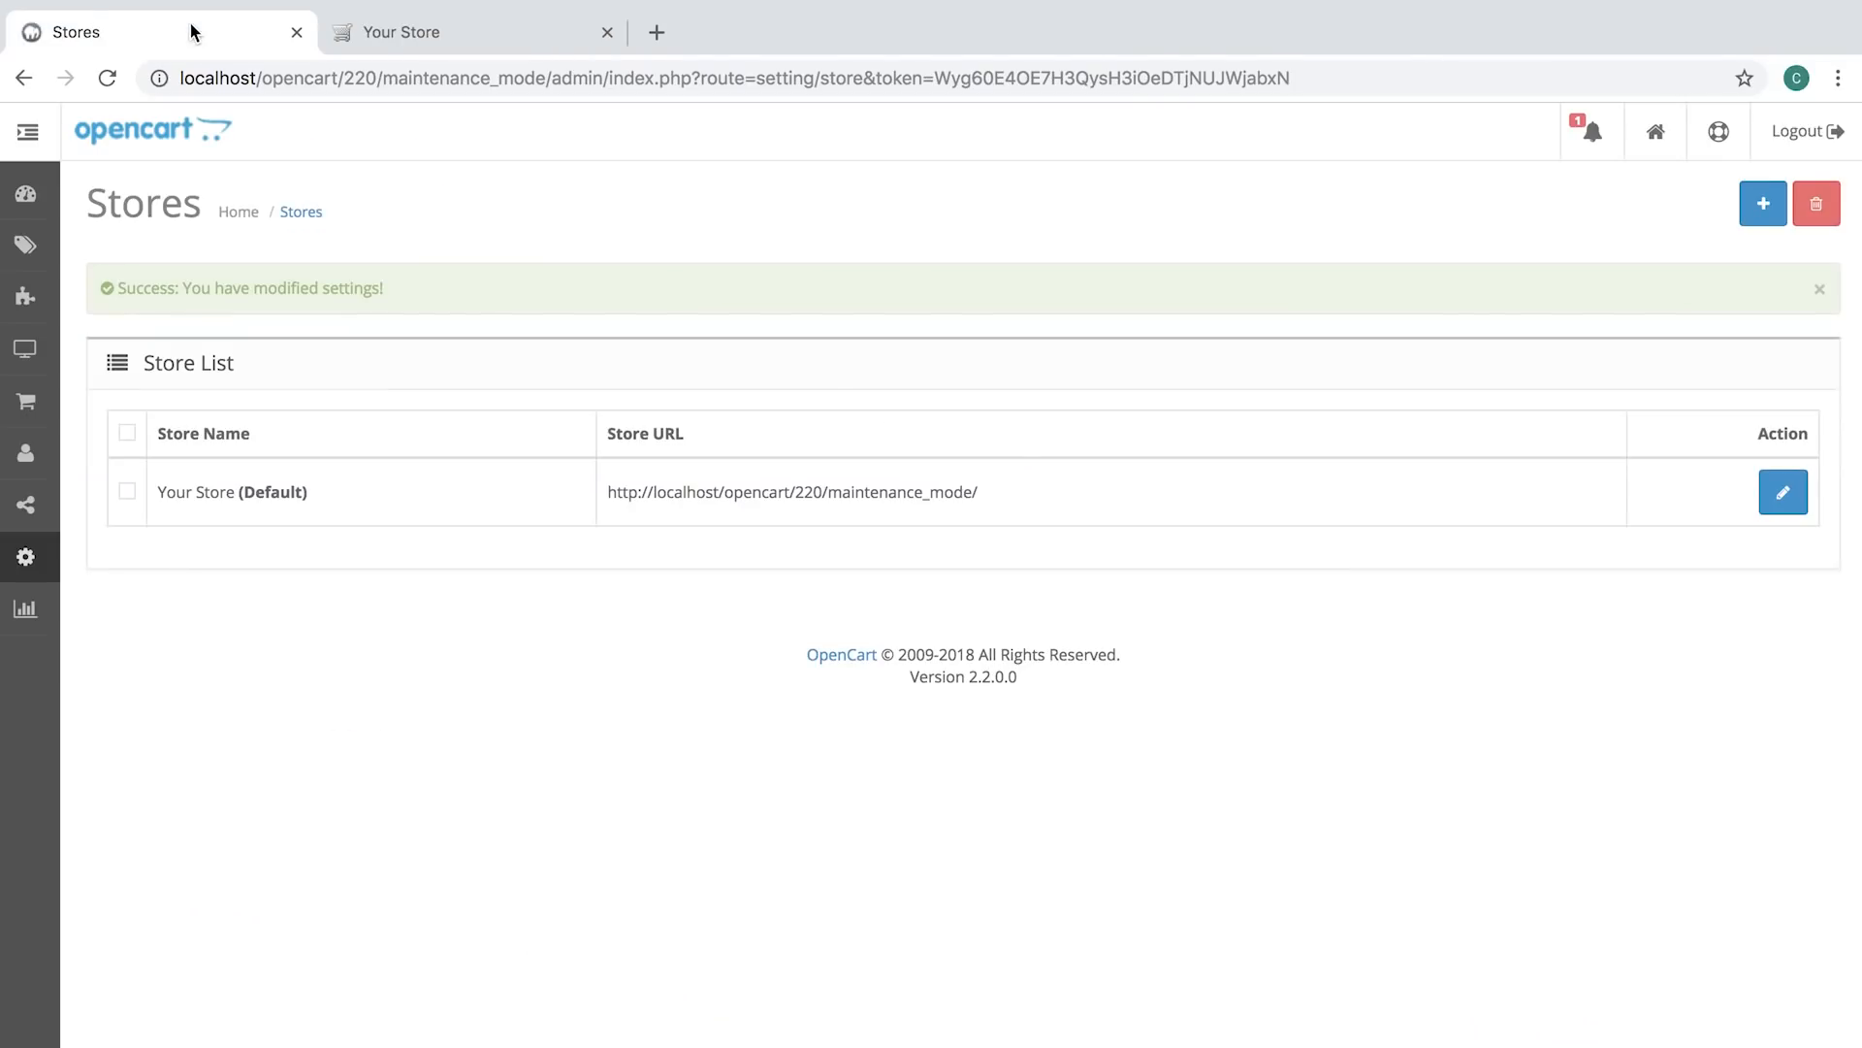
{"action": "mouse_move", "coordinate": [1801, 131]}
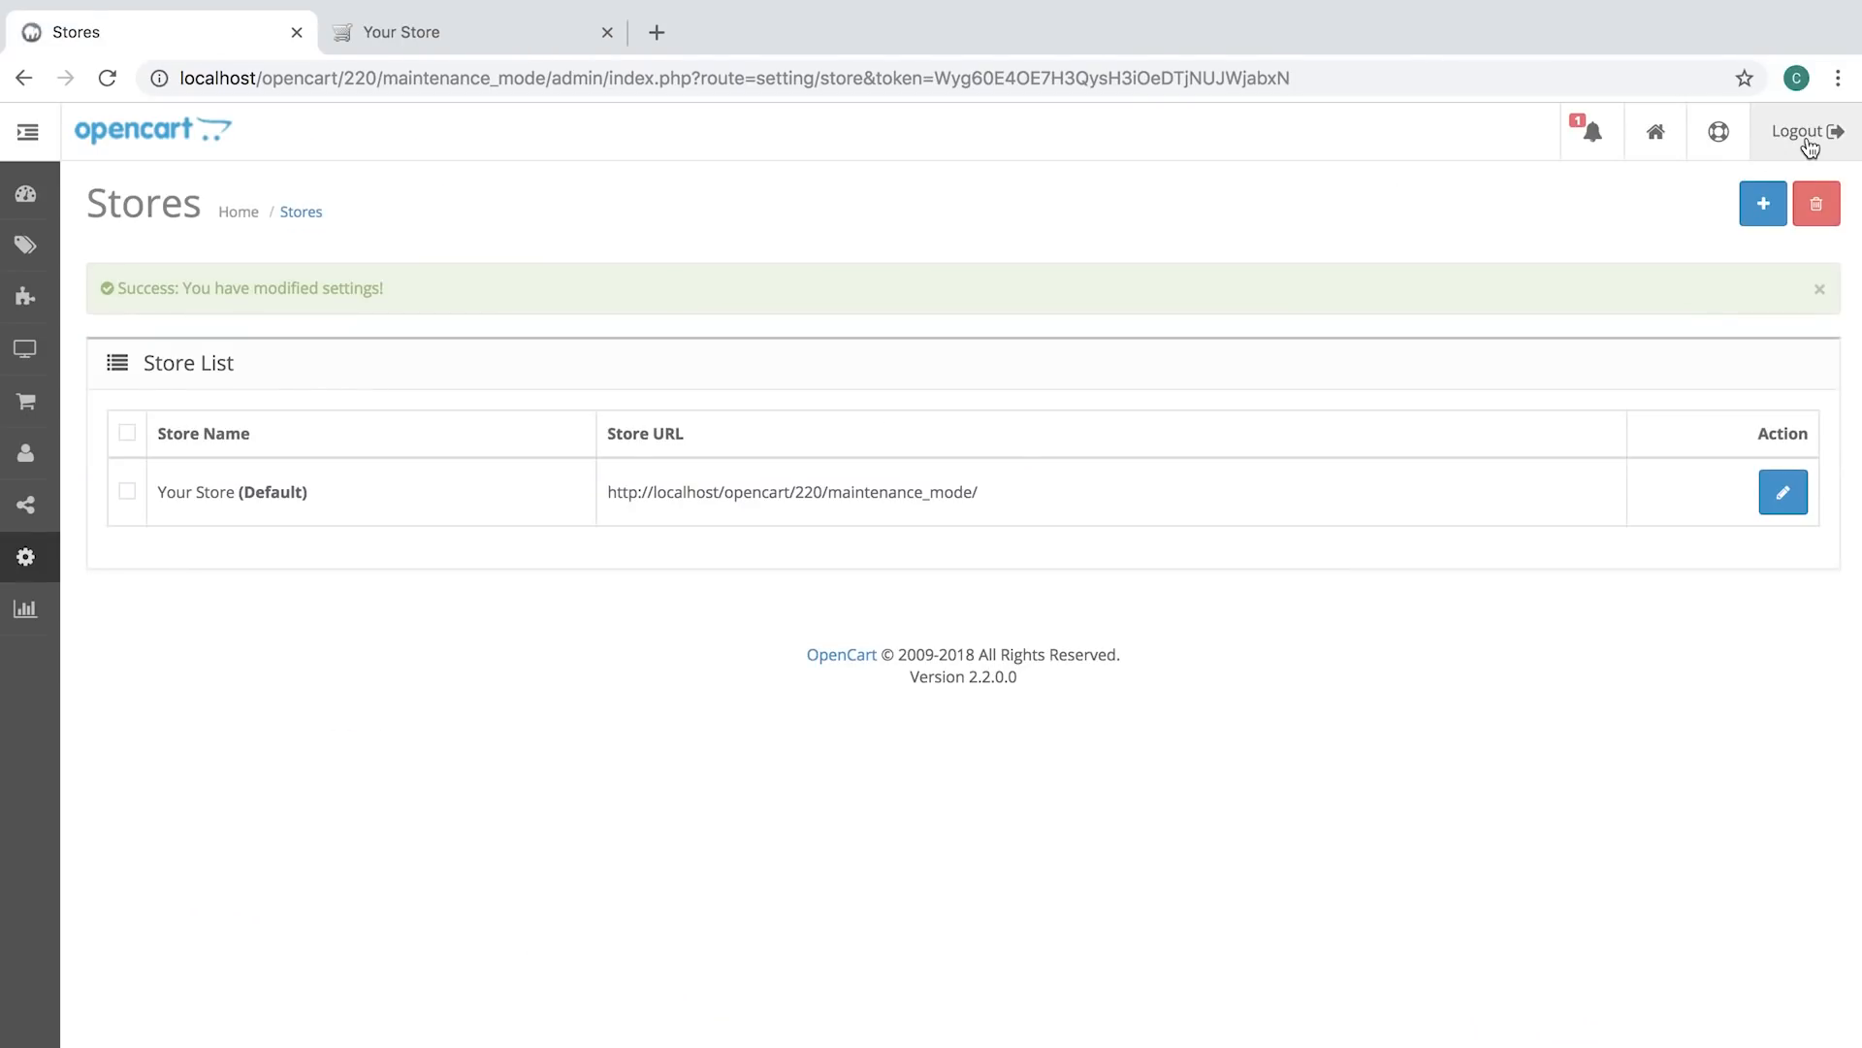
Step: Log out, confirm the storefront maintenance notice, and log back in as 'admin'
{"action": "left_click", "coordinate": [1800, 131]}
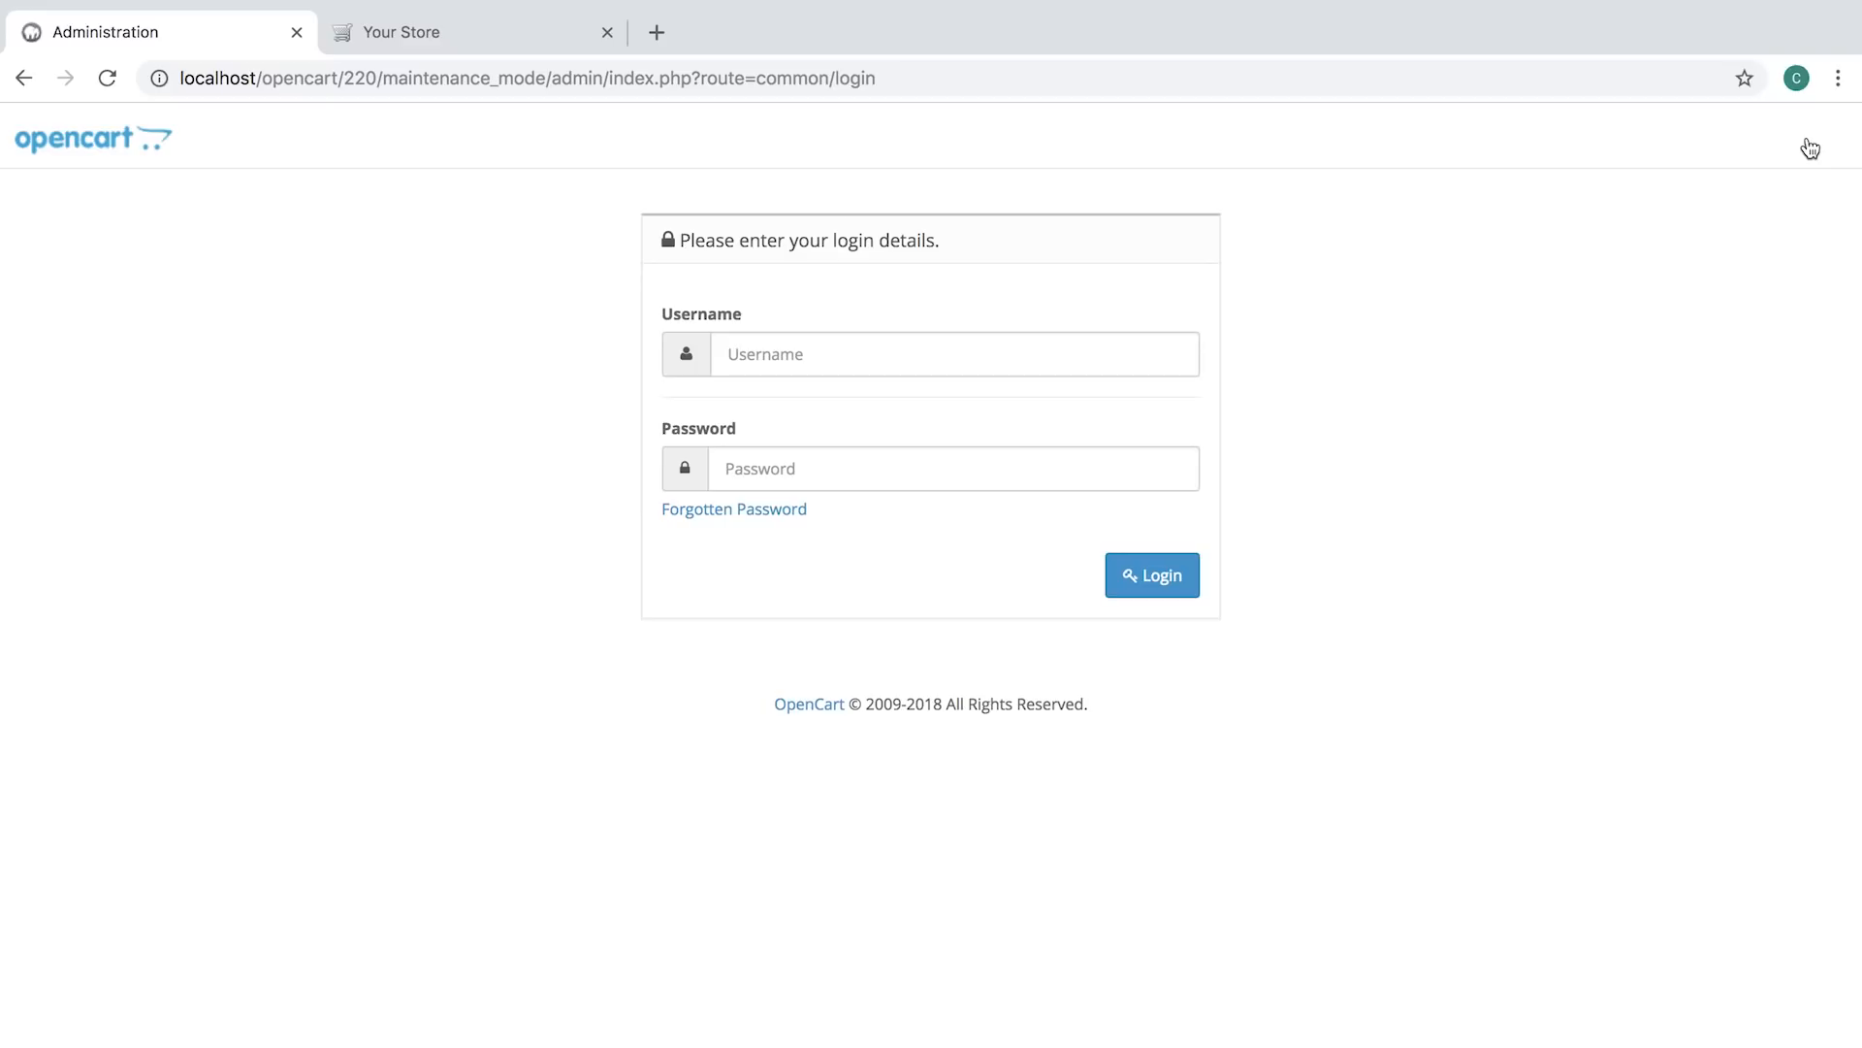
{"action": "mouse_move", "coordinate": [466, 110]}
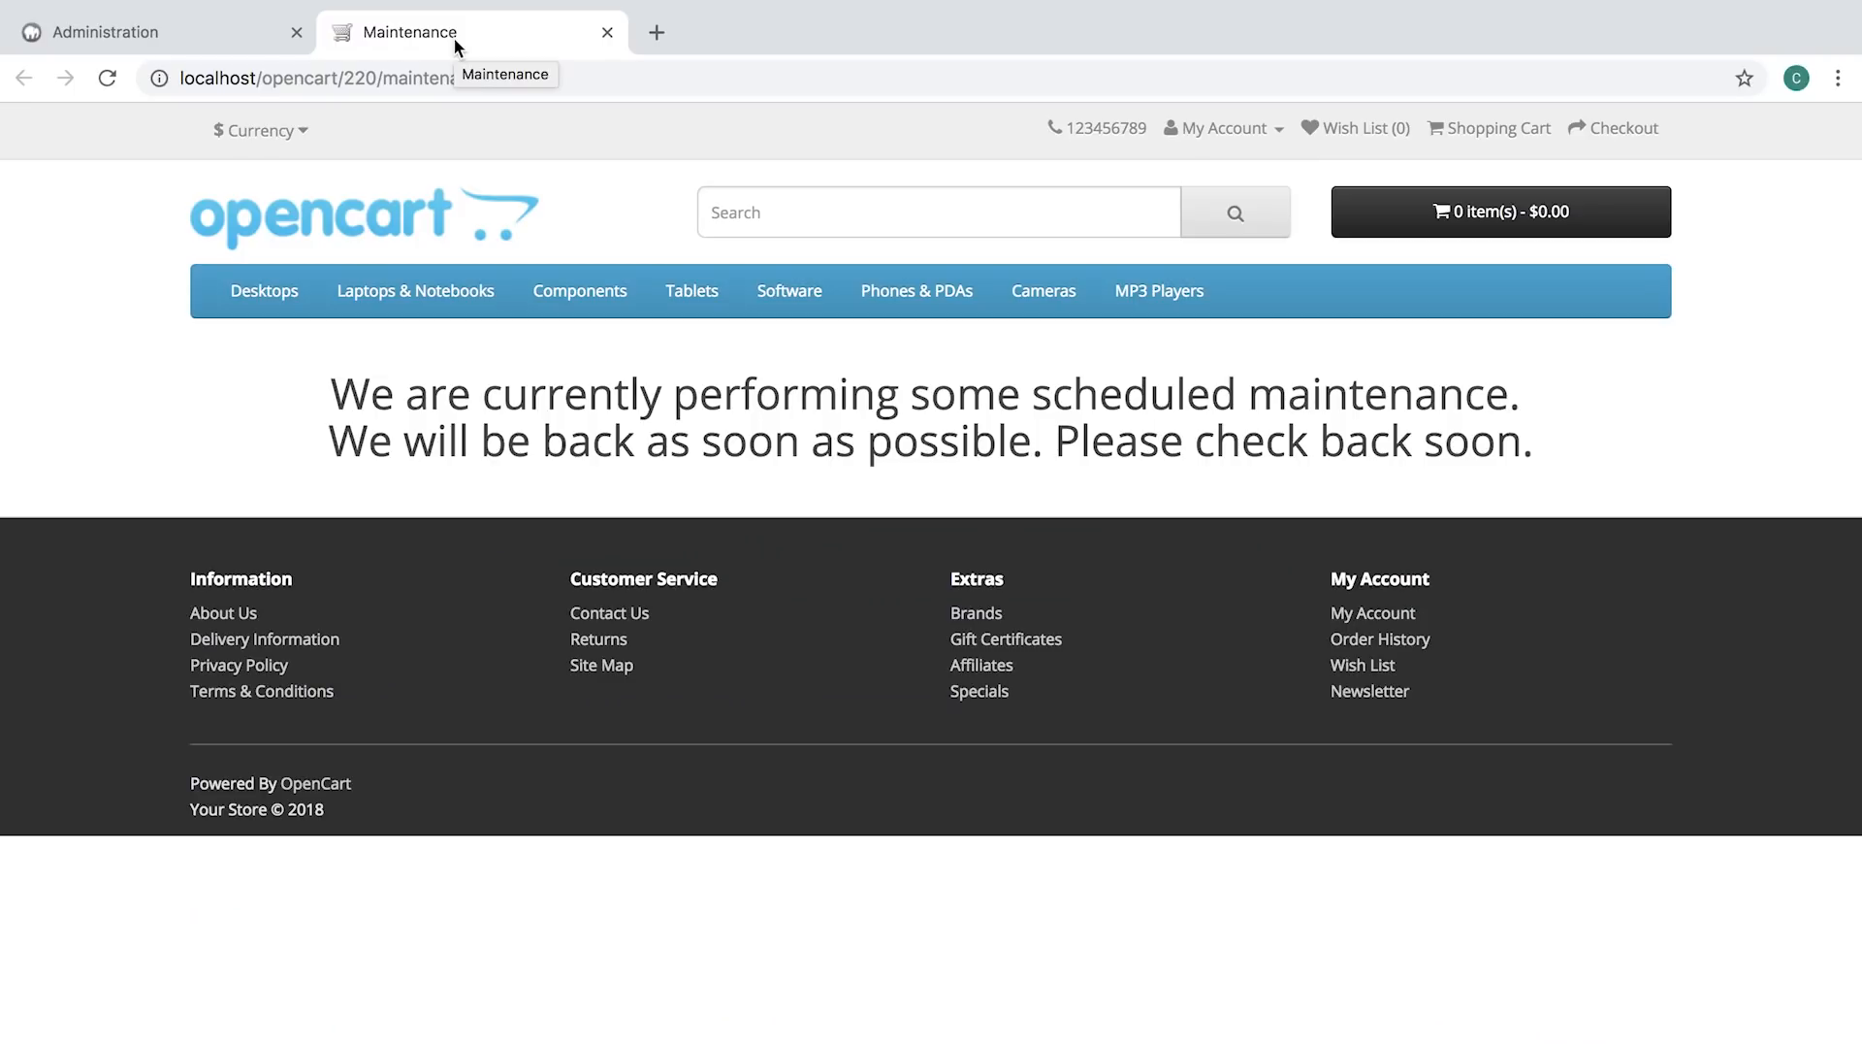
{"action": "left_click", "coordinate": [107, 32]}
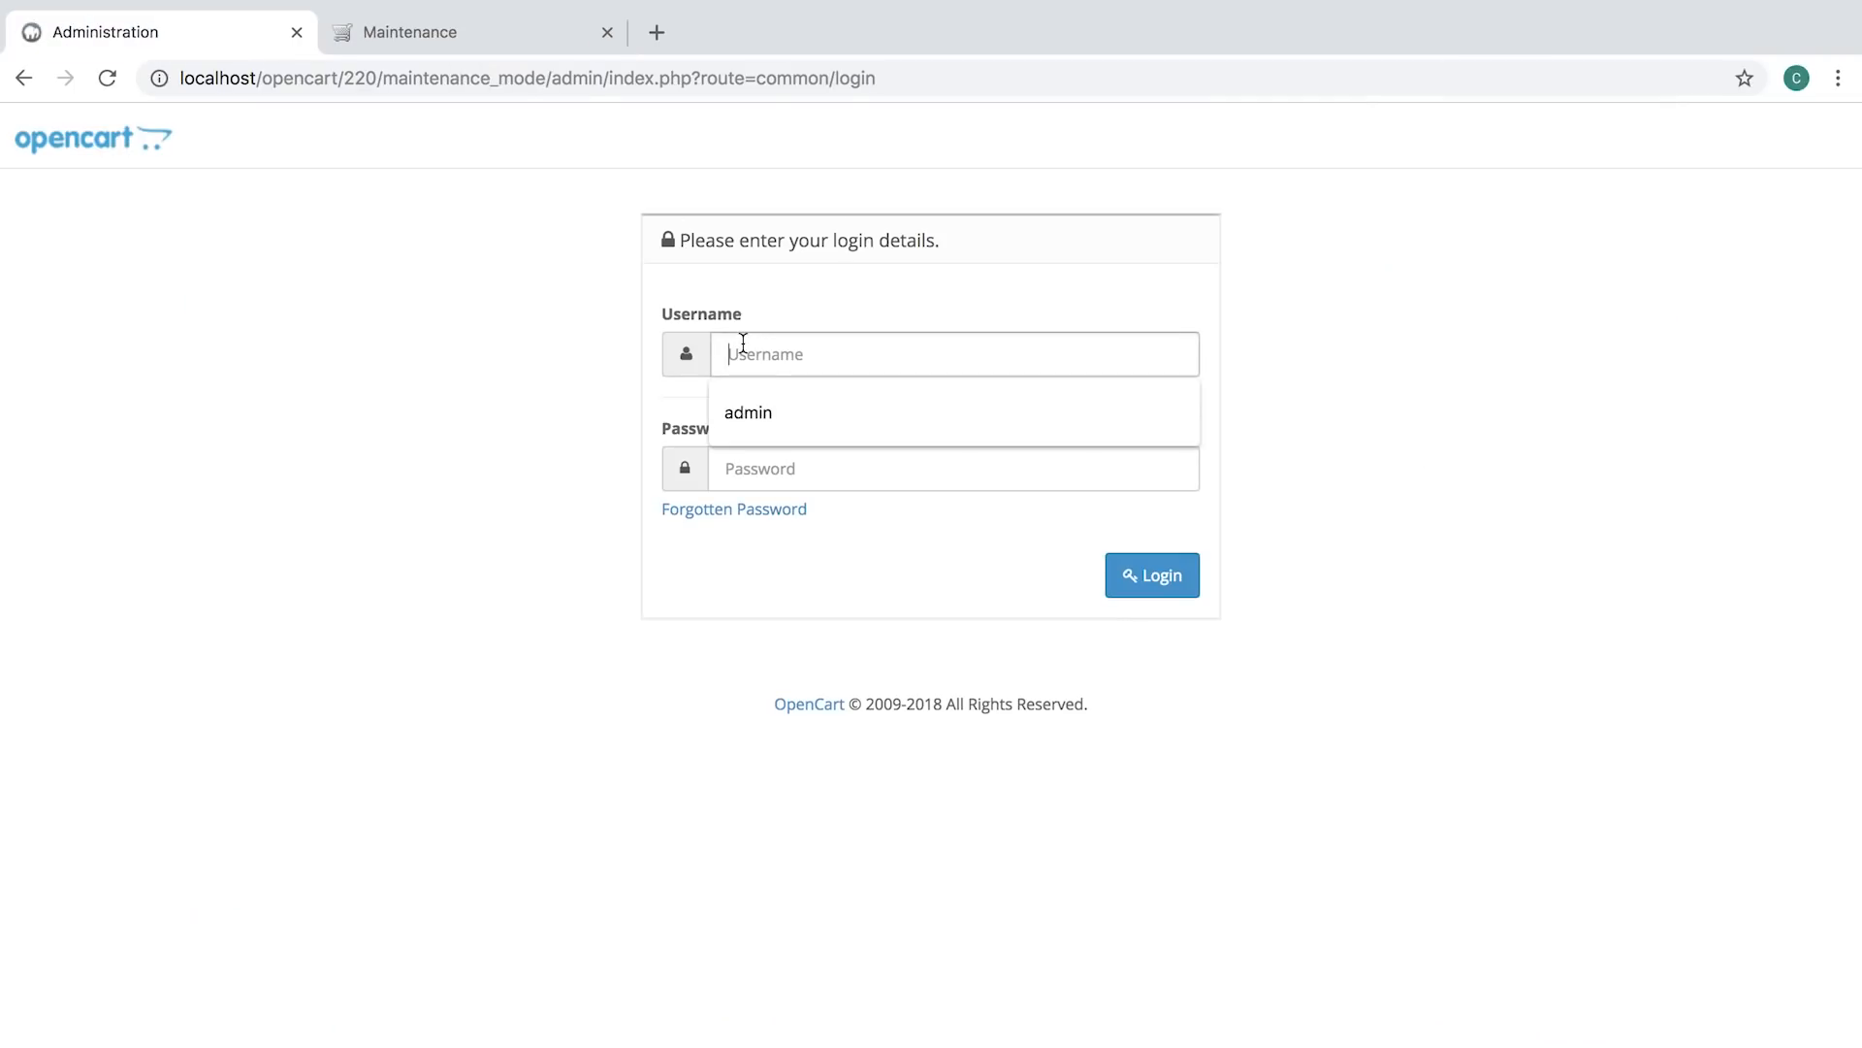
{"action": "left_click", "coordinate": [747, 412]}
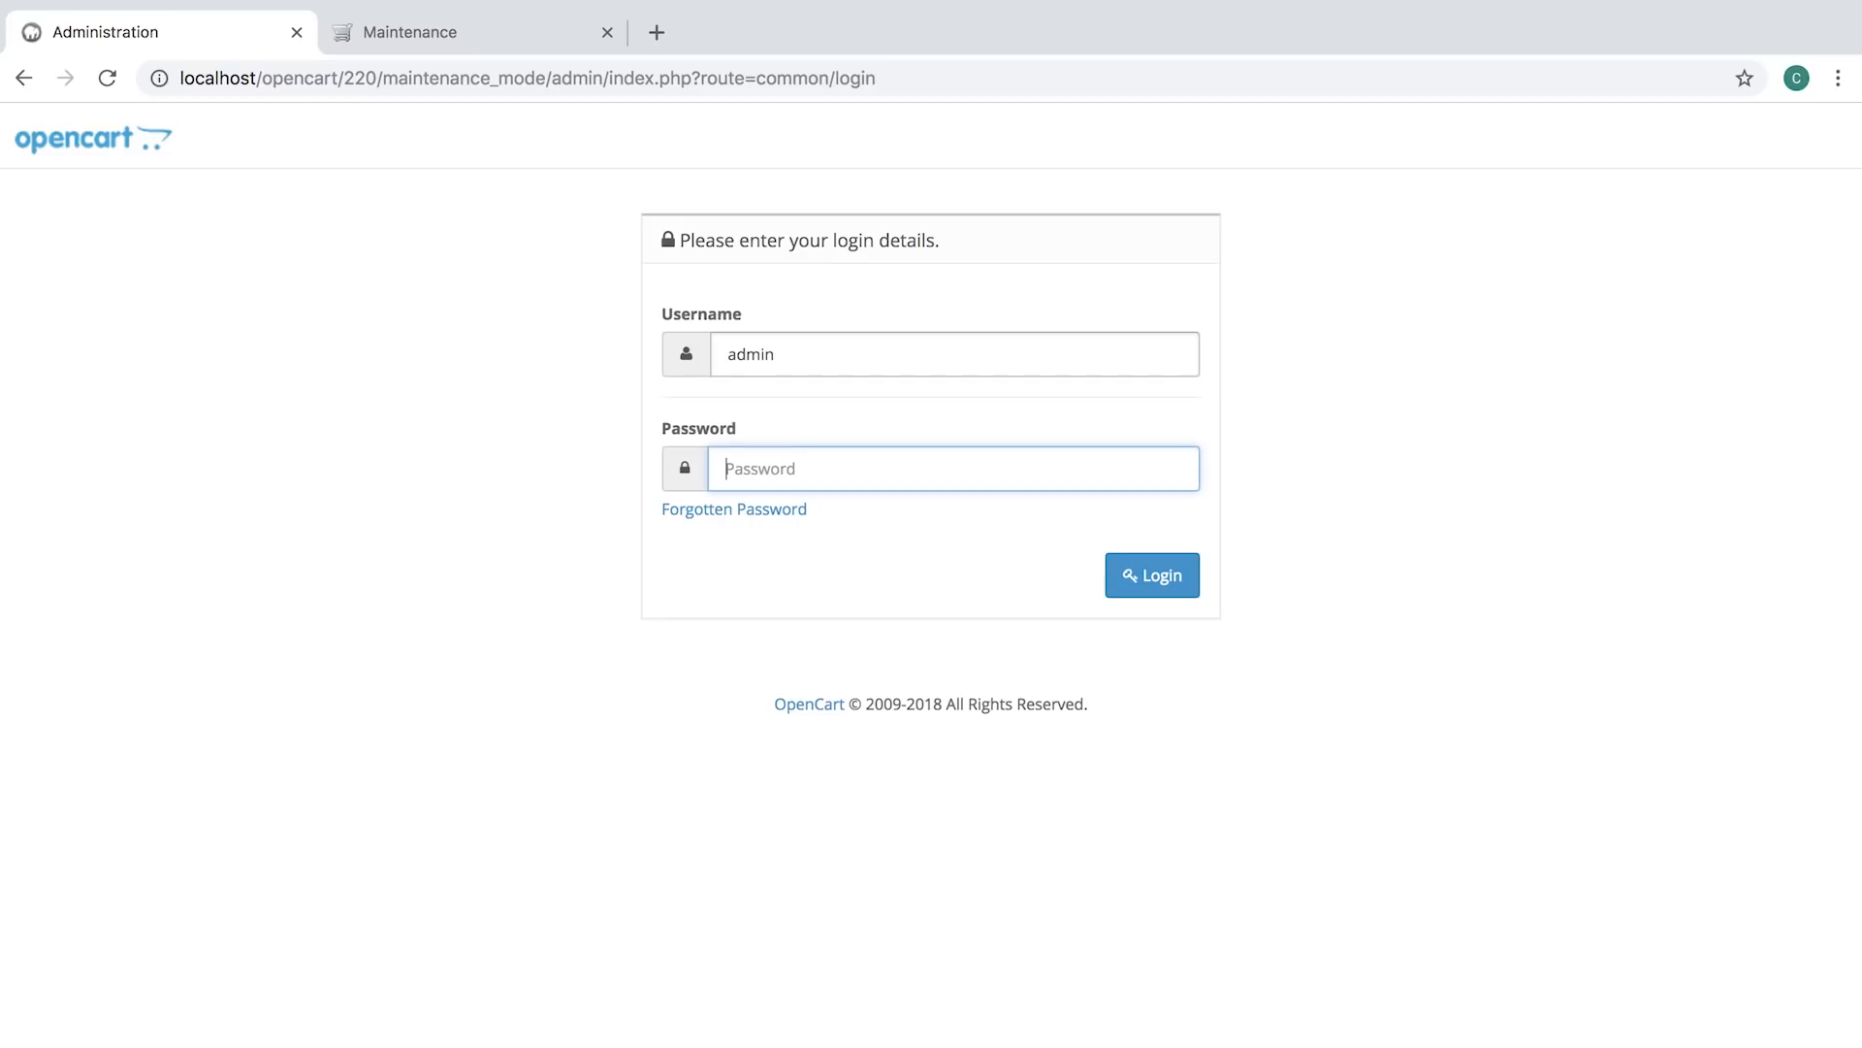
{"action": "type", "text": "password"}
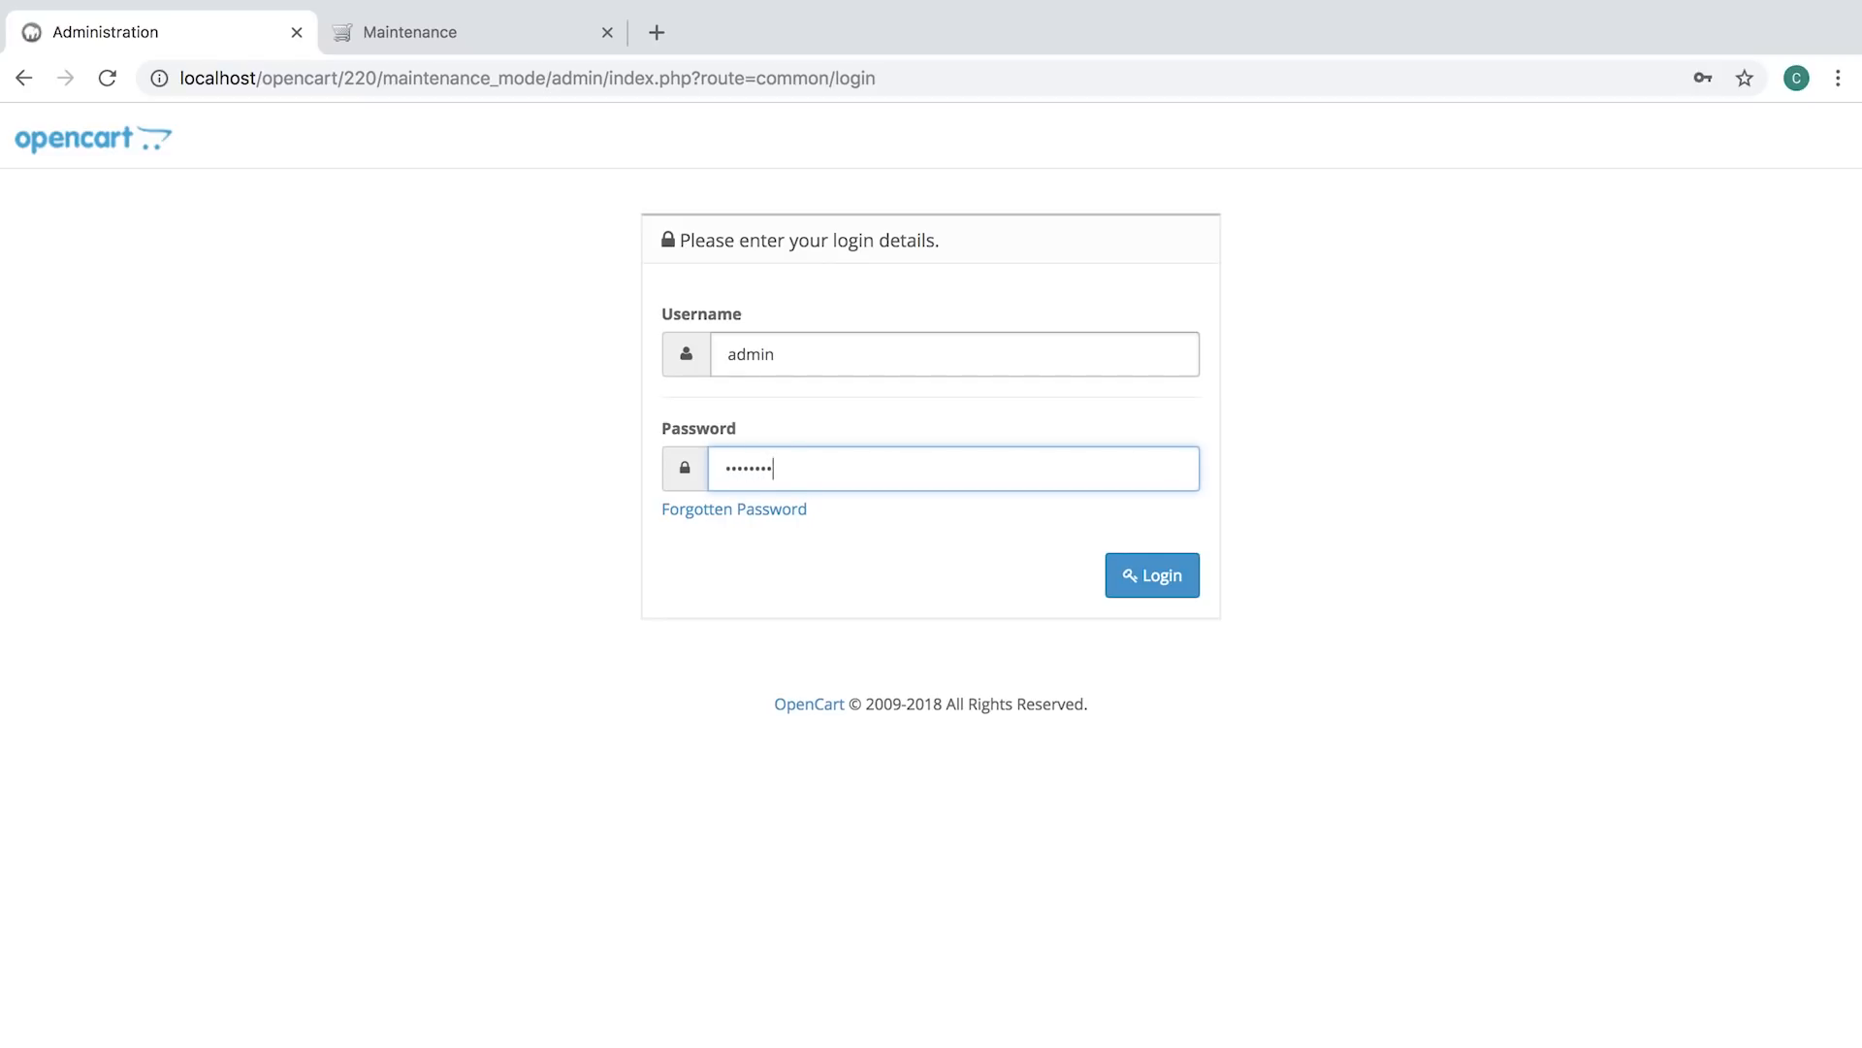
{"action": "left_click", "coordinate": [1148, 575]}
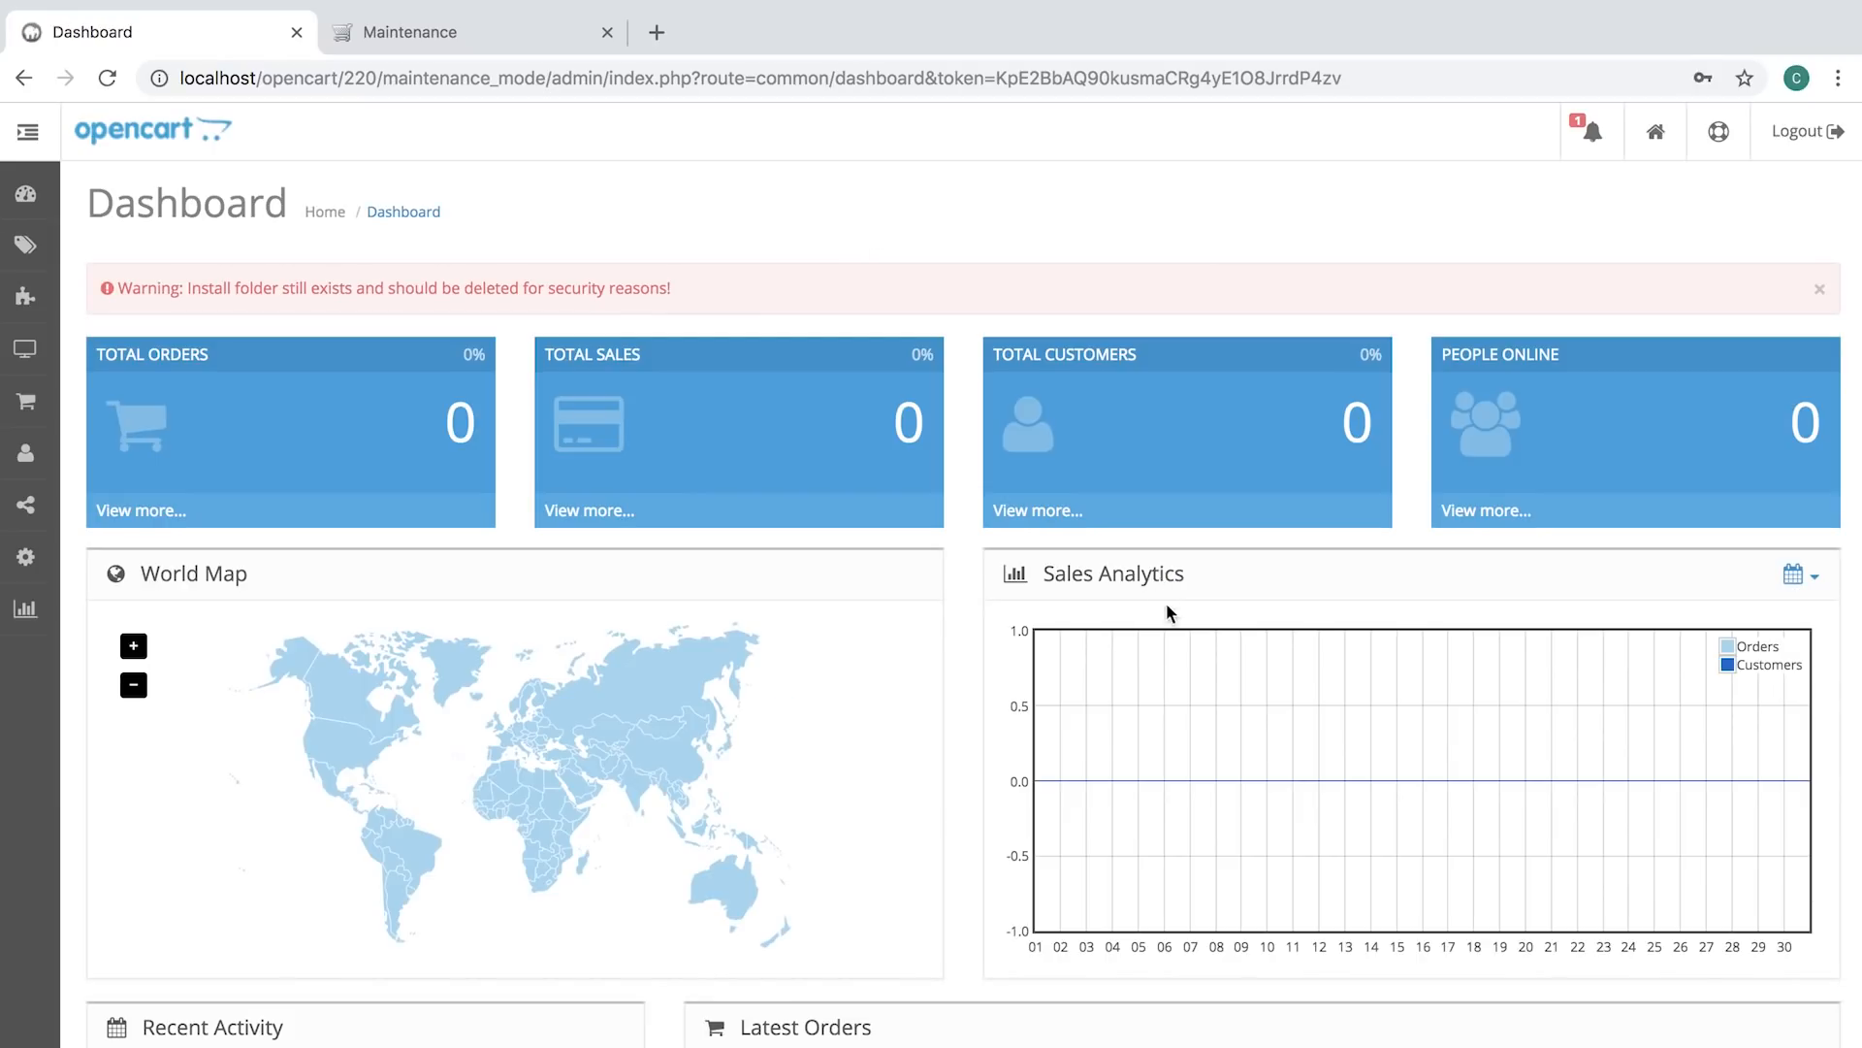
Step: Re-save the default store settings with Maintenance Mode reading No
{"action": "left_click", "coordinate": [26, 557]}
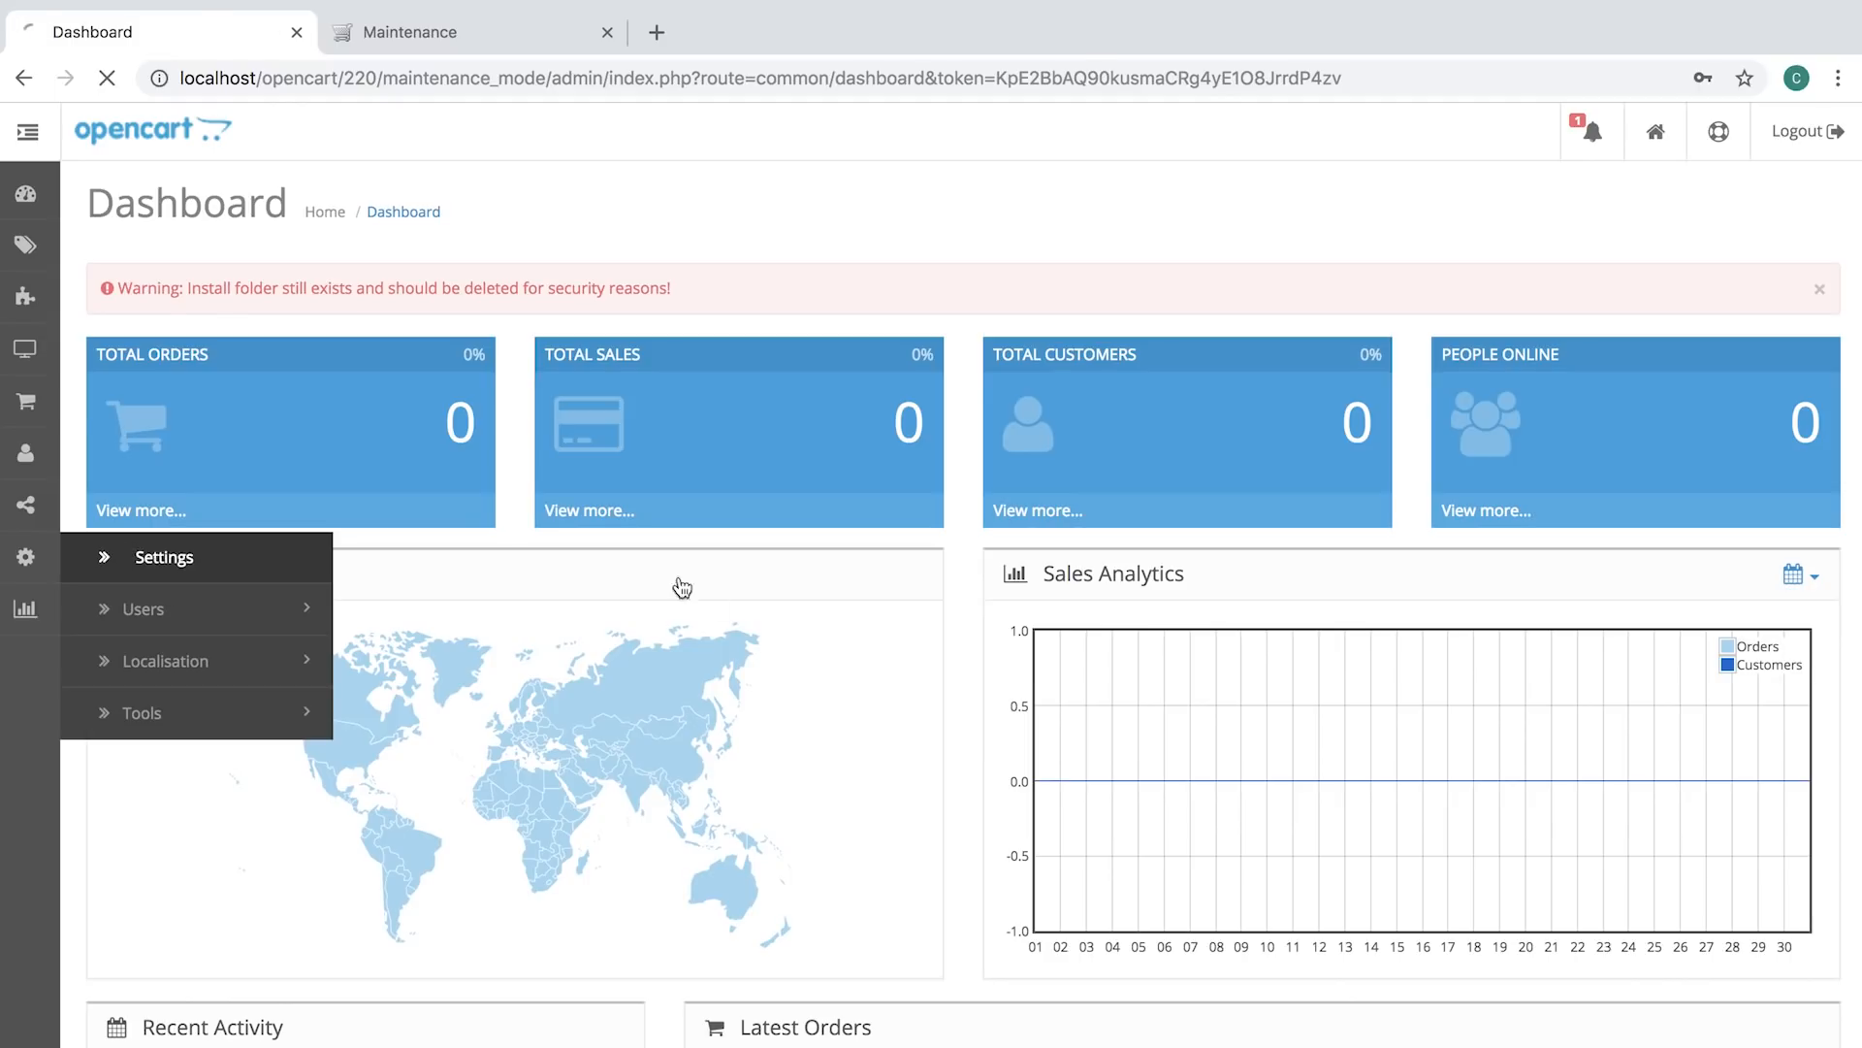
{"action": "left_click", "coordinate": [163, 557]}
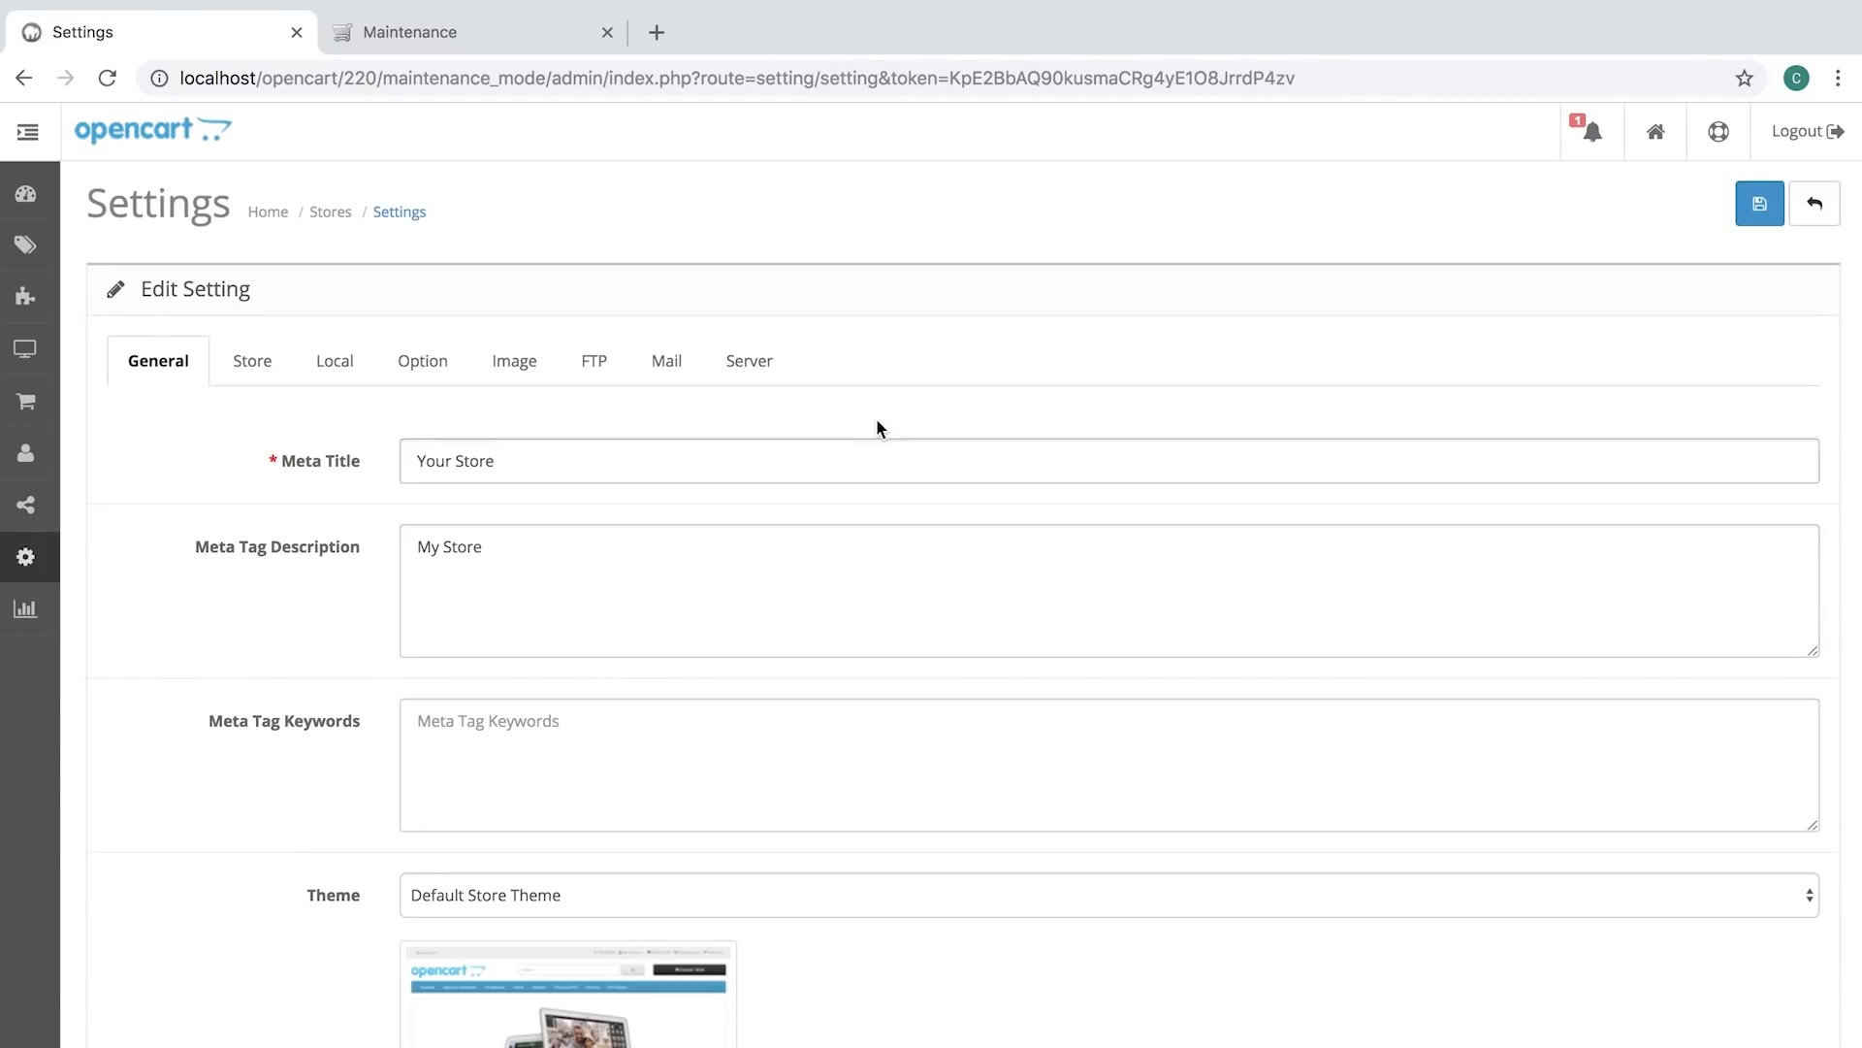
{"action": "left_click", "coordinate": [748, 361]}
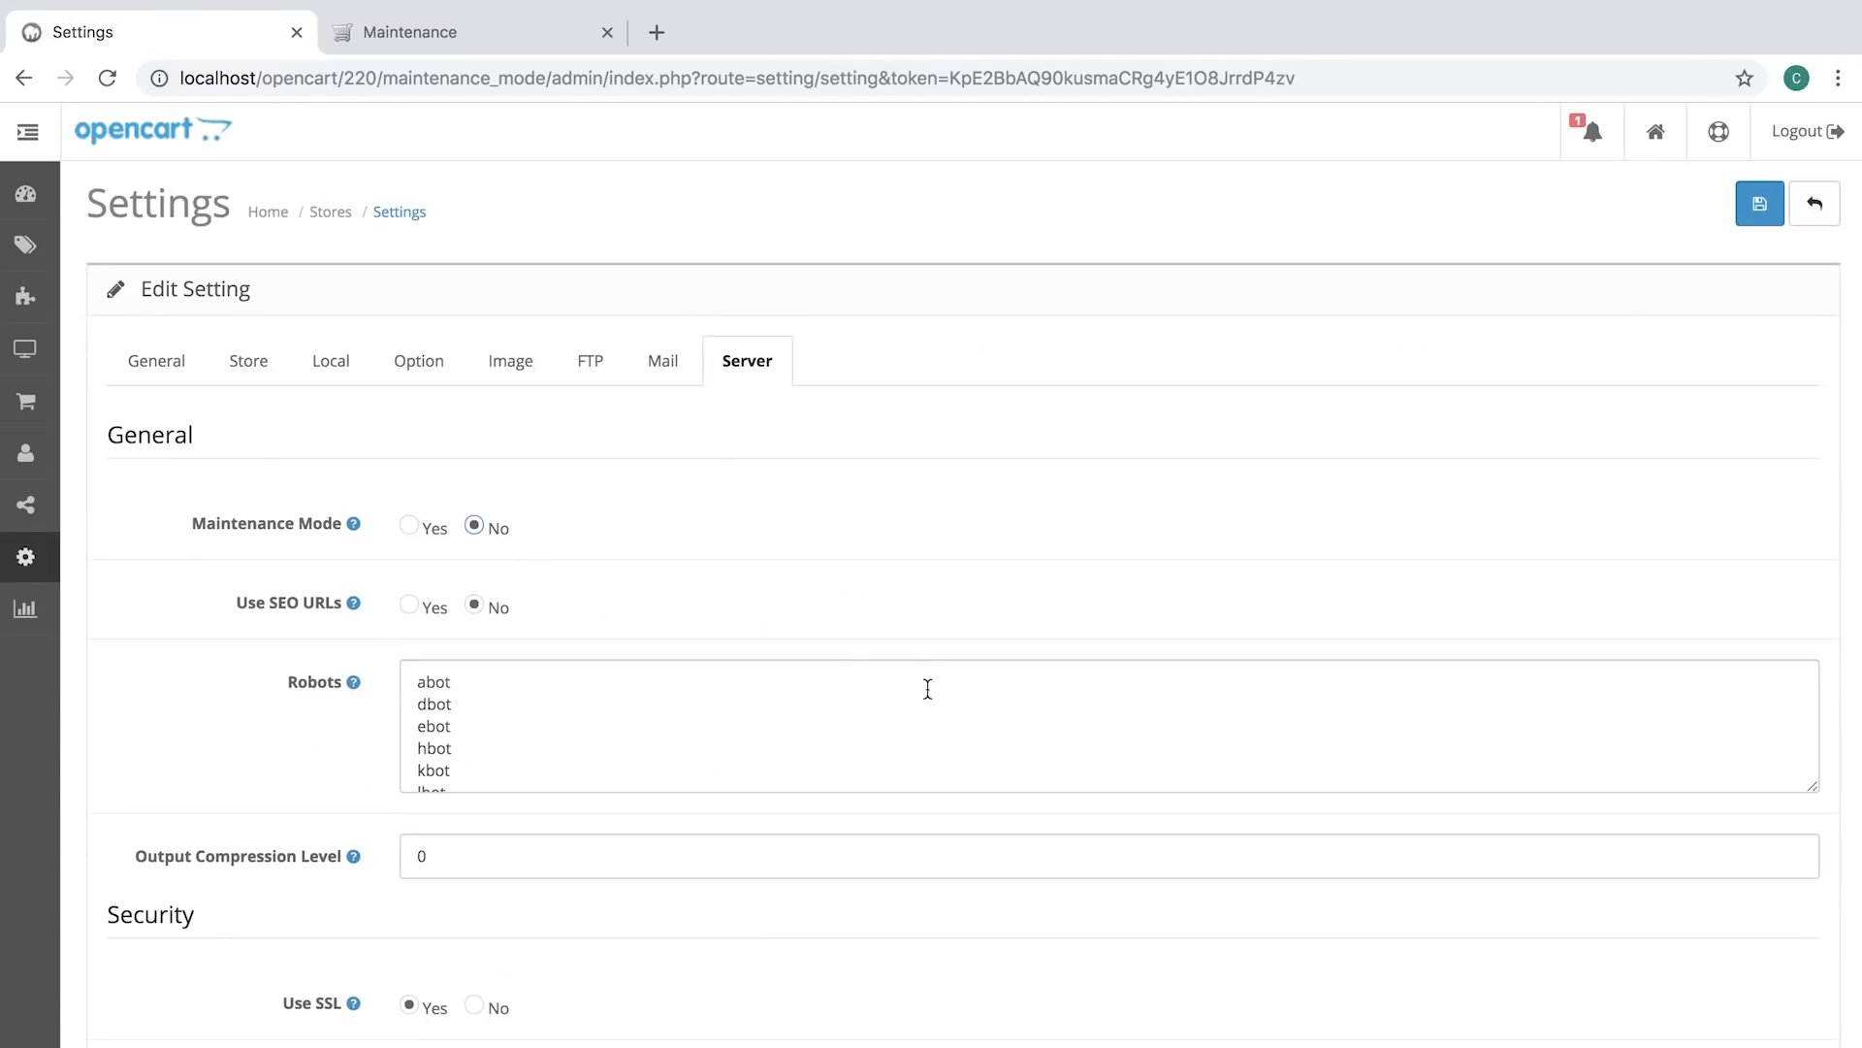
{"action": "left_click", "coordinate": [1759, 203]}
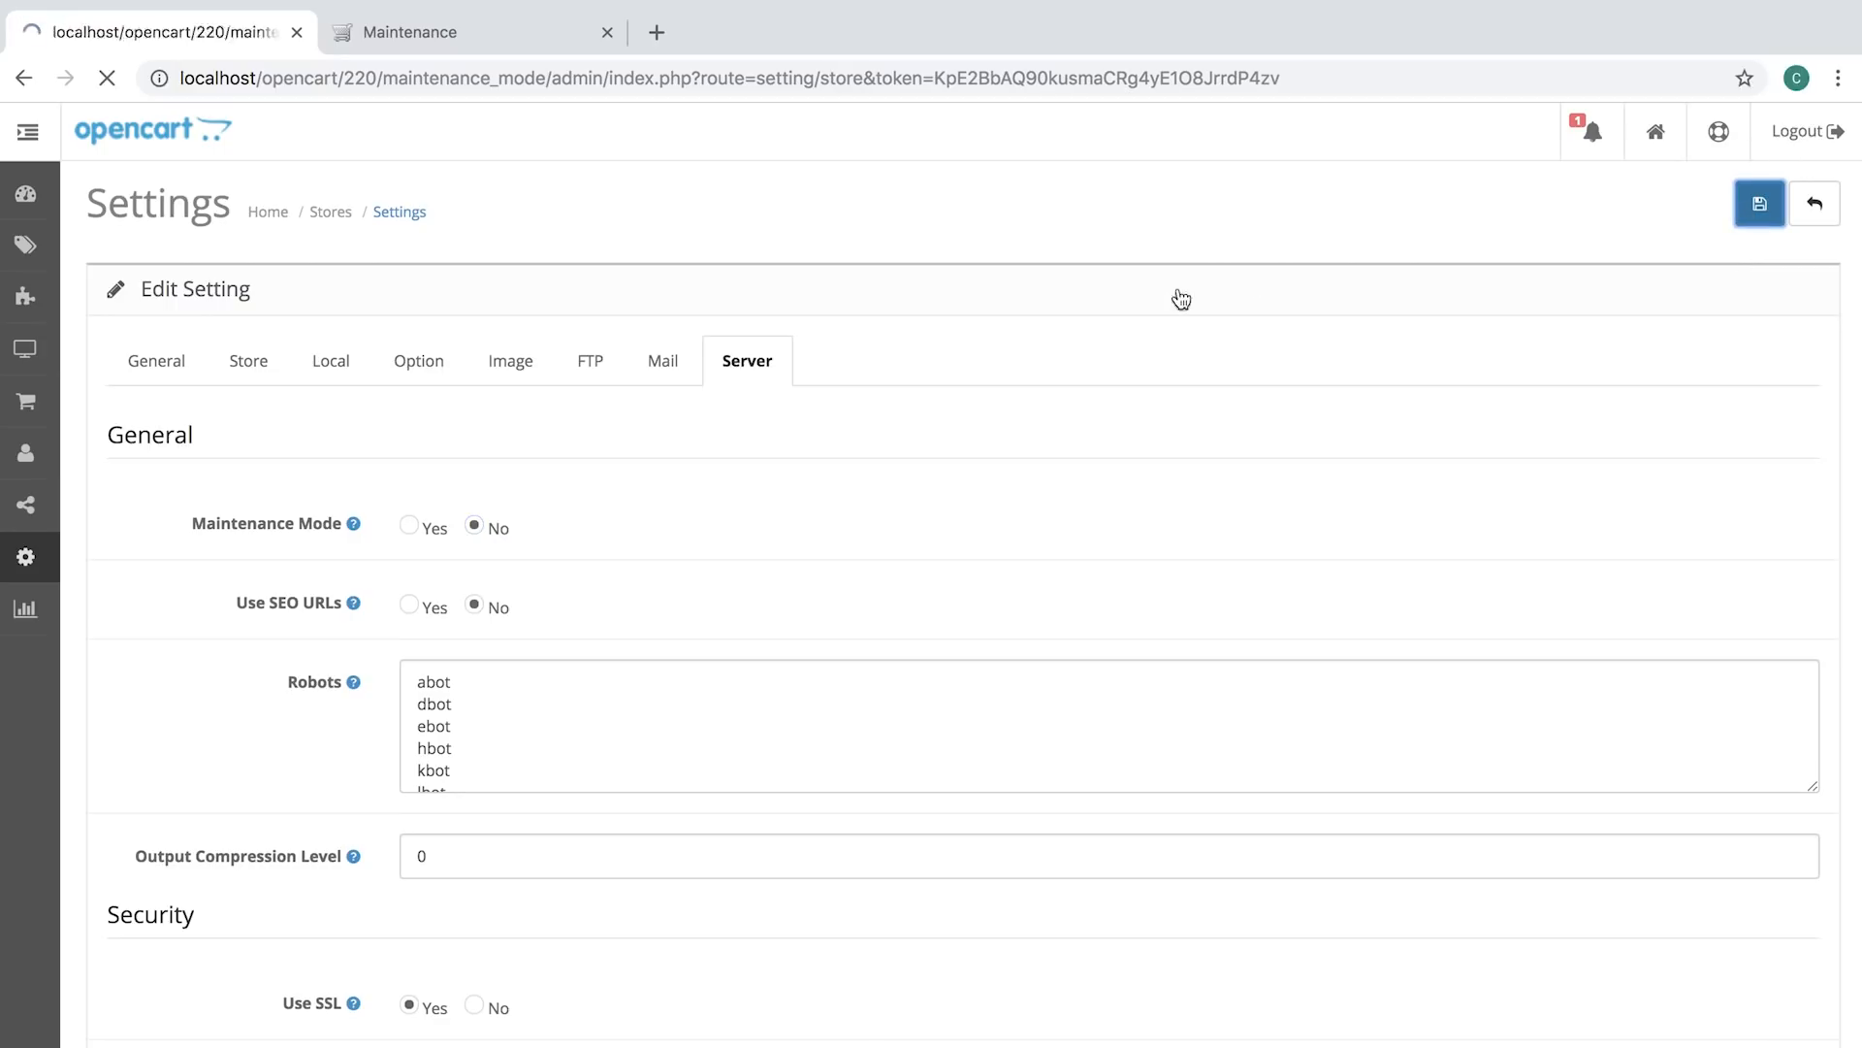
Step: Confirm the Modifications list is empty and go to the Extension Installer
{"action": "left_click", "coordinate": [1758, 202]}
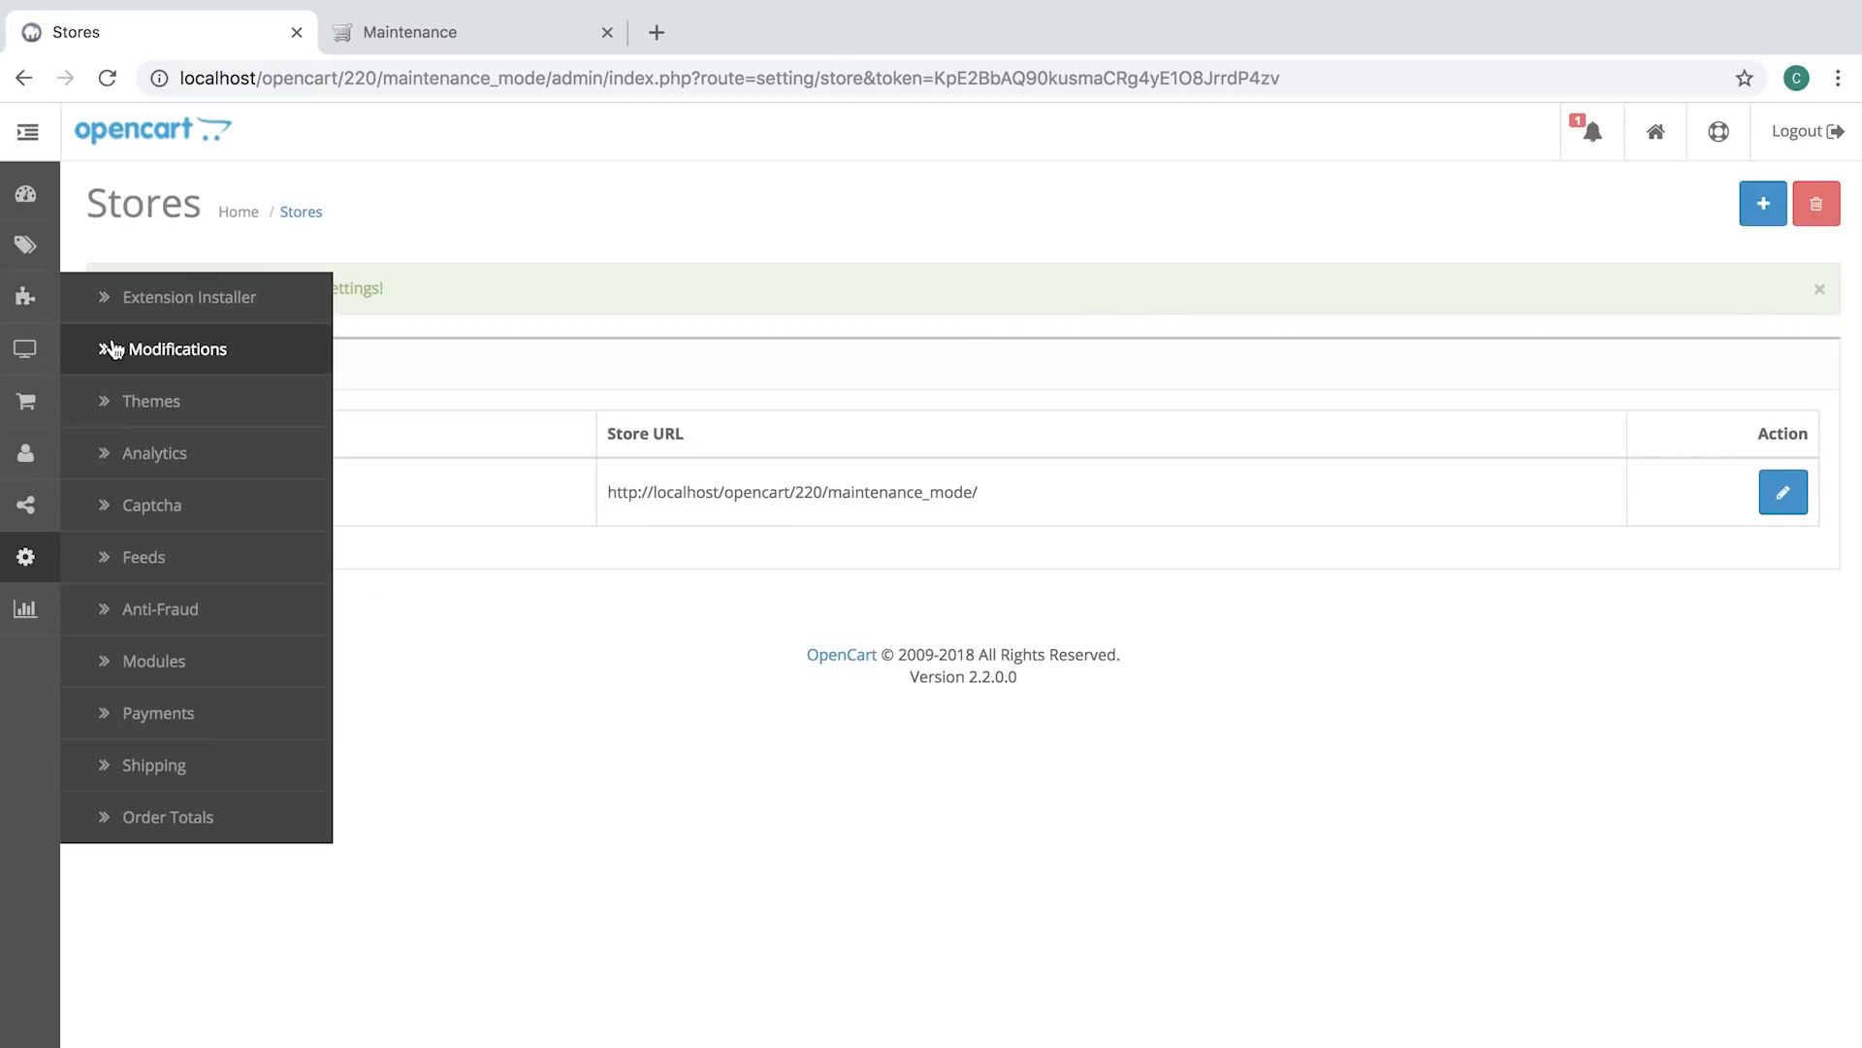
{"action": "left_click", "coordinate": [174, 348]}
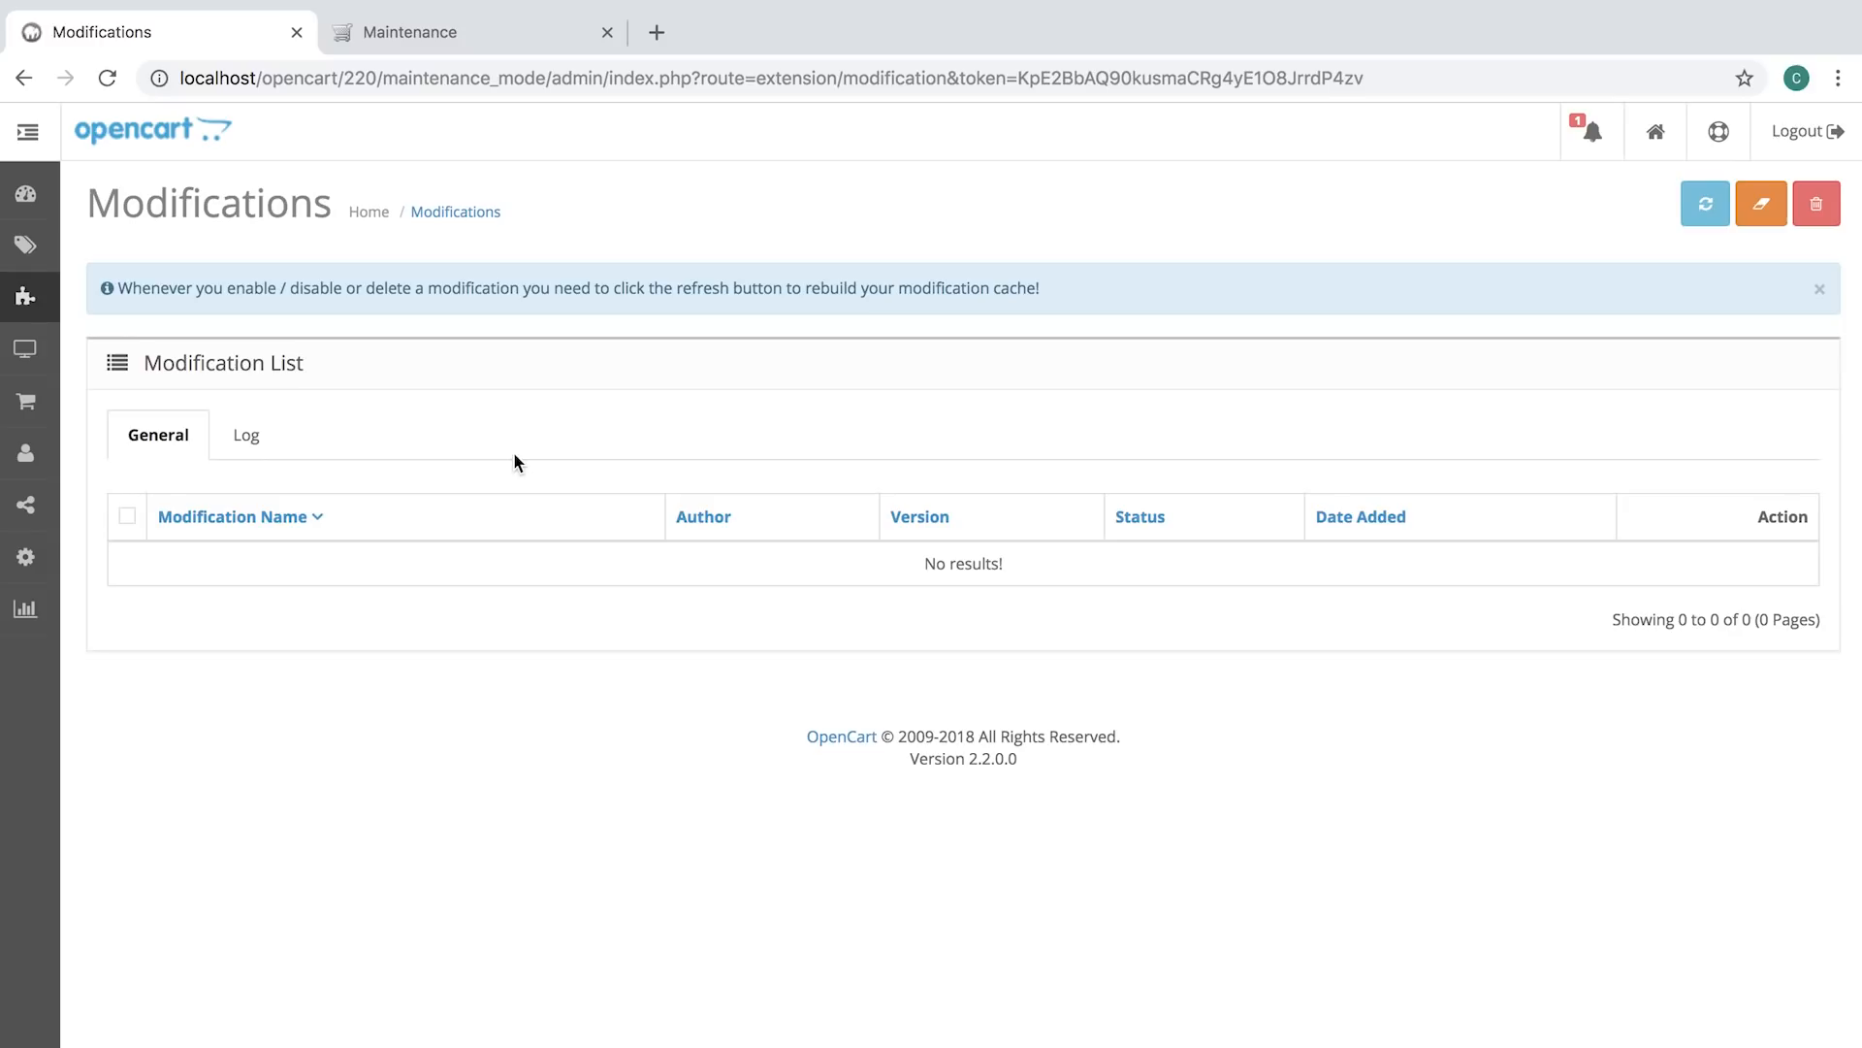
{"action": "mouse_move", "coordinate": [131, 314]}
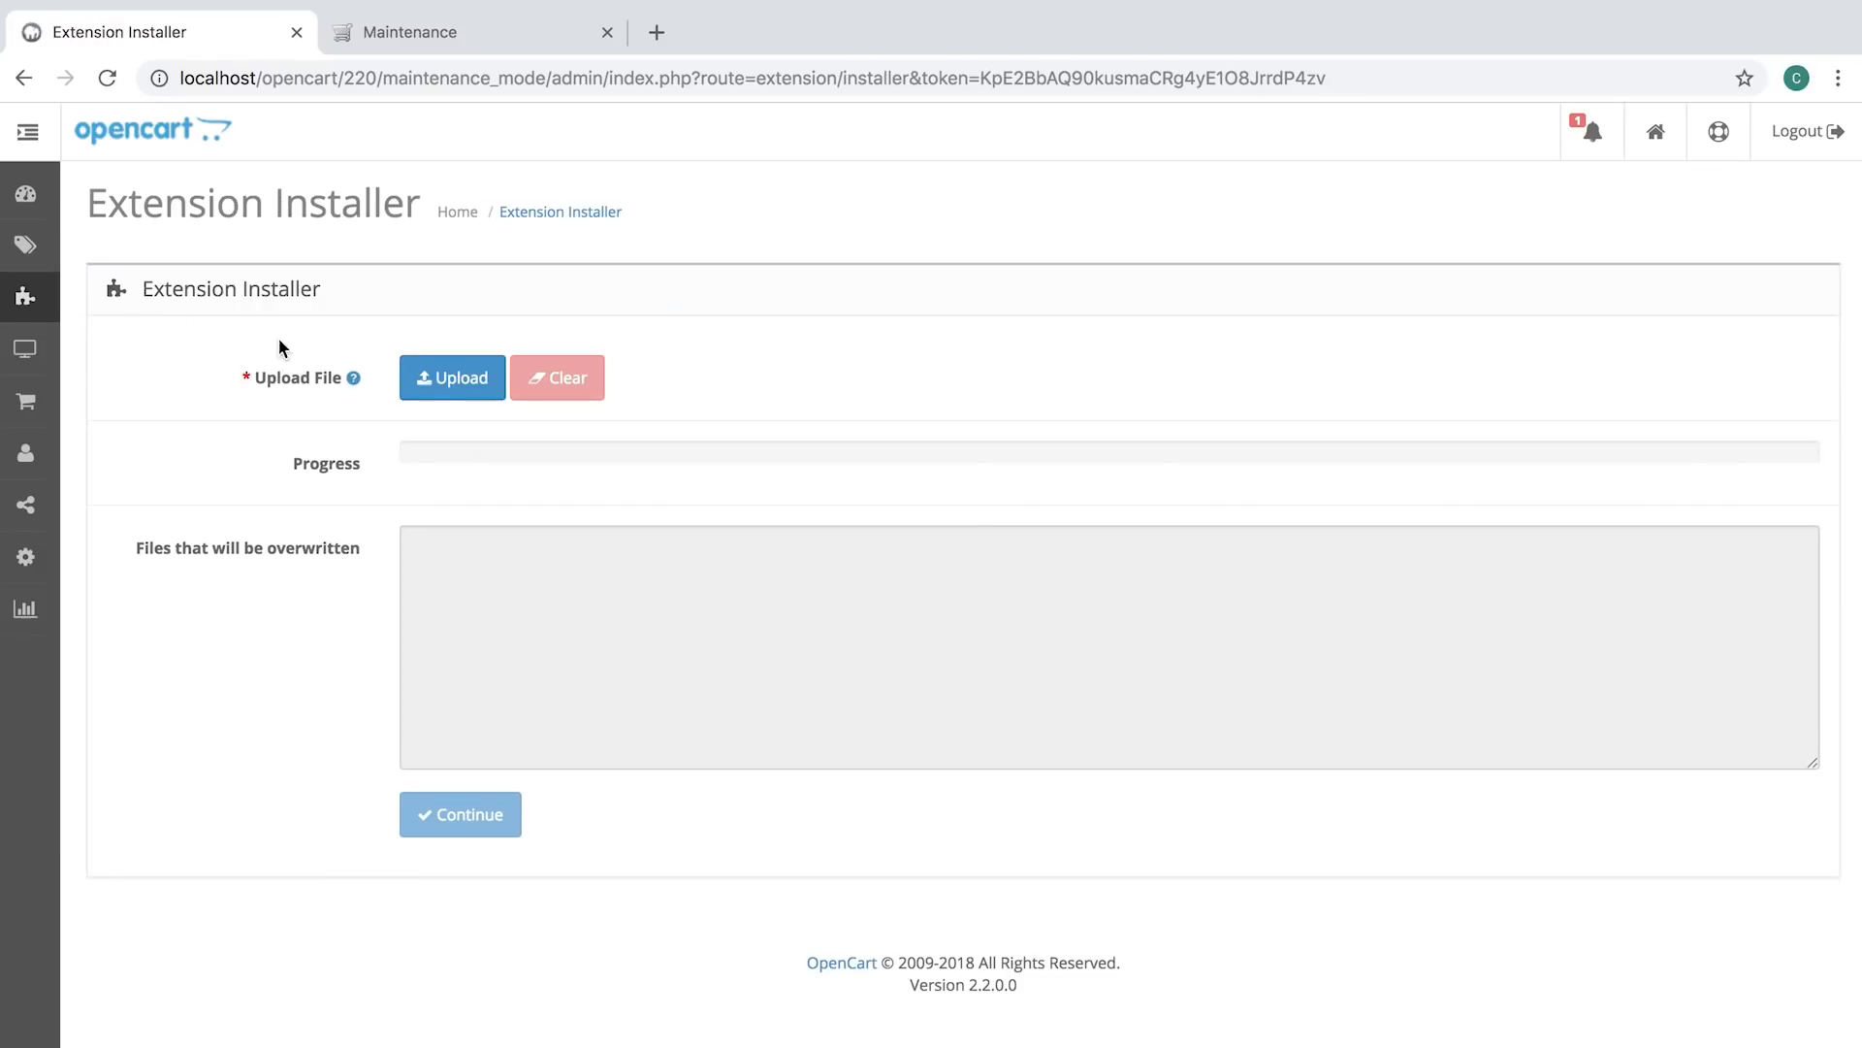
{"action": "left_click", "coordinate": [451, 376]}
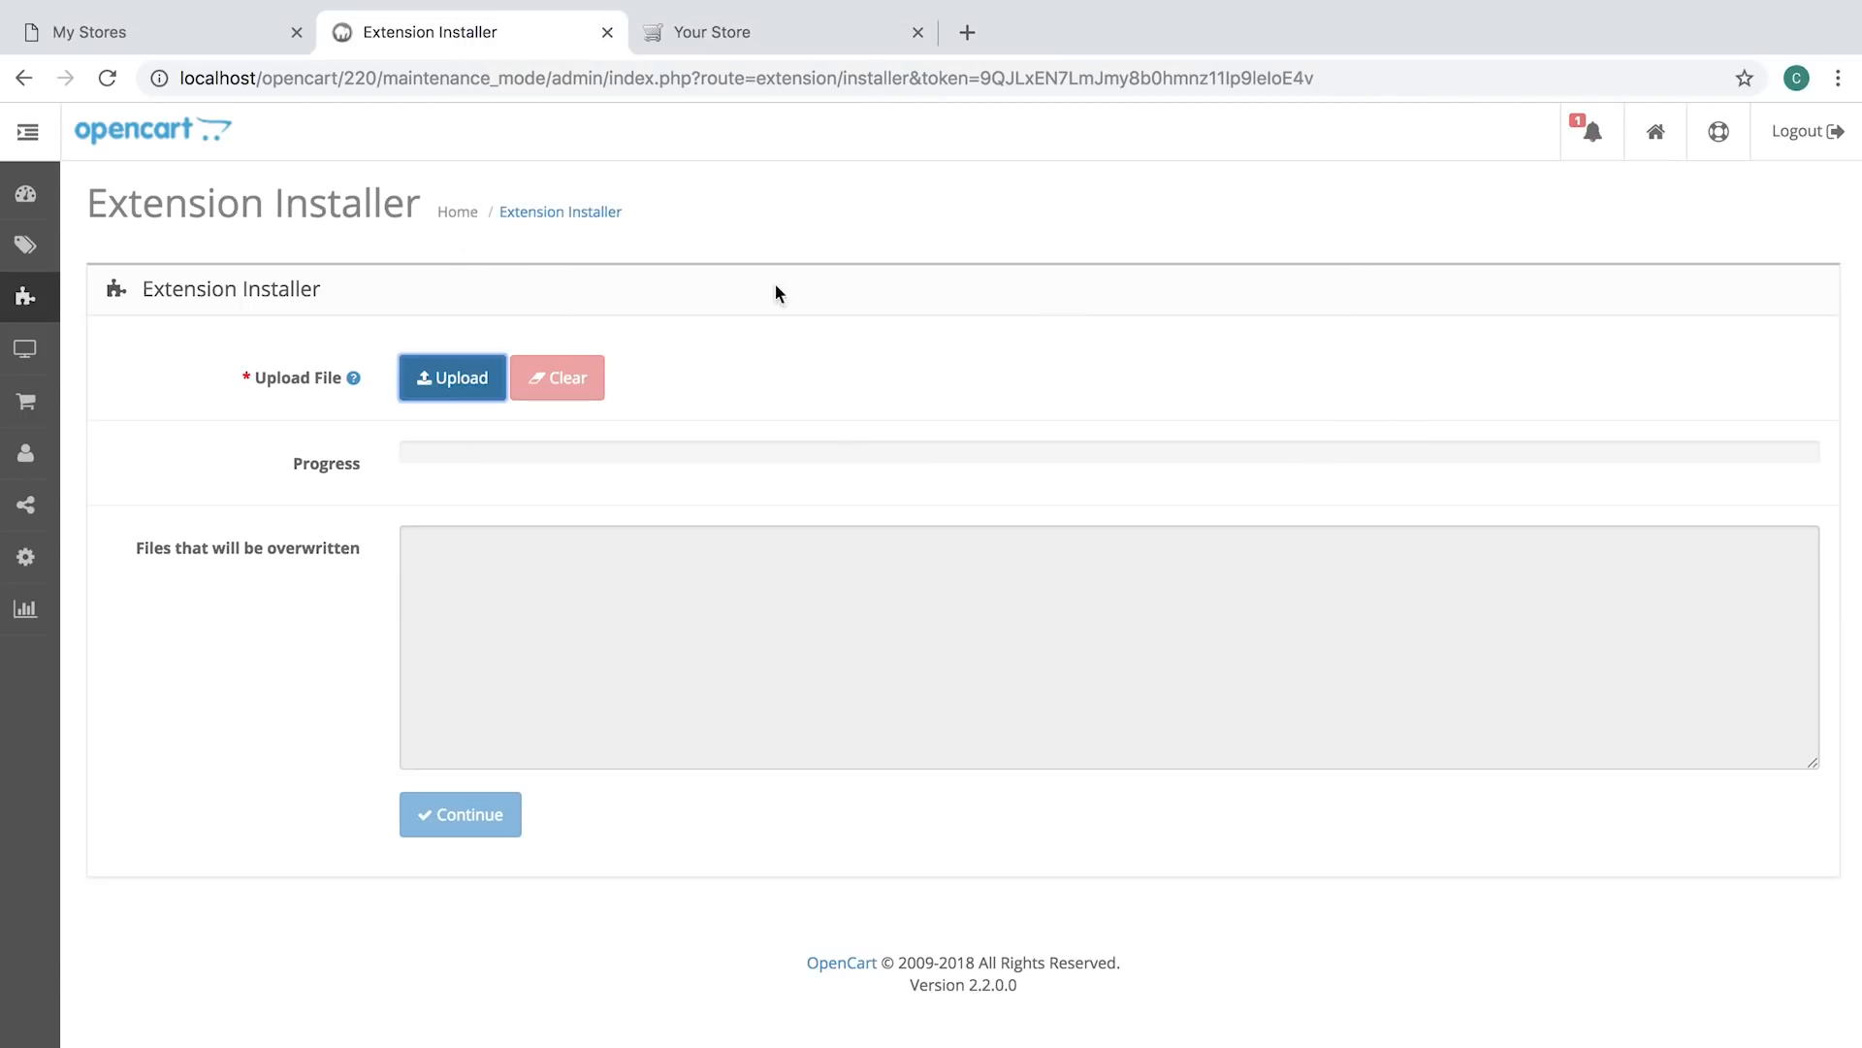
{"action": "left_click", "coordinate": [451, 376]}
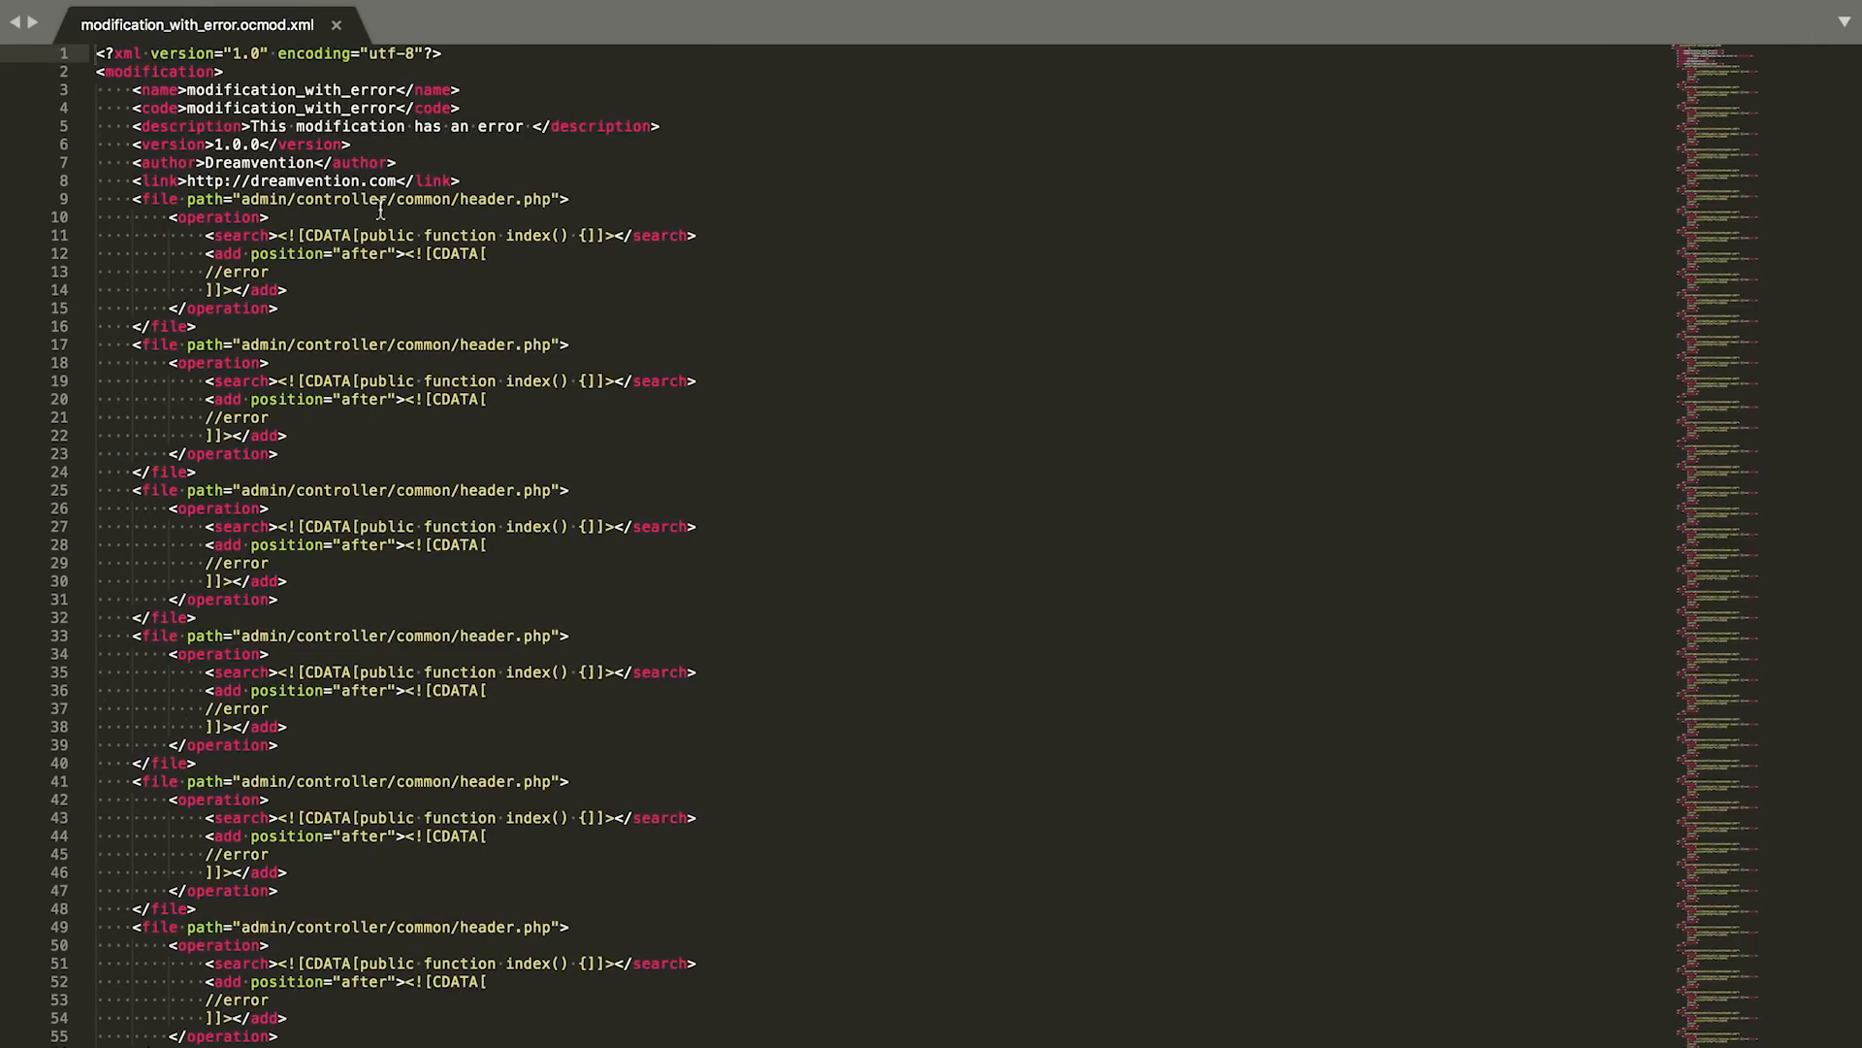
{"action": "scroll", "scroll_direction": "down", "scroll_amount": 3}
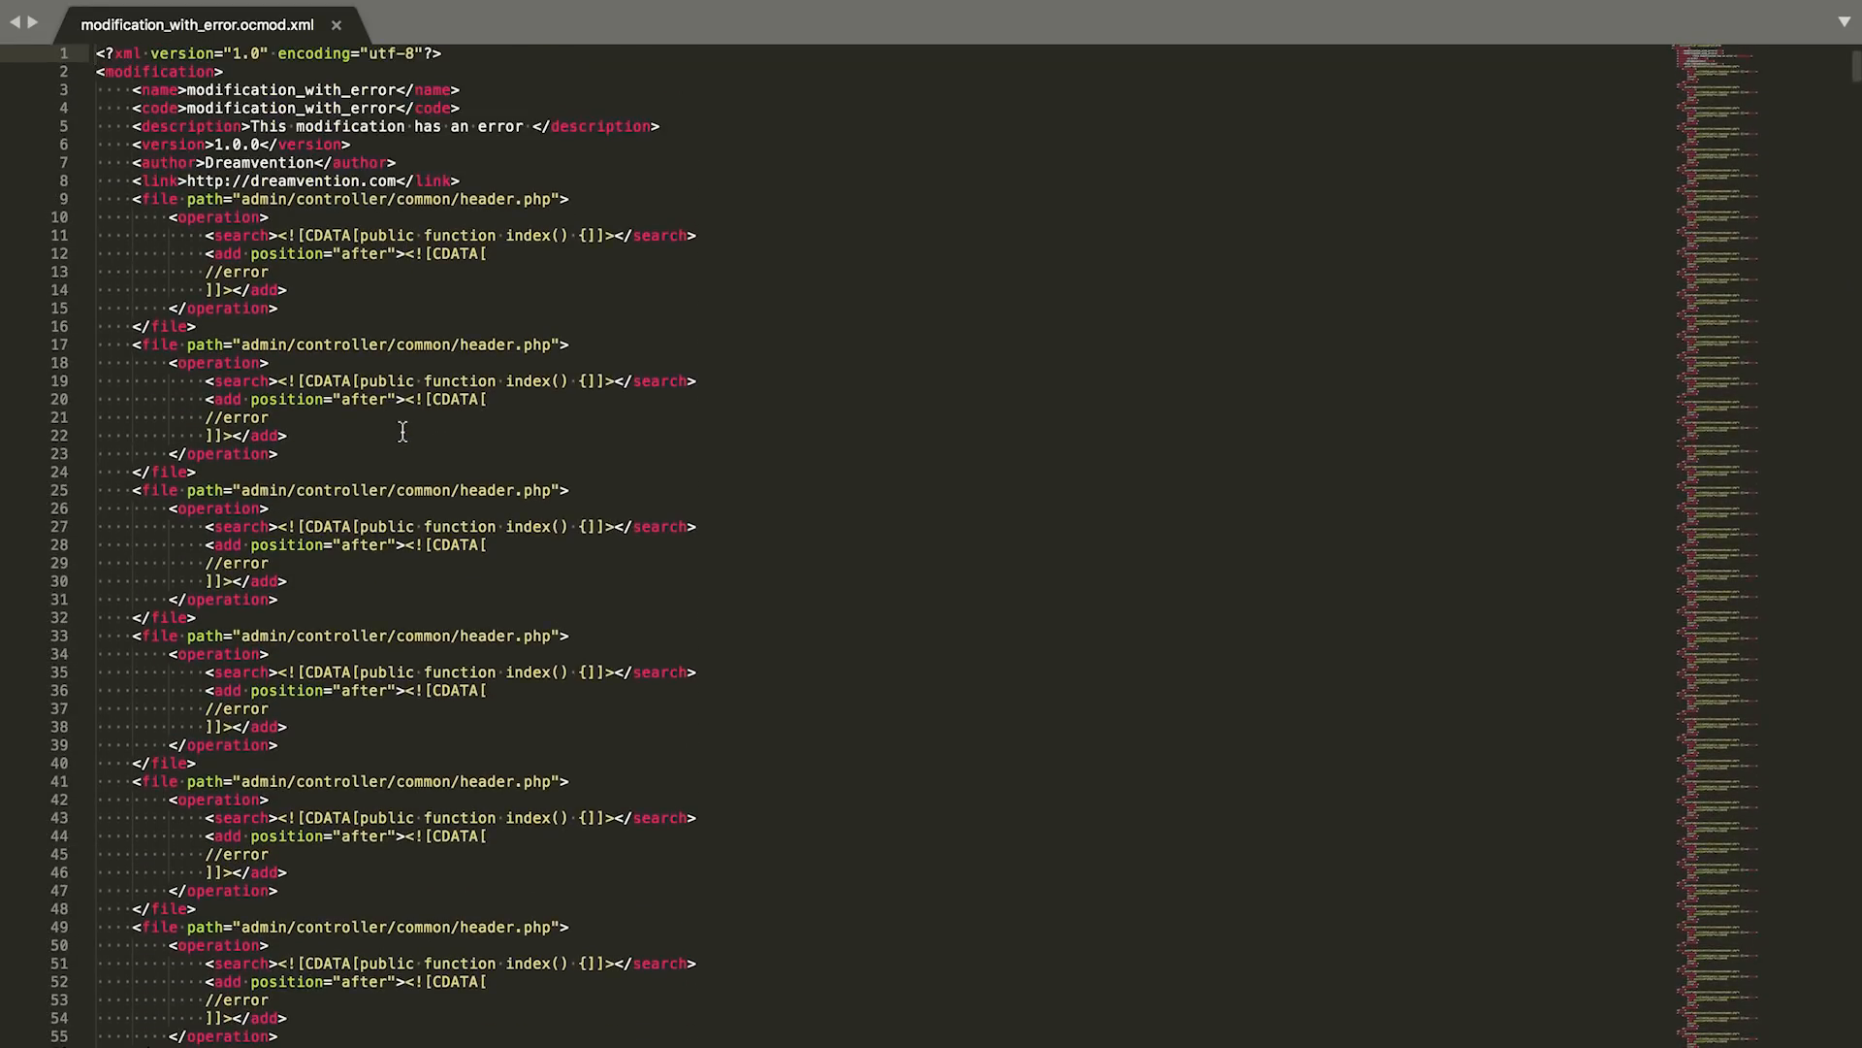
{"action": "mouse_move", "coordinate": [372, 234]}
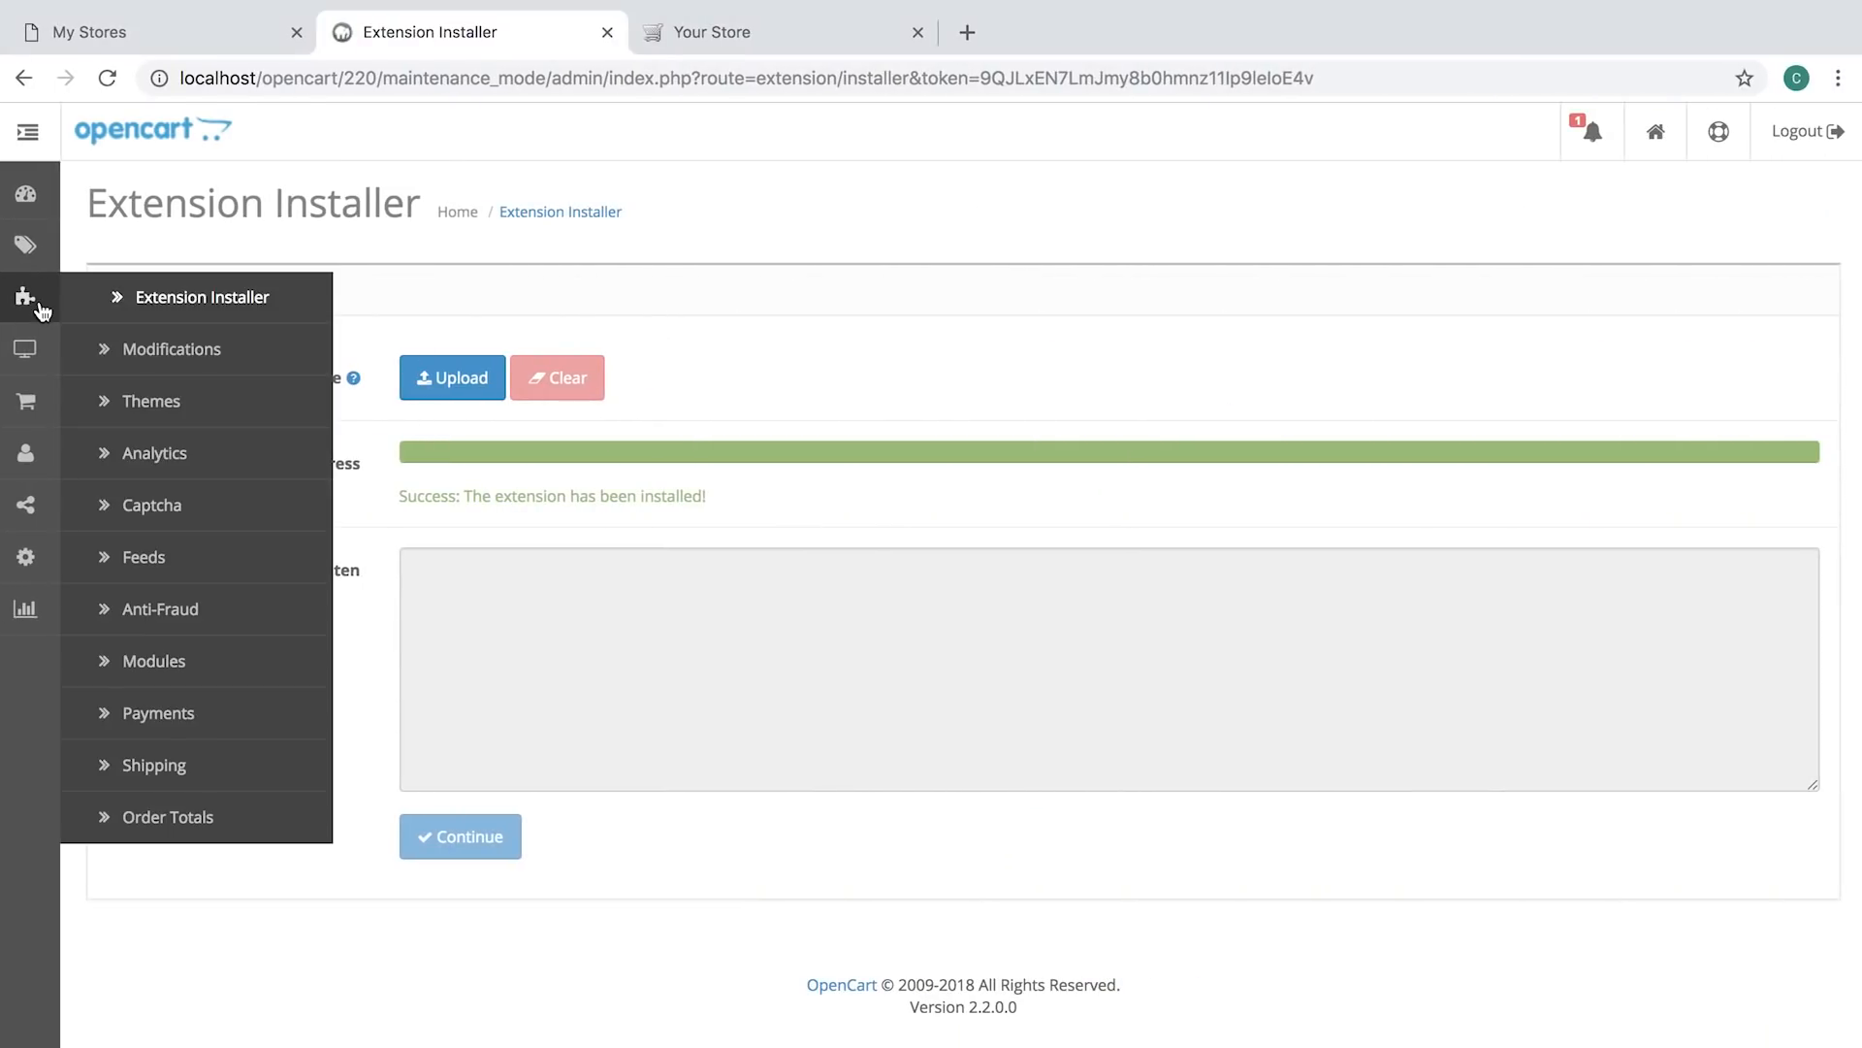
{"action": "mouse_move", "coordinate": [223, 369]}
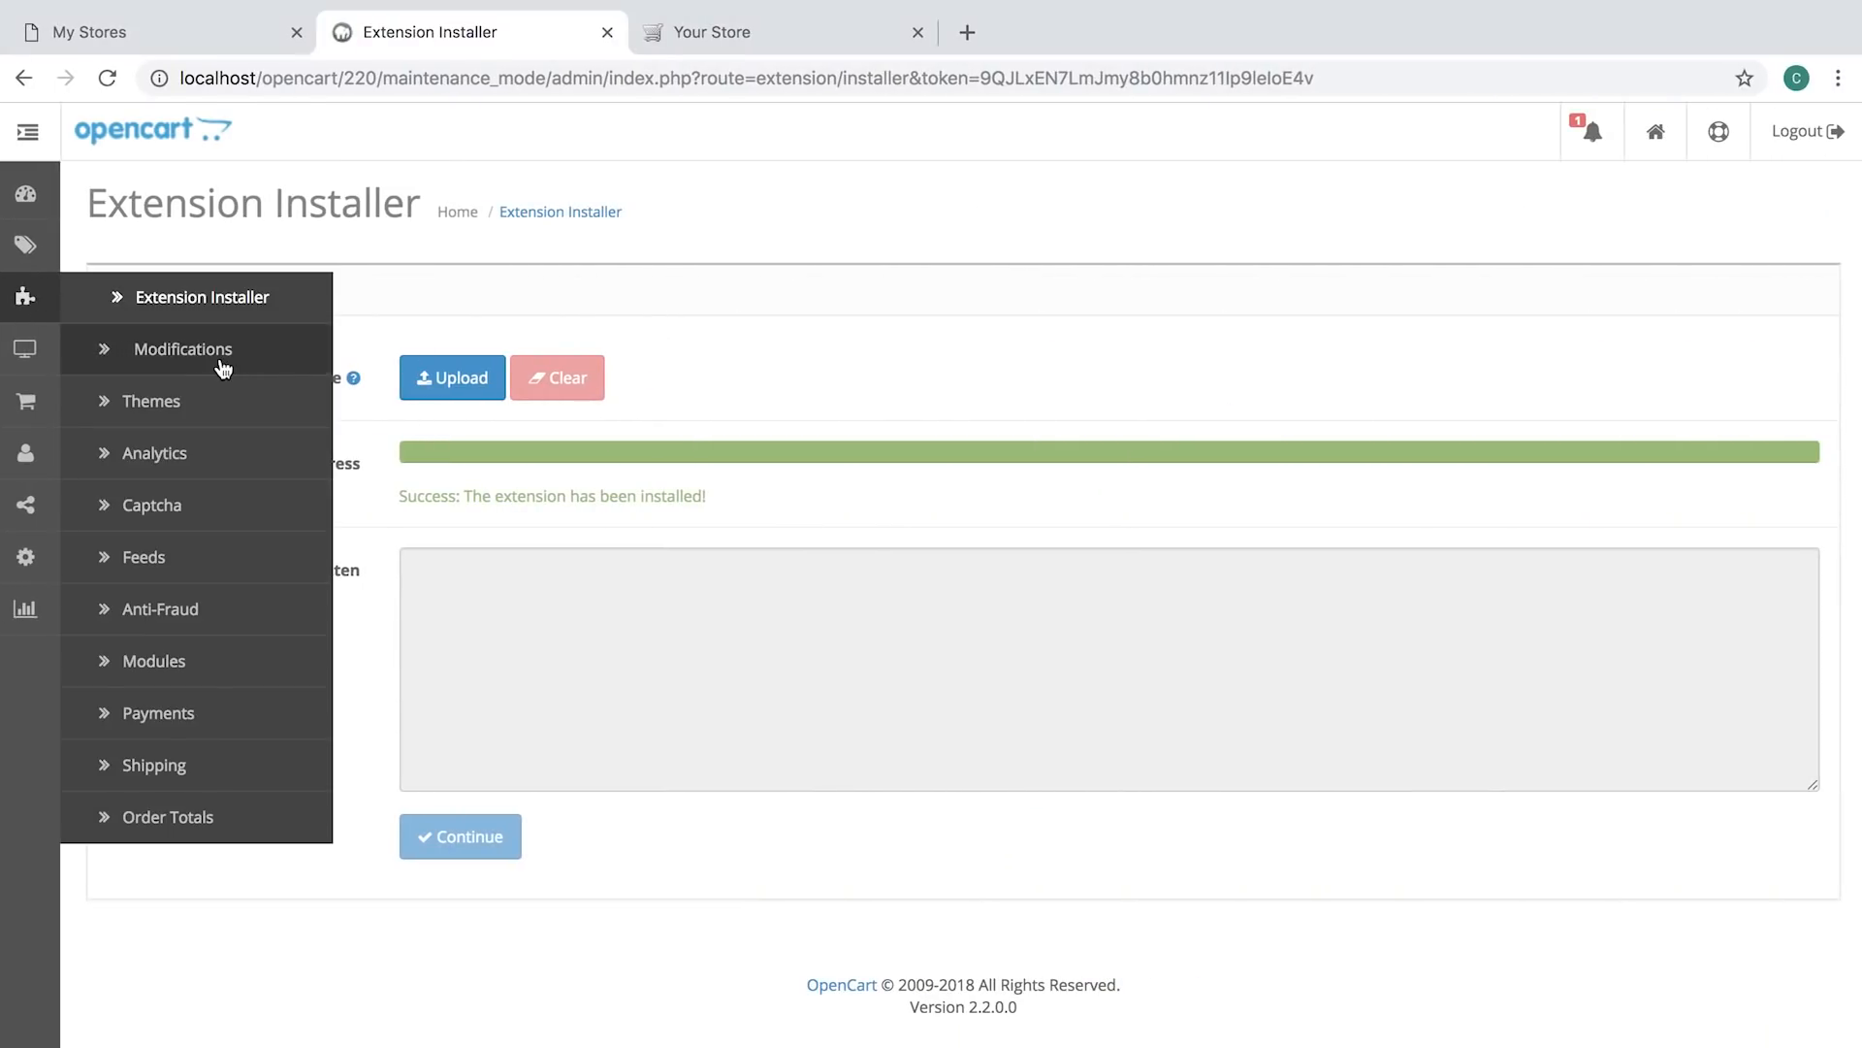
Step: Refresh the modification cache with modification_with_error listed as enabled
{"action": "left_click", "coordinate": [182, 348]}
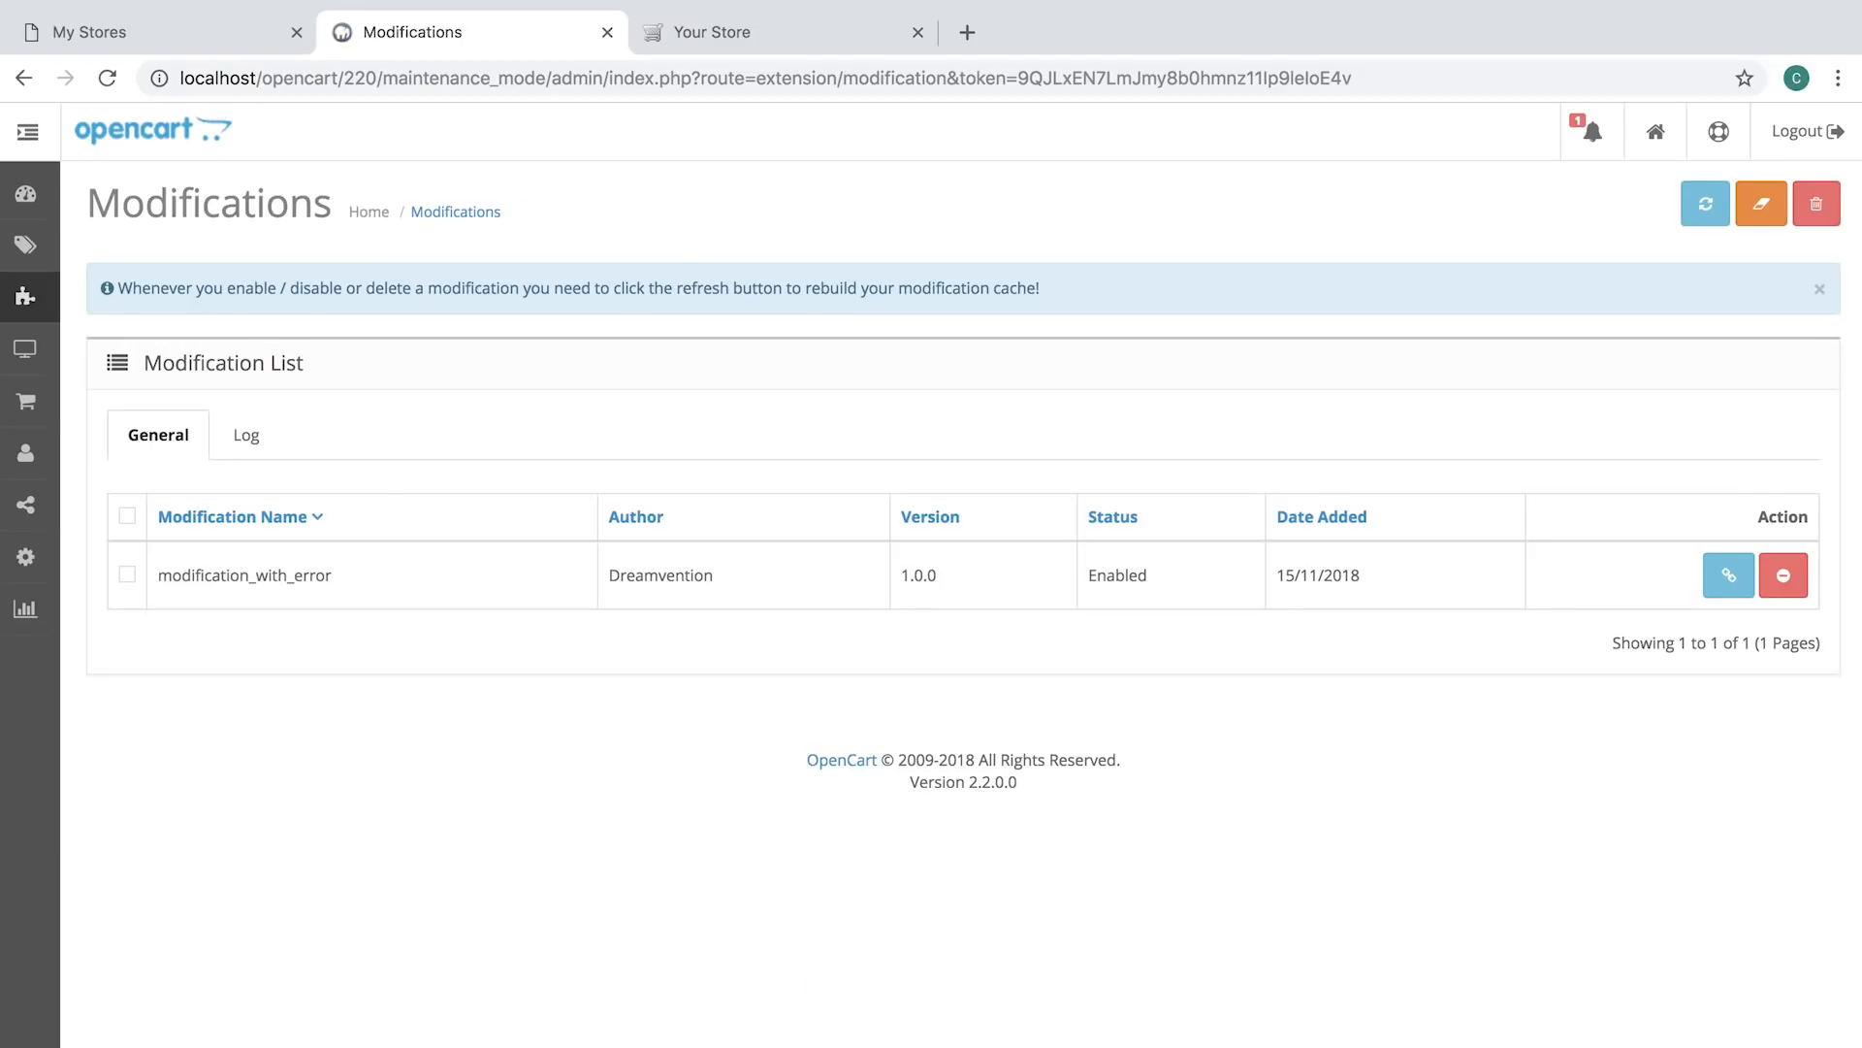
{"action": "mouse_move", "coordinate": [718, 1006]}
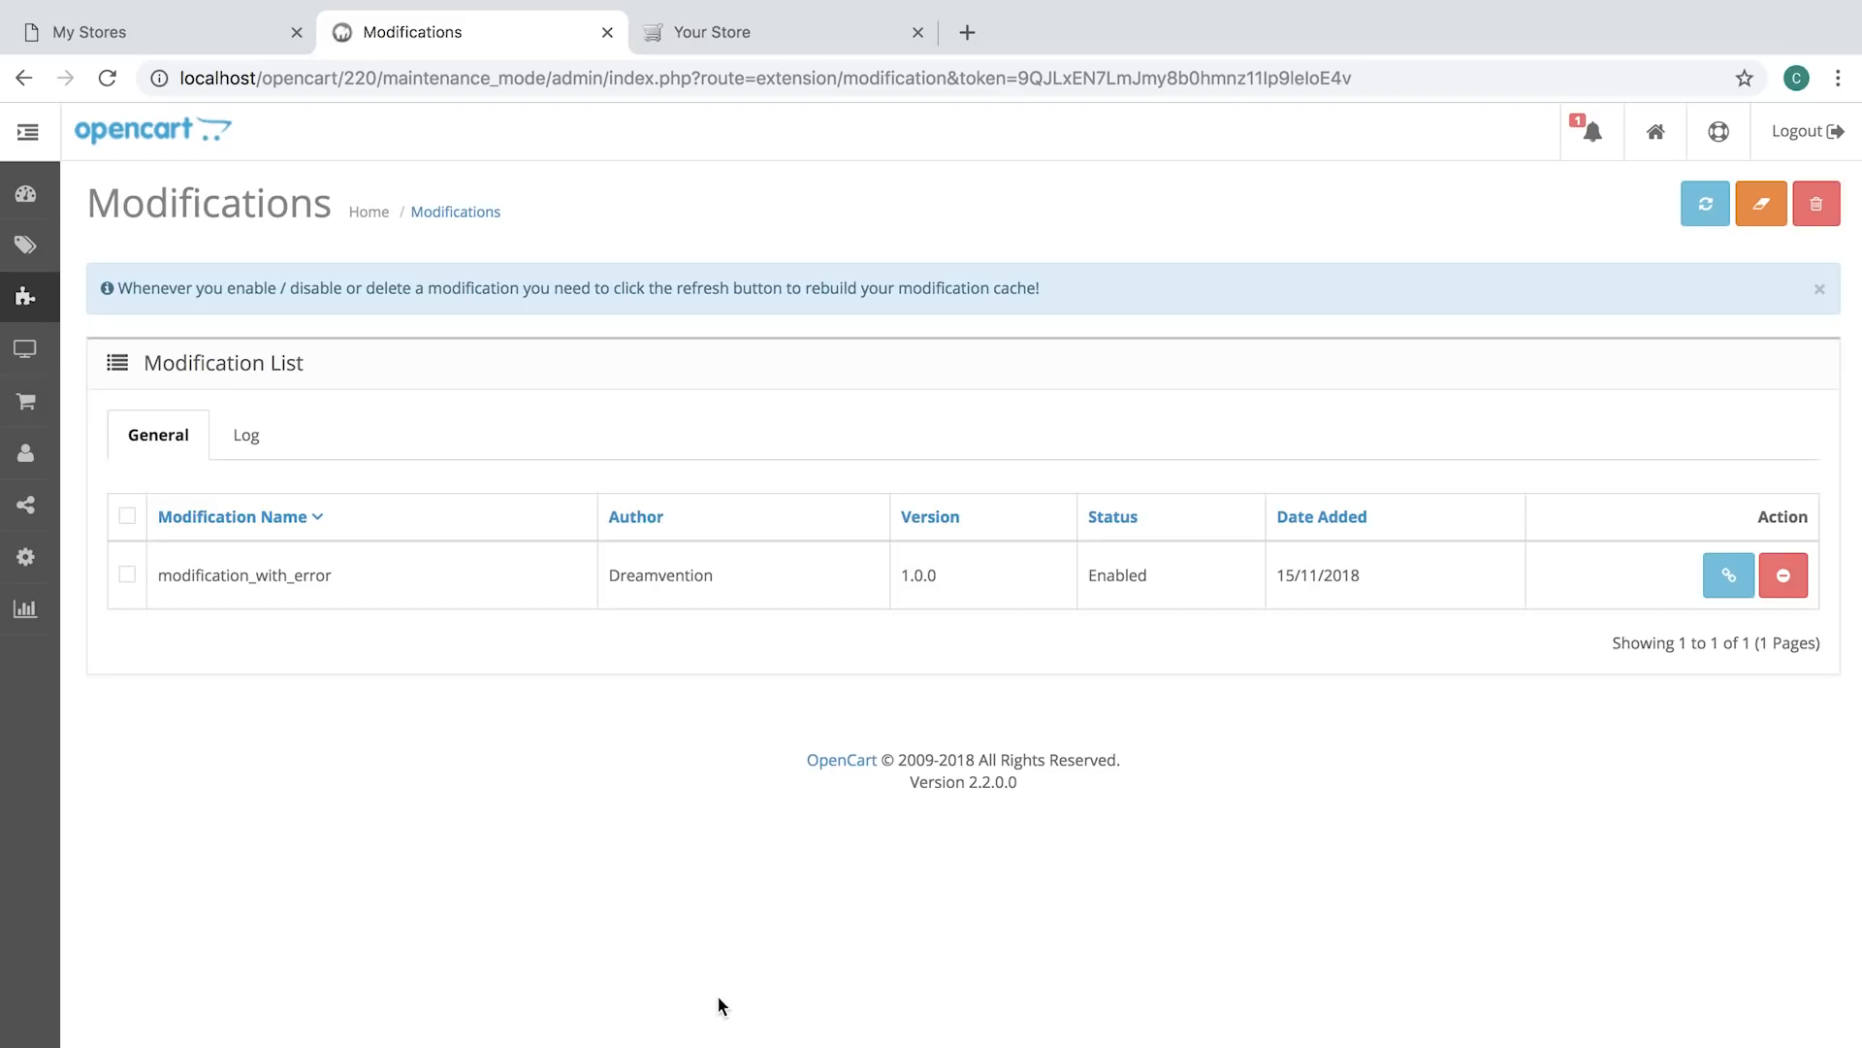
{"action": "mouse_move", "coordinate": [1298, 334]}
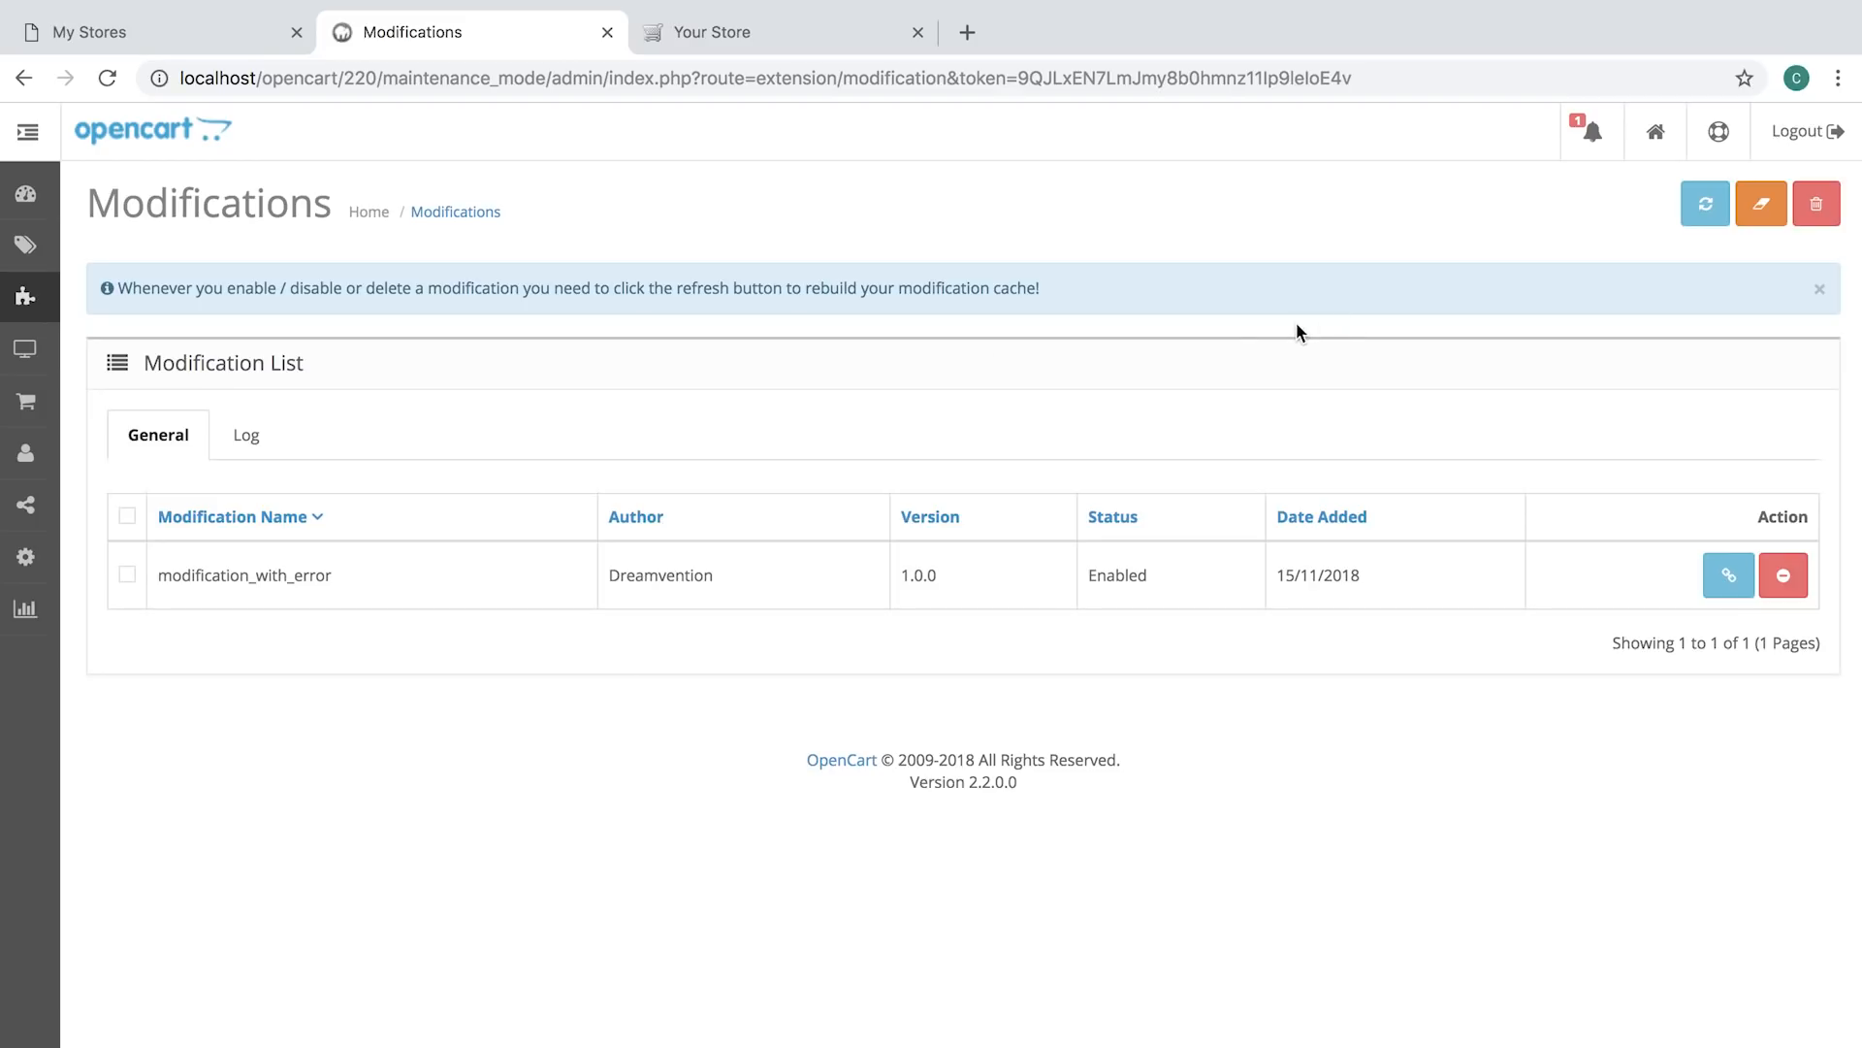
{"action": "left_click", "coordinate": [1705, 203]}
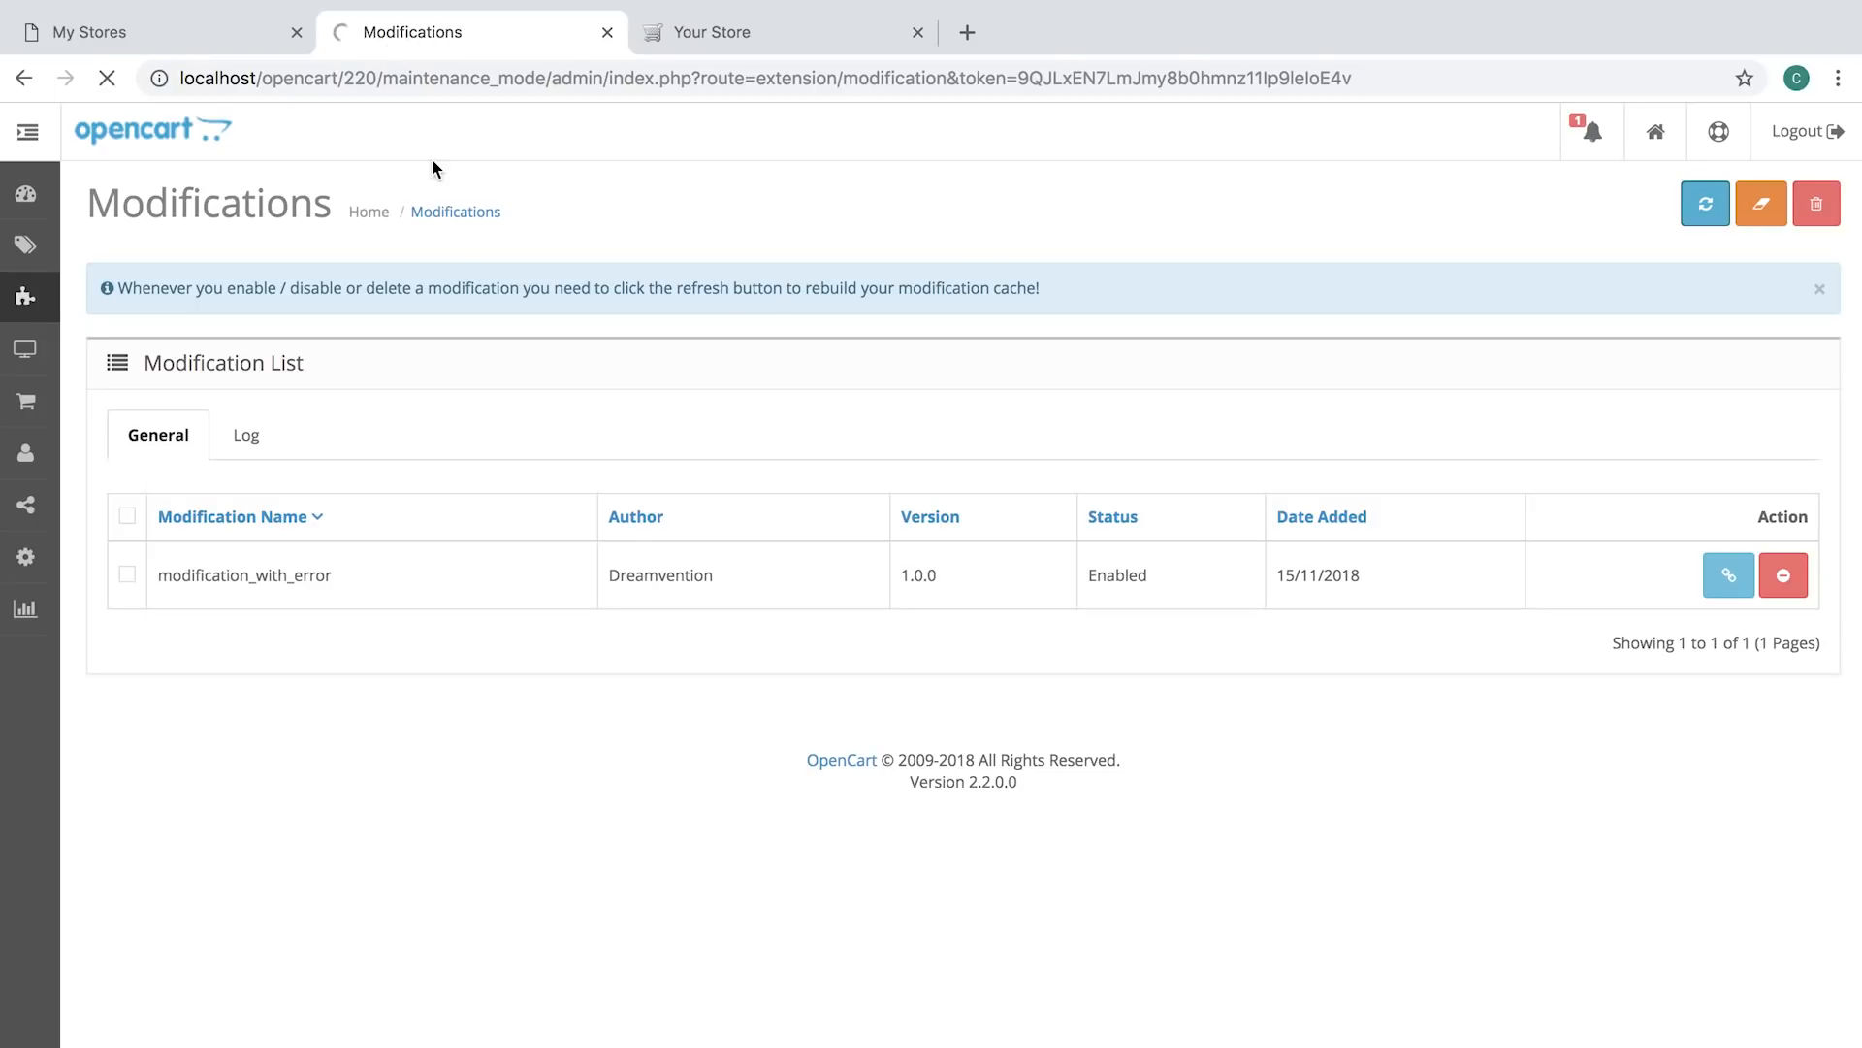
{"action": "left_click", "coordinate": [1705, 203]}
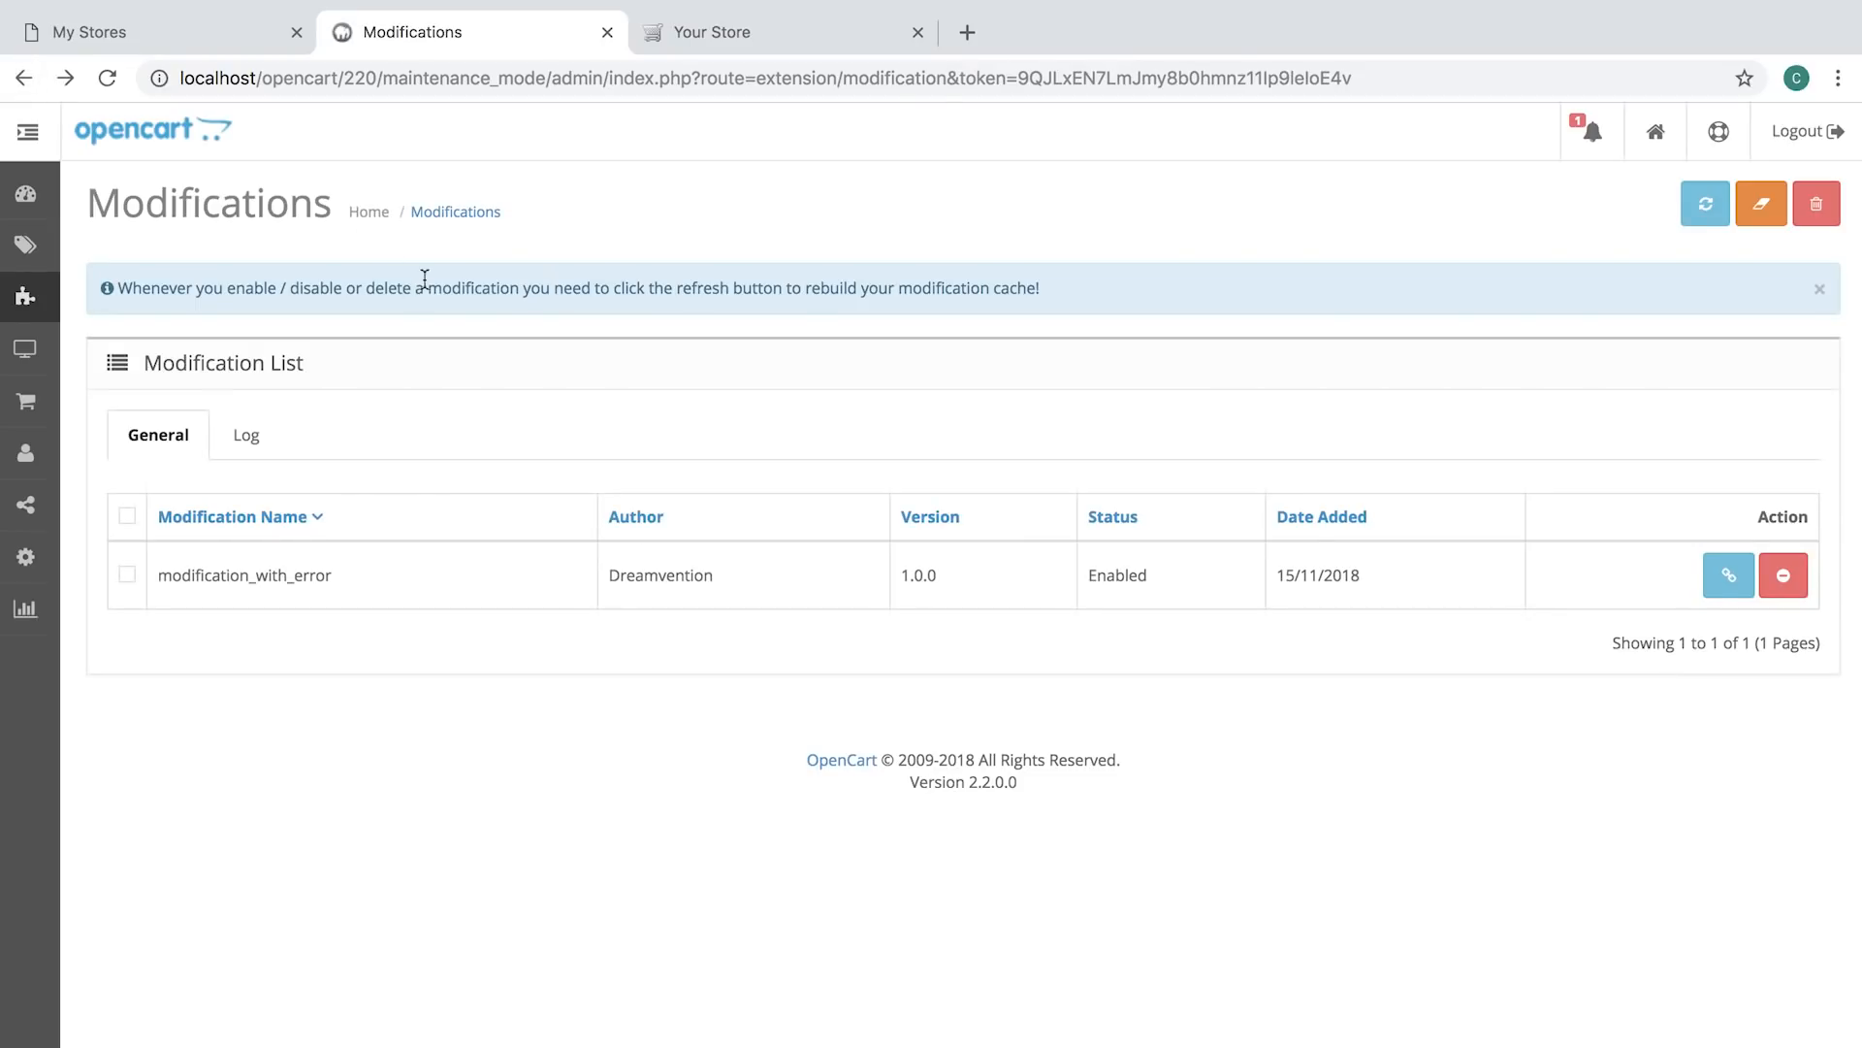
{"action": "left_click", "coordinate": [25, 556]}
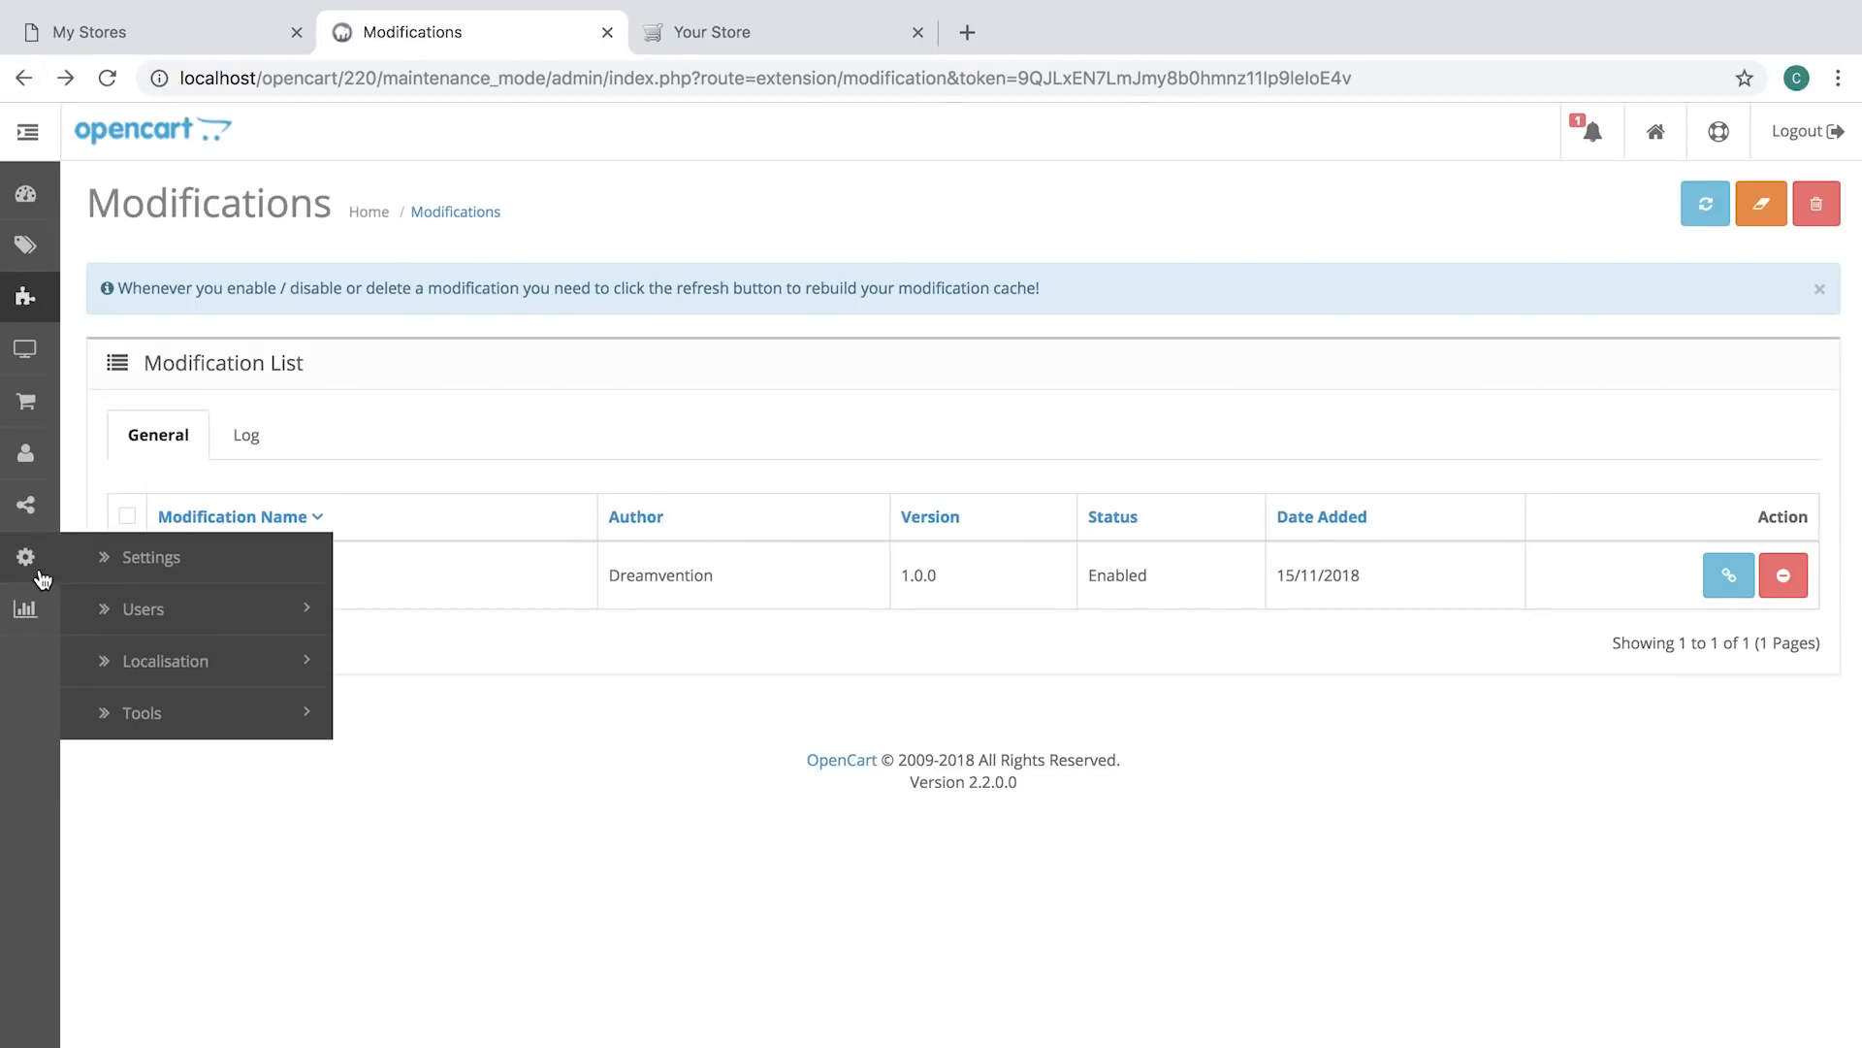
Step: Check Your Store's Server settings, where Maintenance Mode is now Yes
{"action": "left_click", "coordinate": [151, 557]}
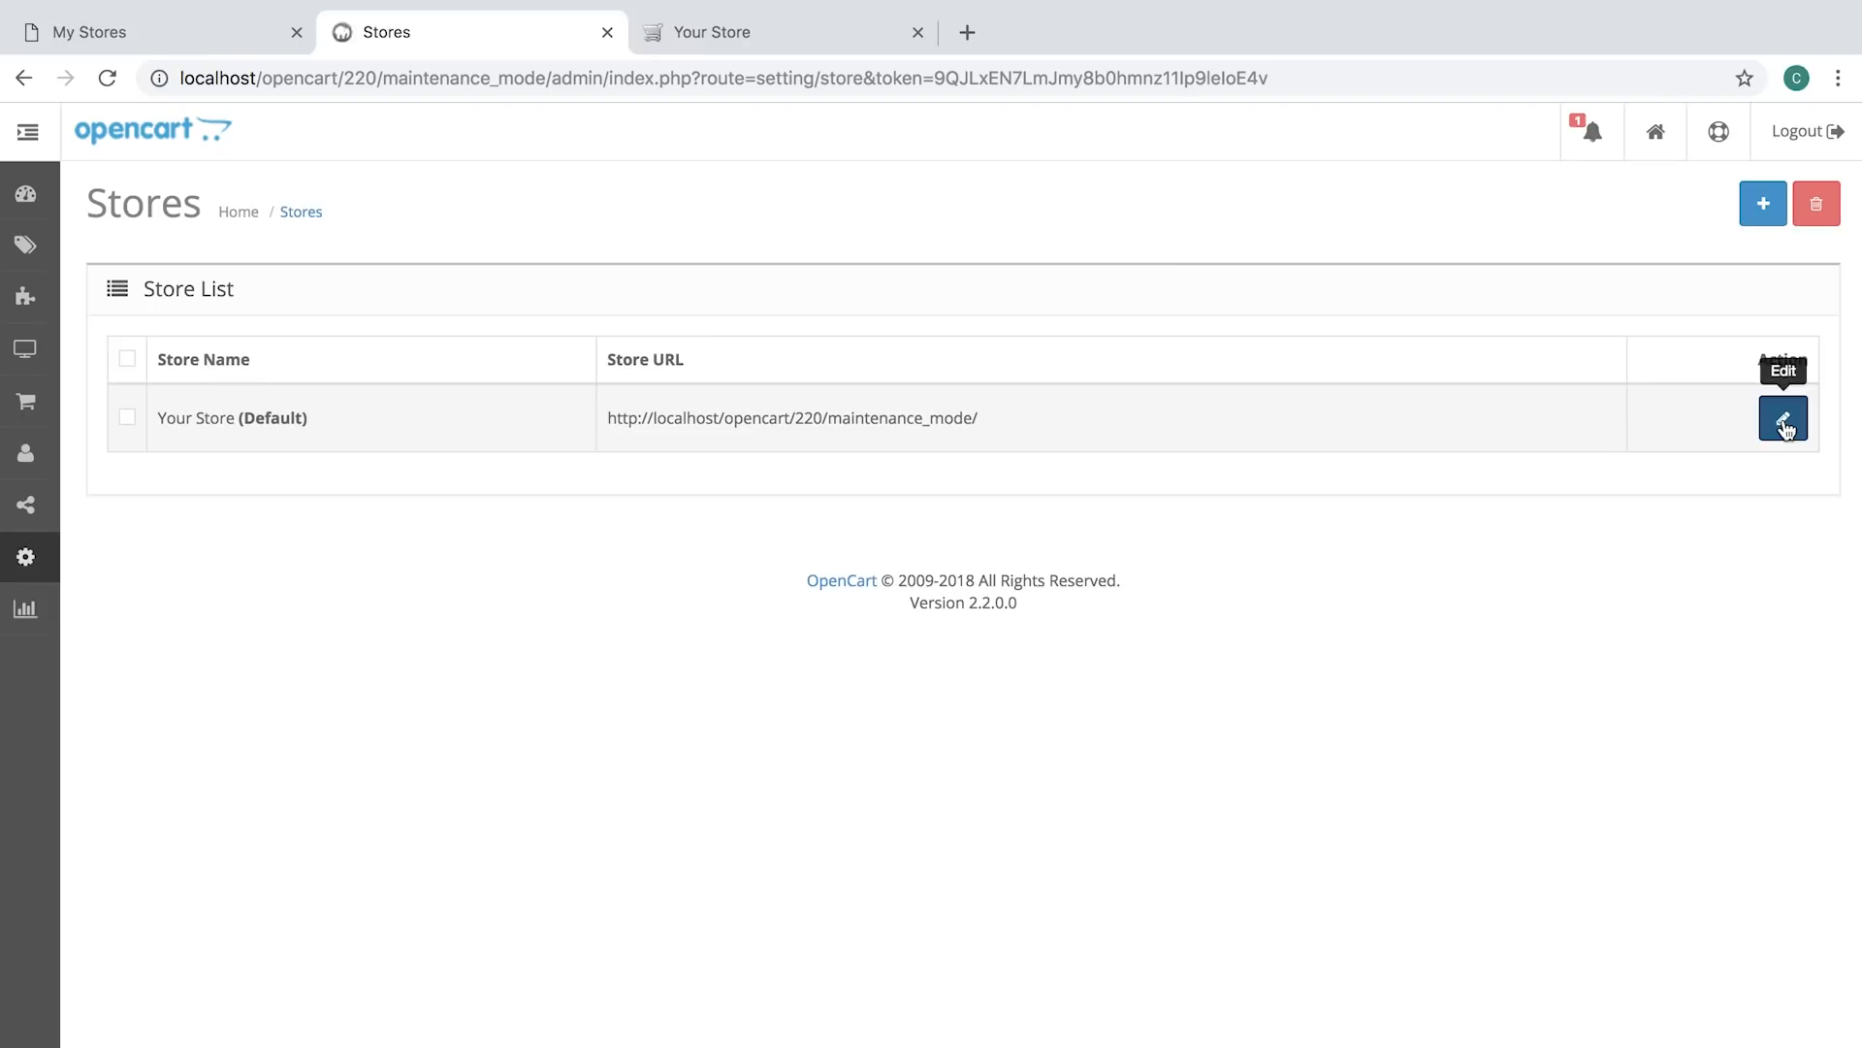
{"action": "left_click", "coordinate": [1782, 417]}
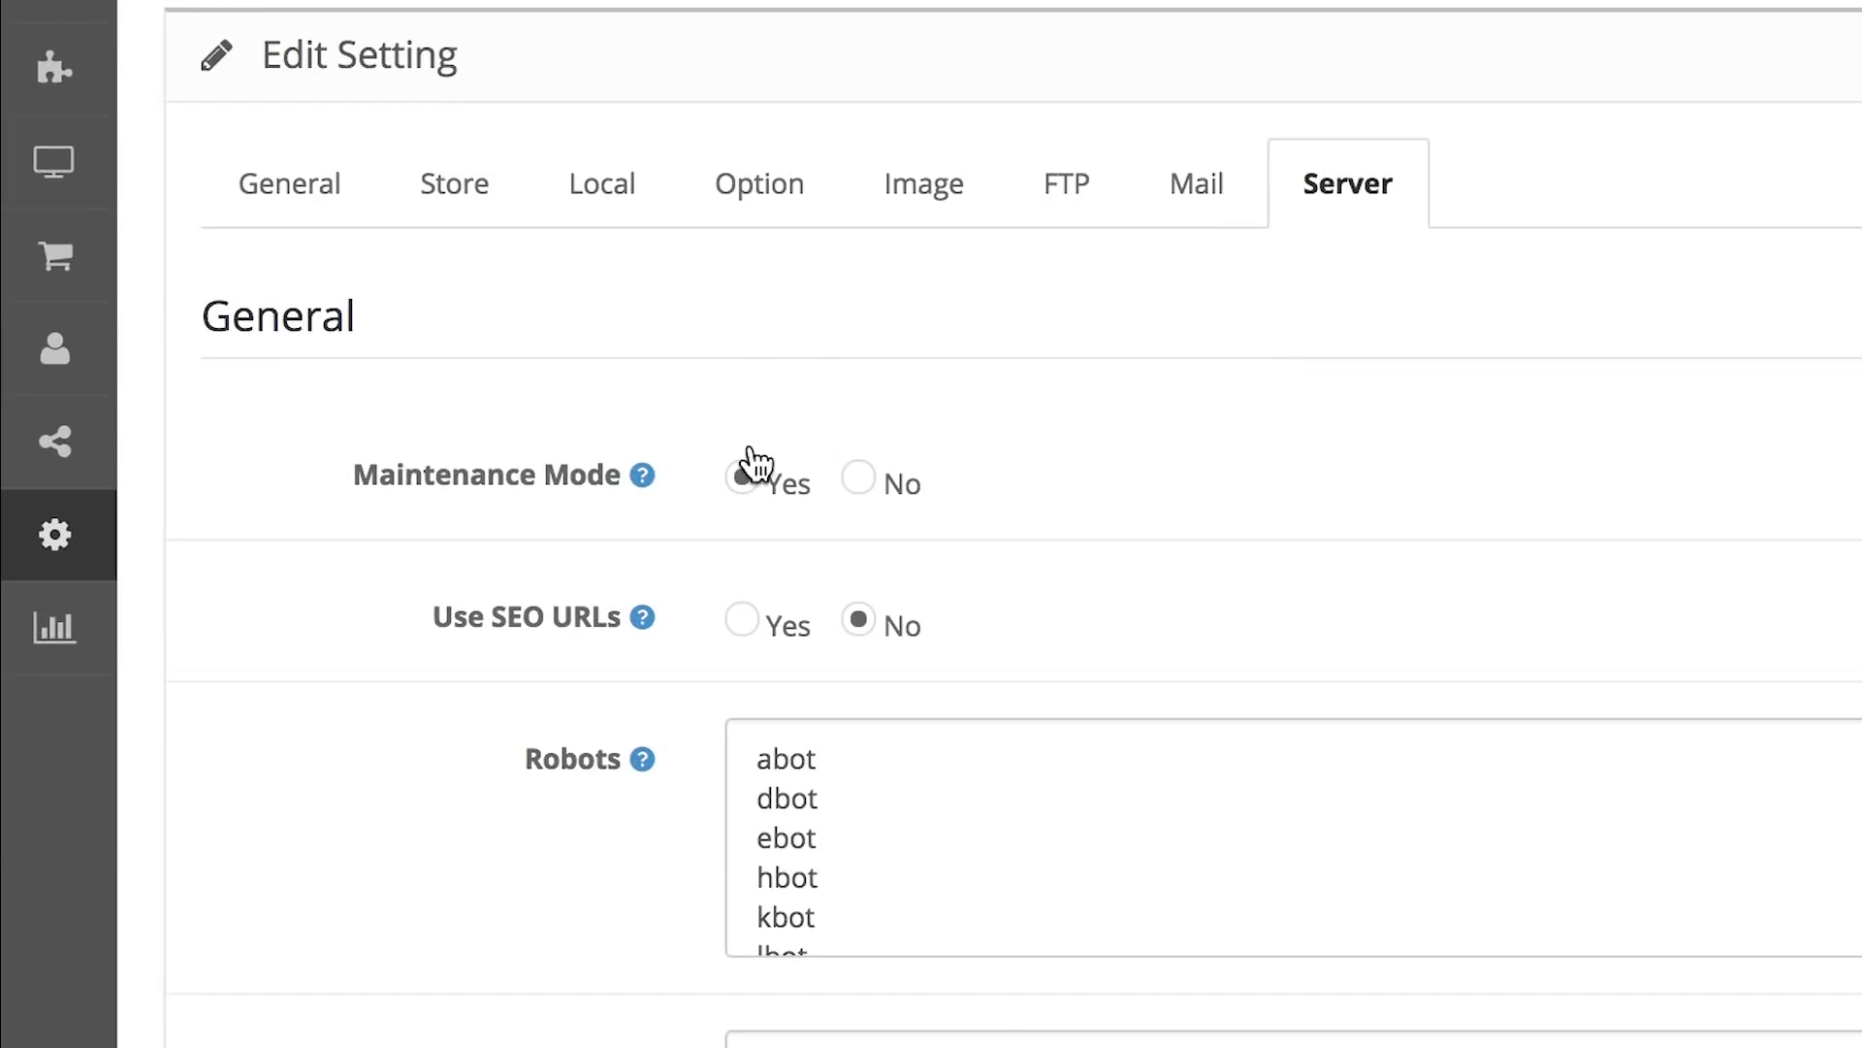
{"action": "left_click", "coordinate": [740, 478]}
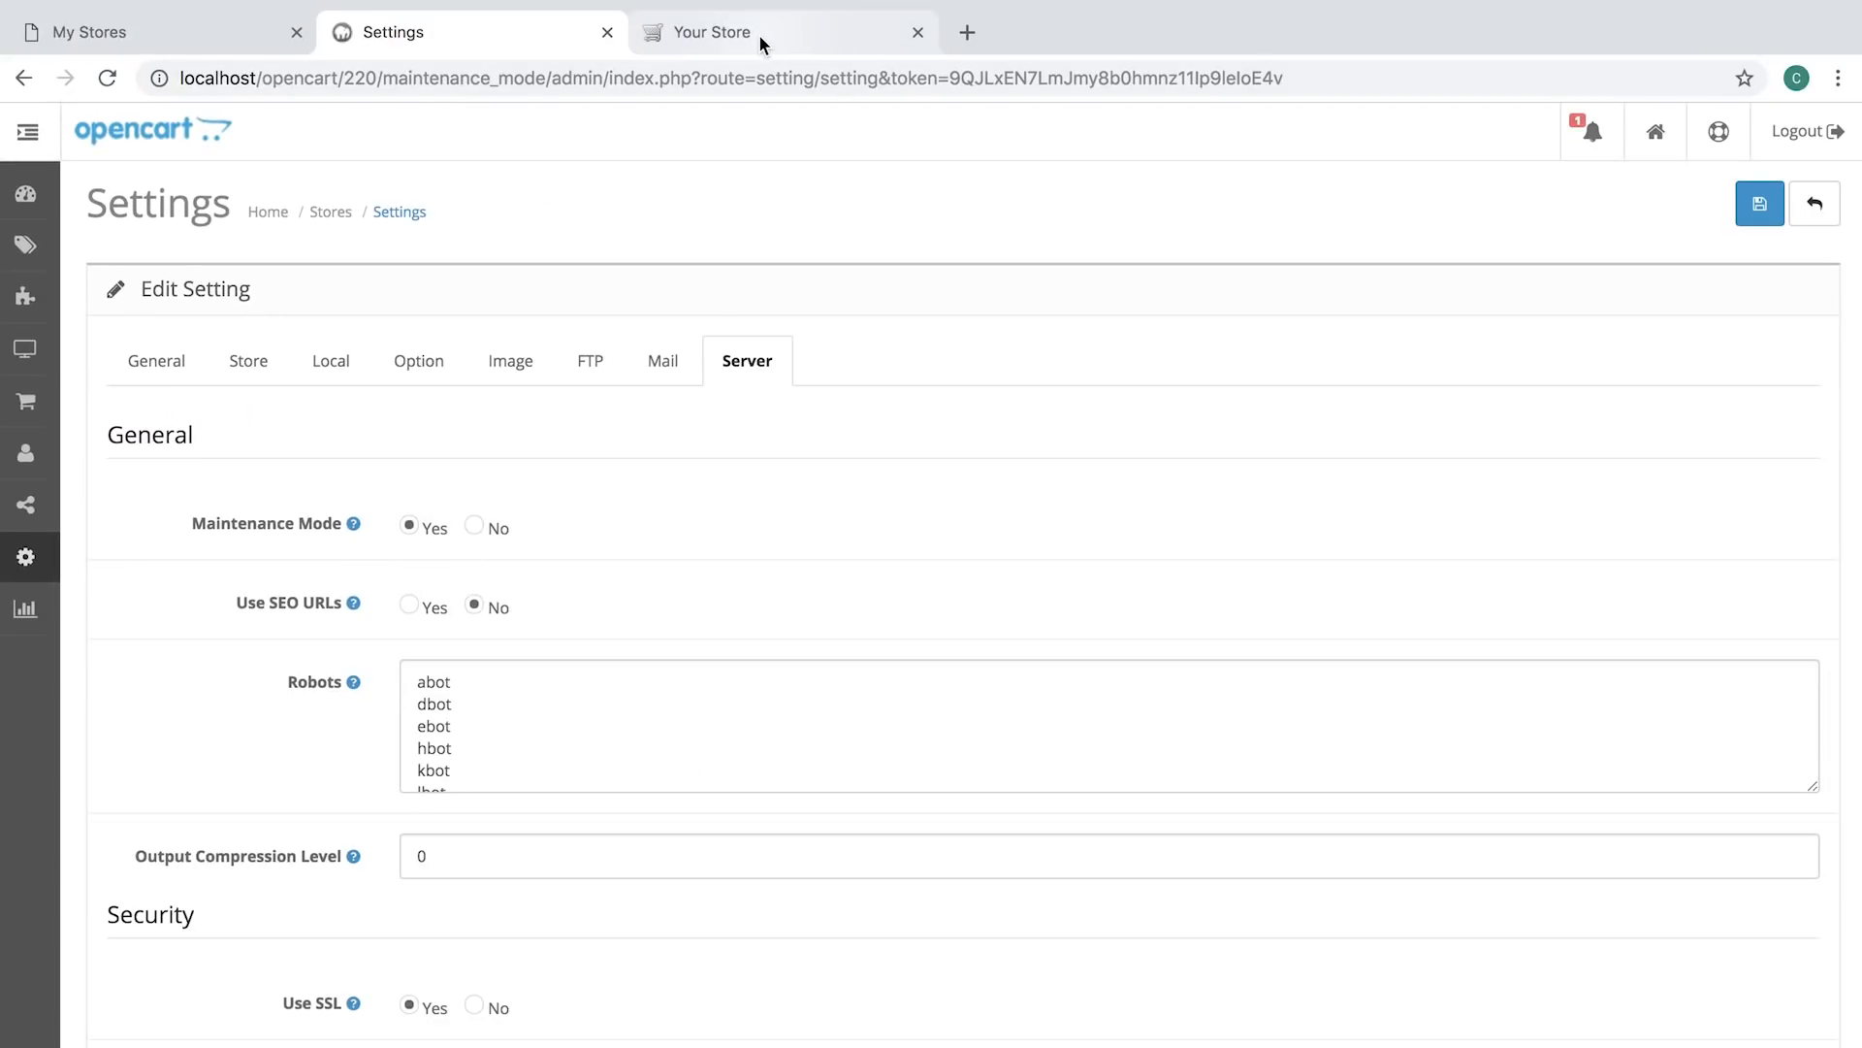
{"action": "left_click", "coordinate": [784, 32]}
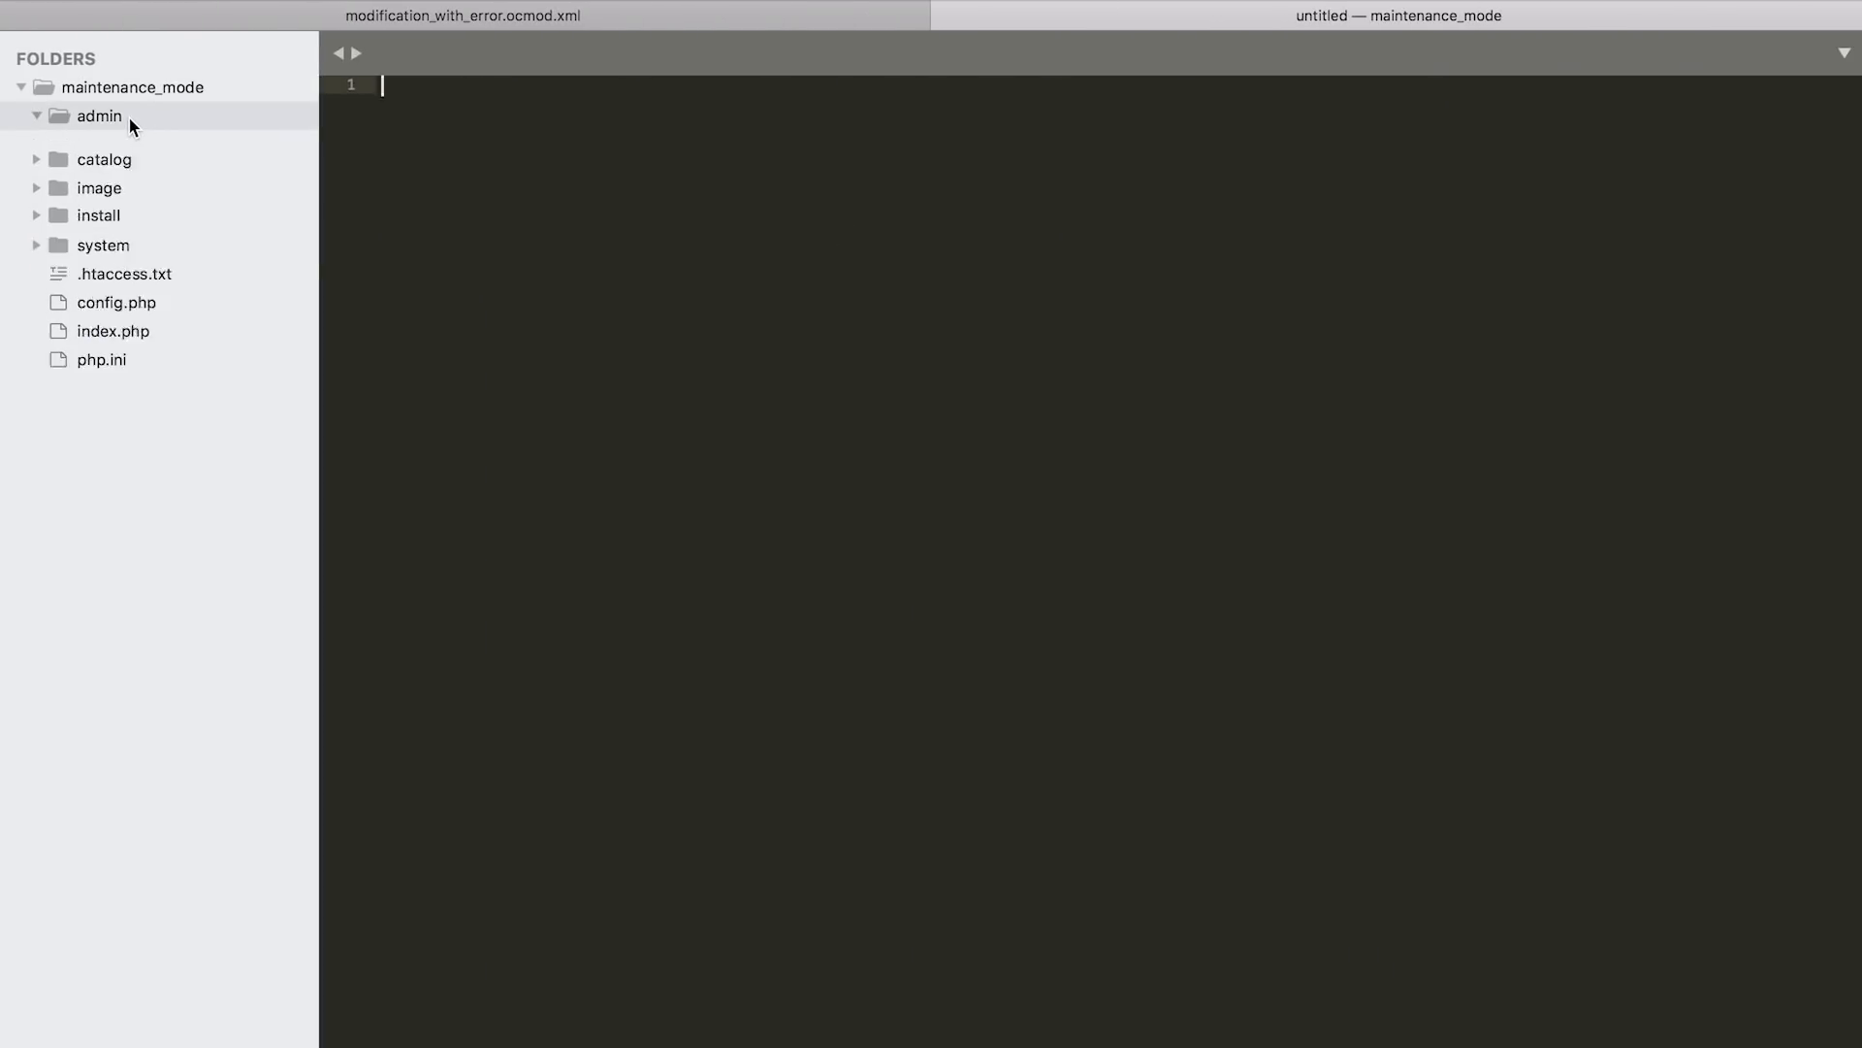
Step: Open admin/controller/extension/modification.php from the Sublime Text sidebar
{"action": "left_click", "coordinate": [100, 116]}
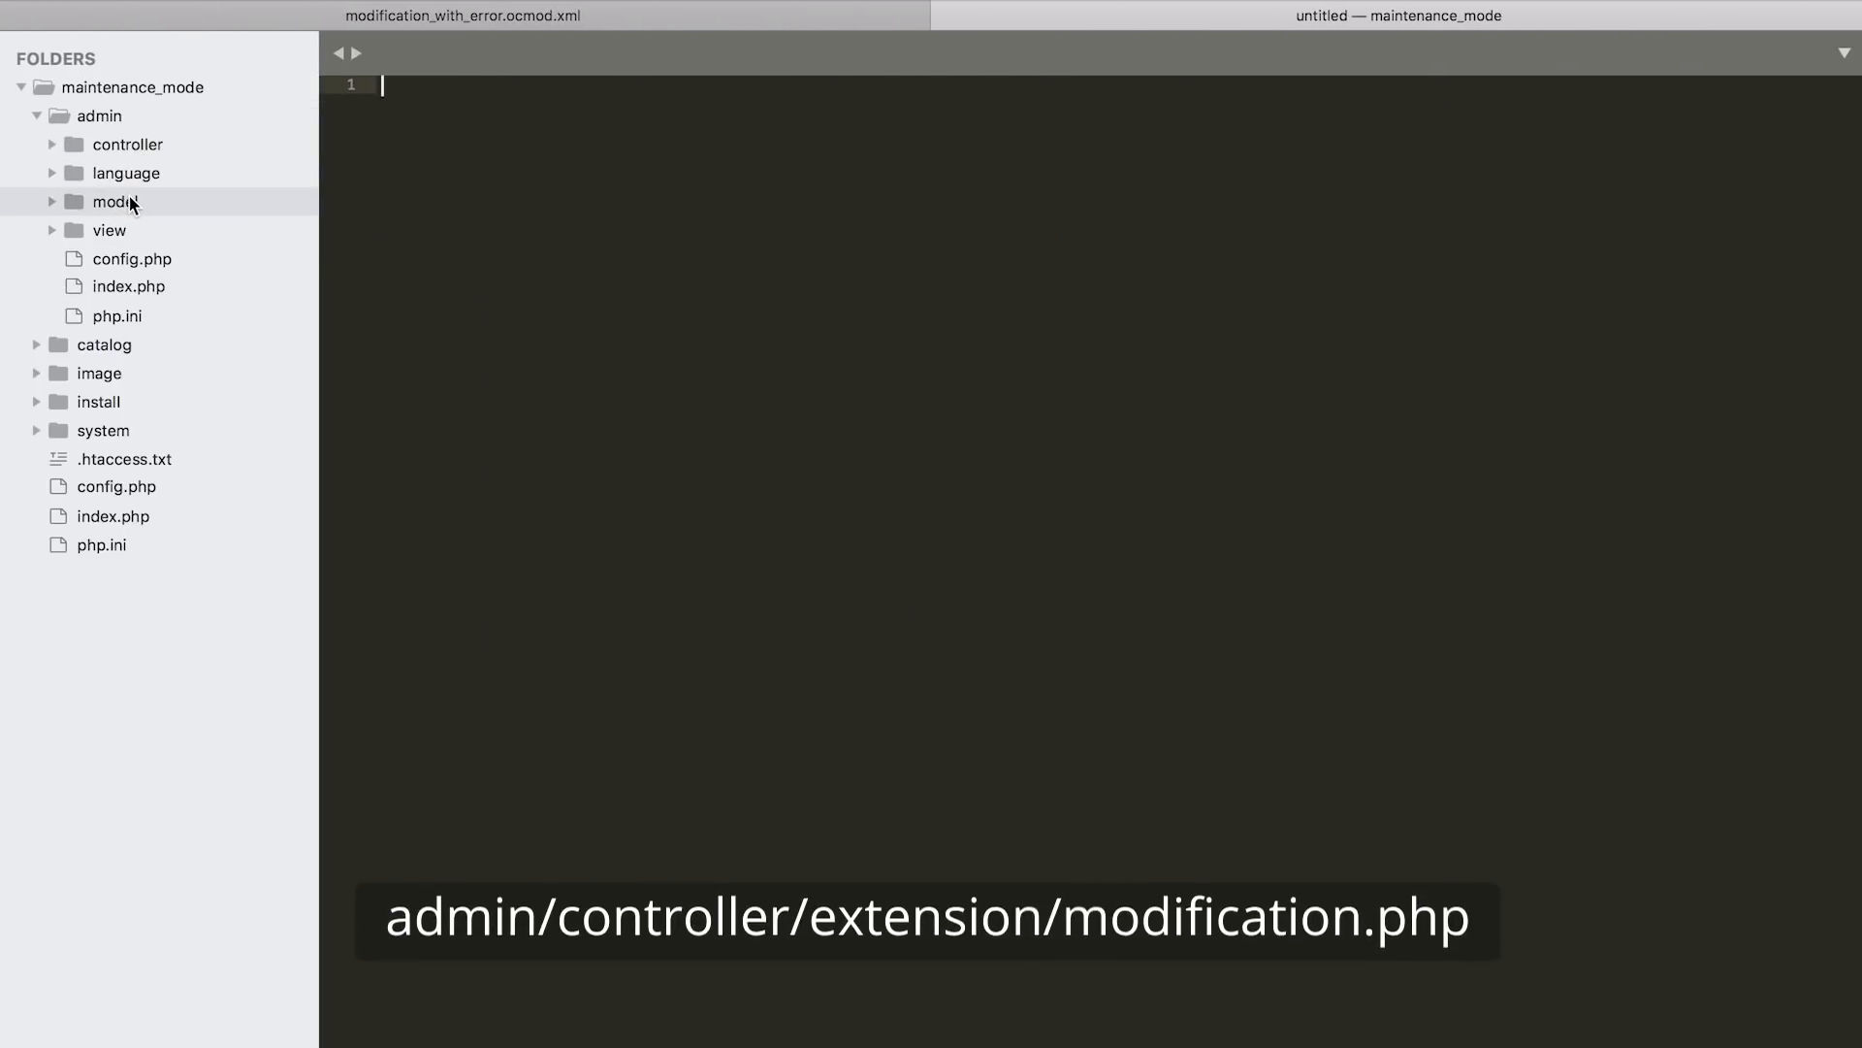
{"action": "left_click", "coordinate": [127, 143]}
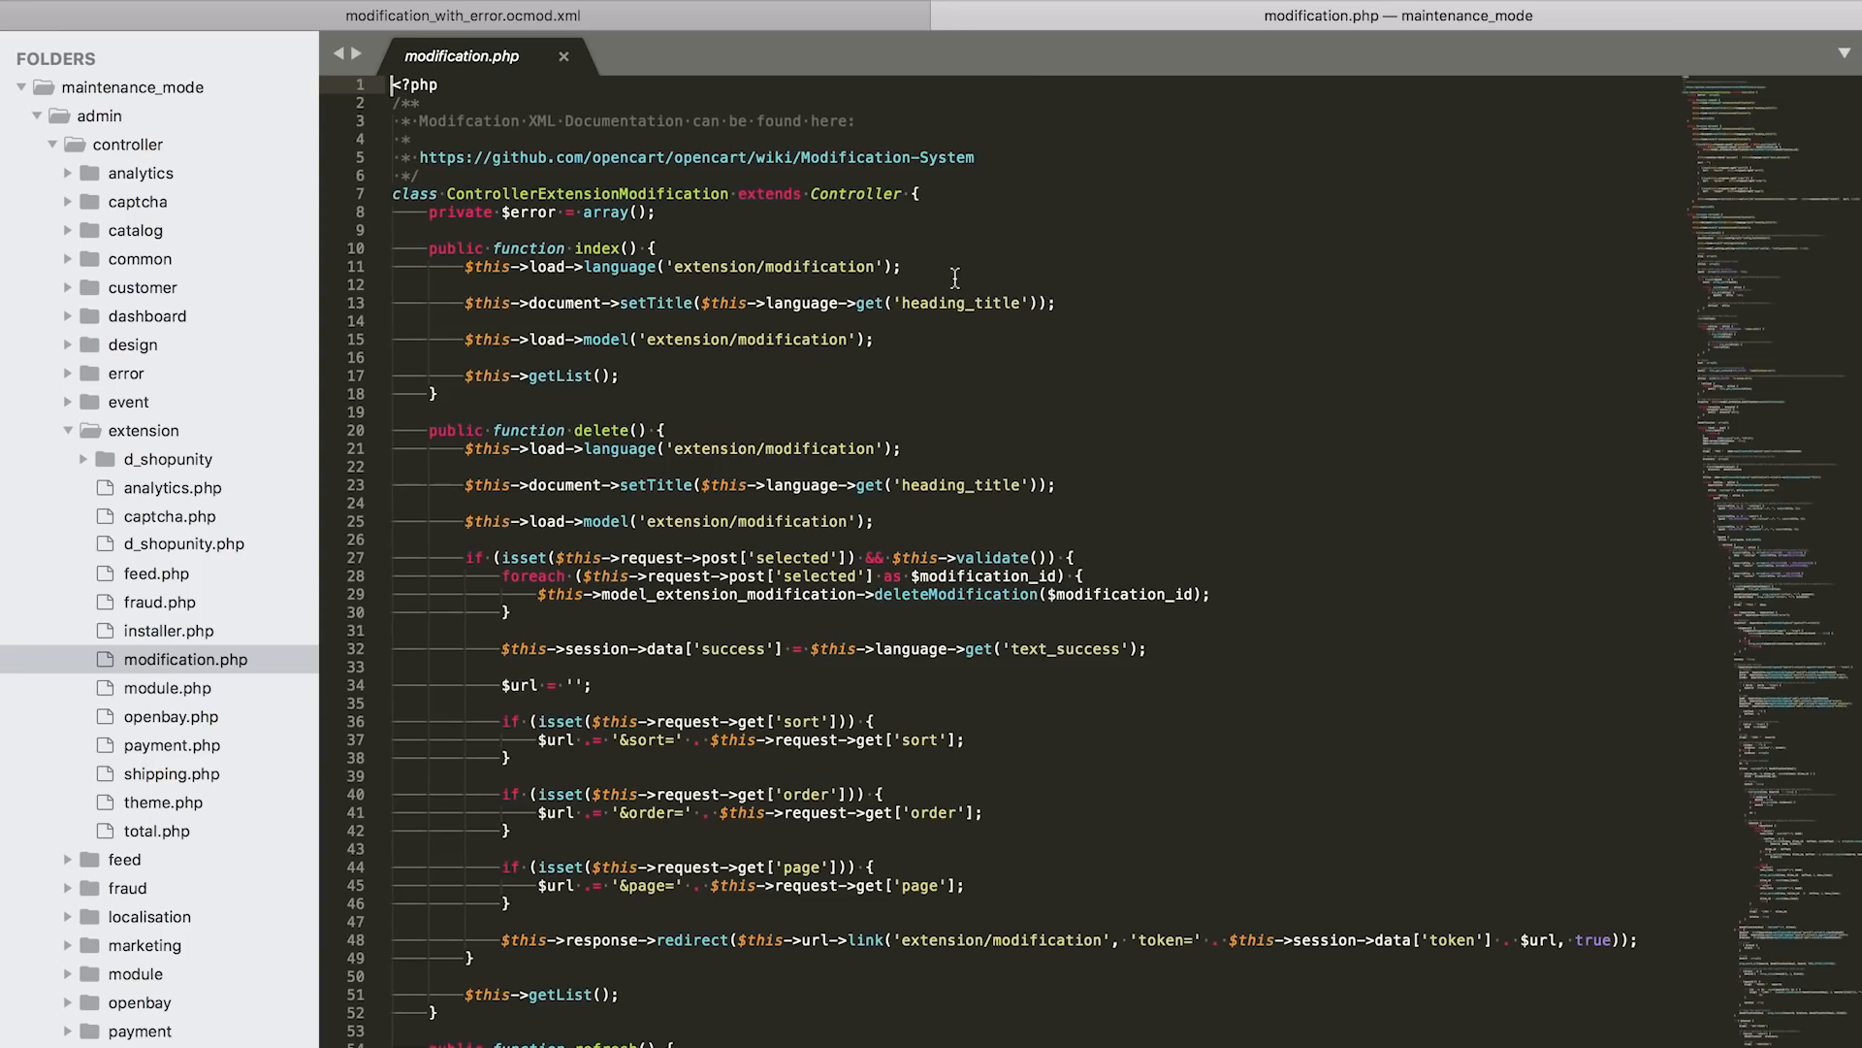
{"action": "mouse_move", "coordinate": [959, 282]}
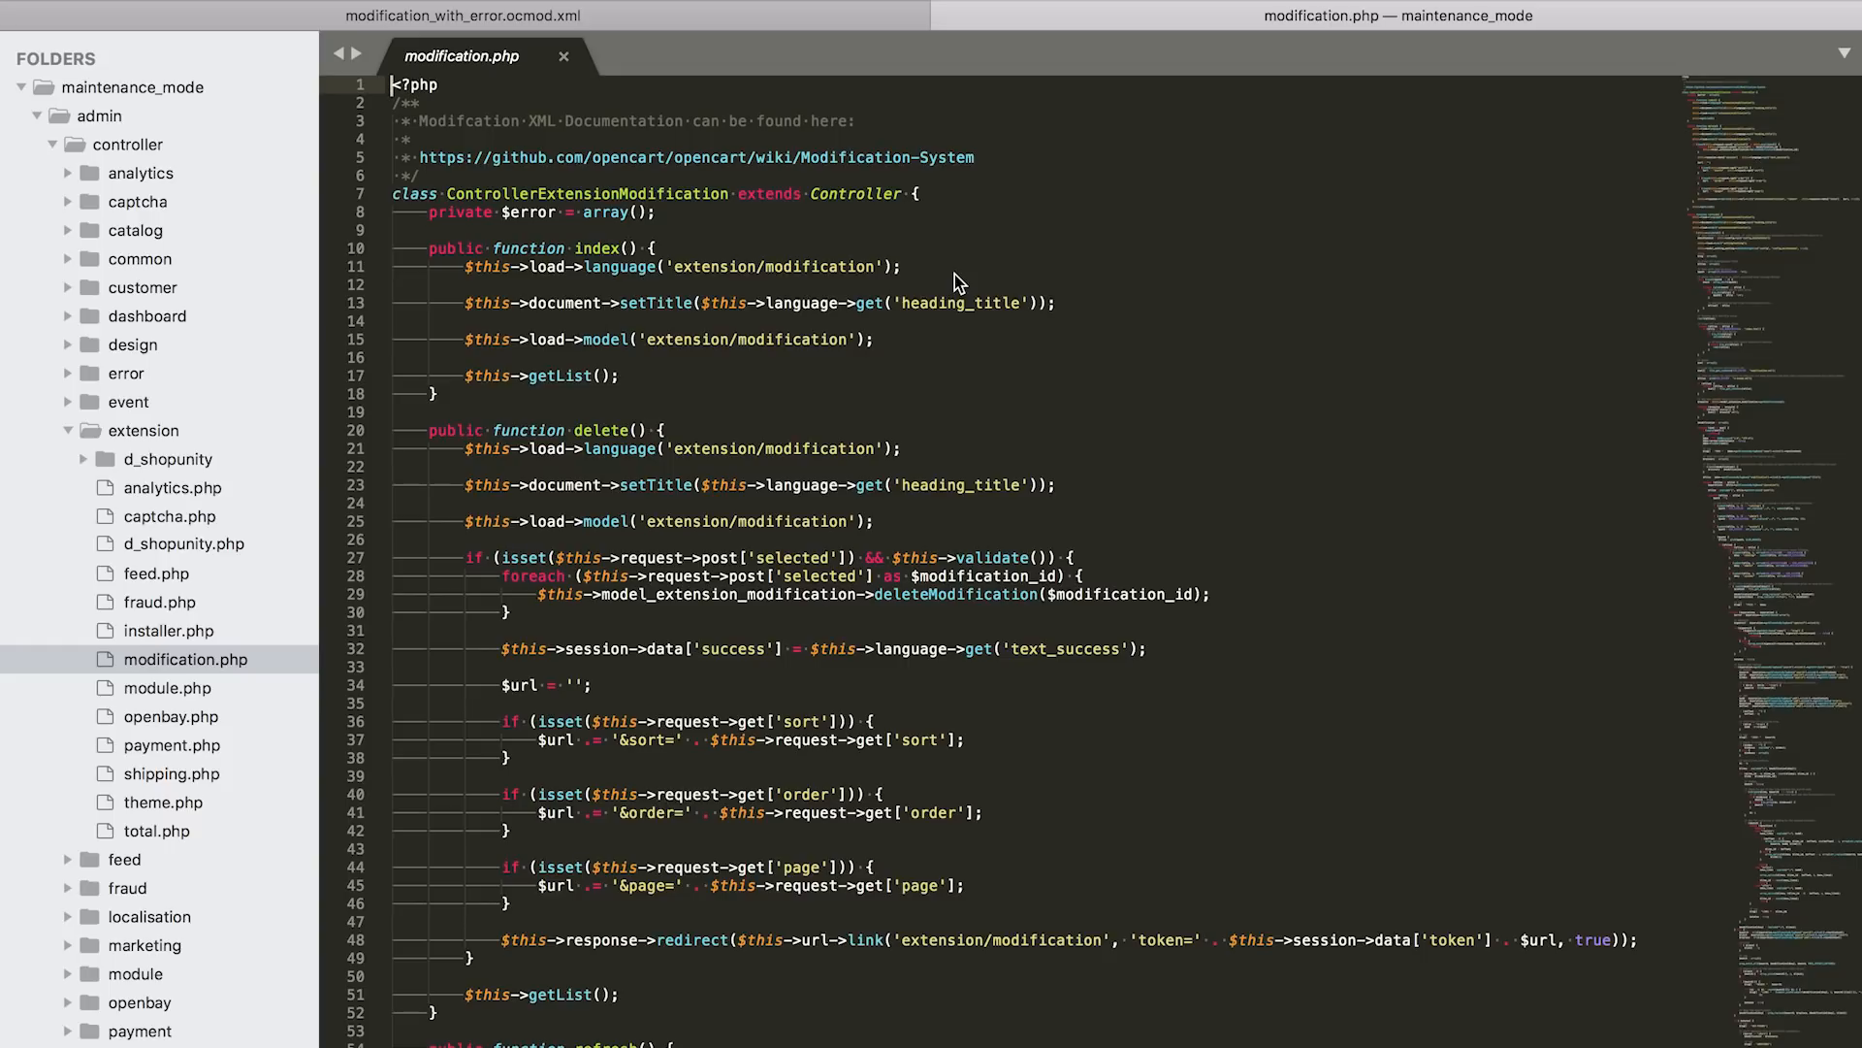
{"action": "mouse_move", "coordinate": [821, 496]}
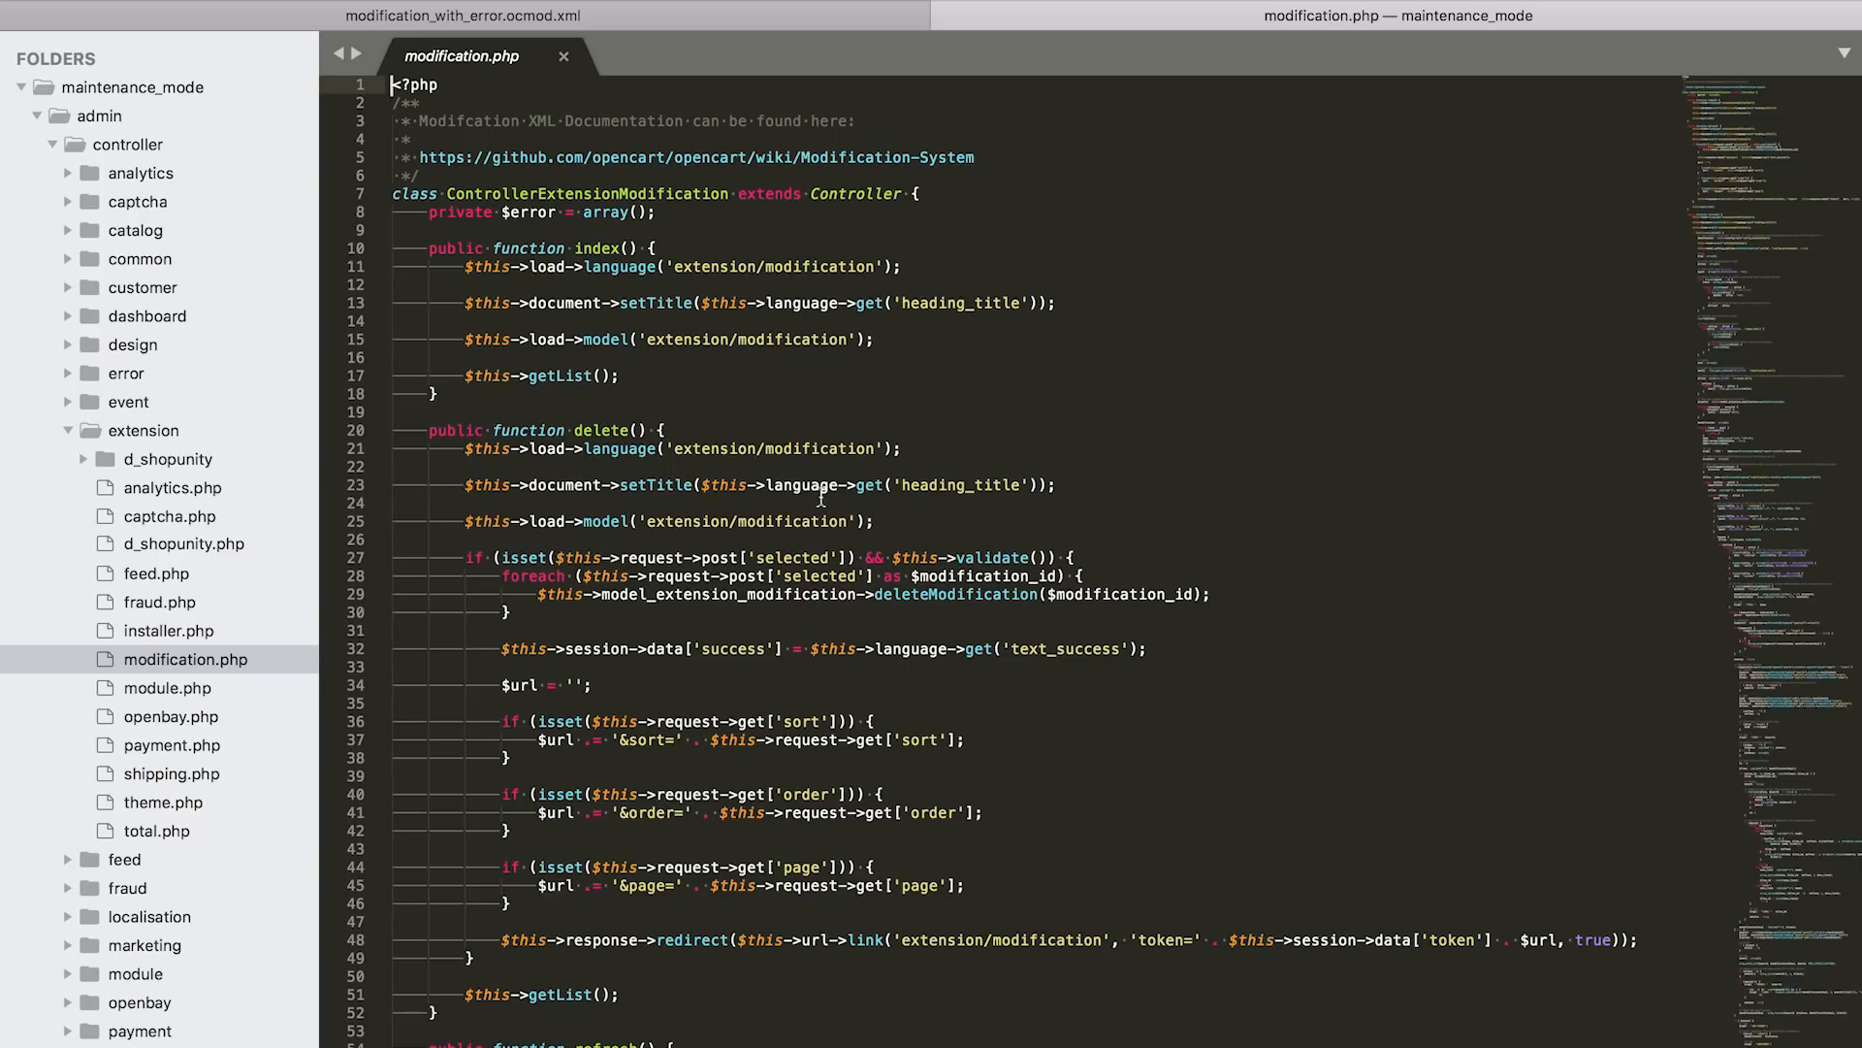
{"action": "scroll", "scroll_direction": "down", "scroll_amount": 3}
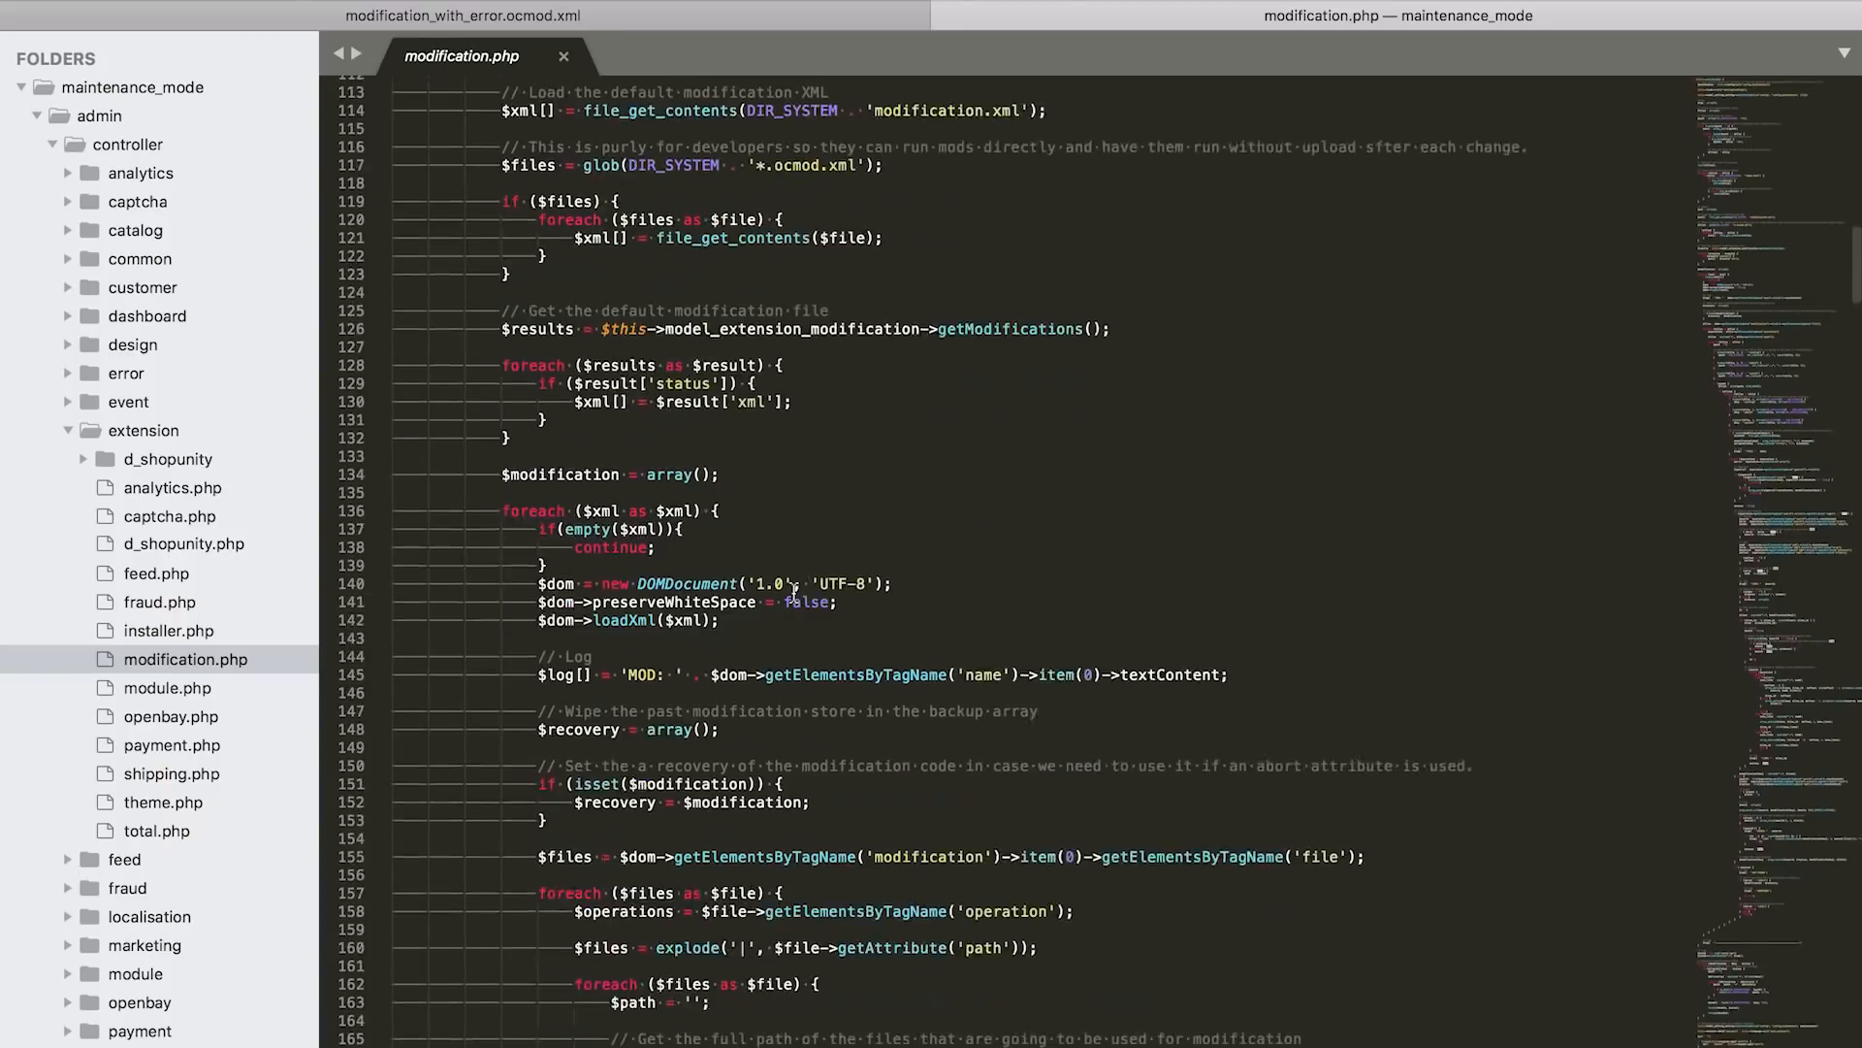
Step: Scroll refresh() to line 422, where editSettingValue restores config_maintenance
{"action": "scroll", "scroll_direction": "down", "scroll_amount": 3}
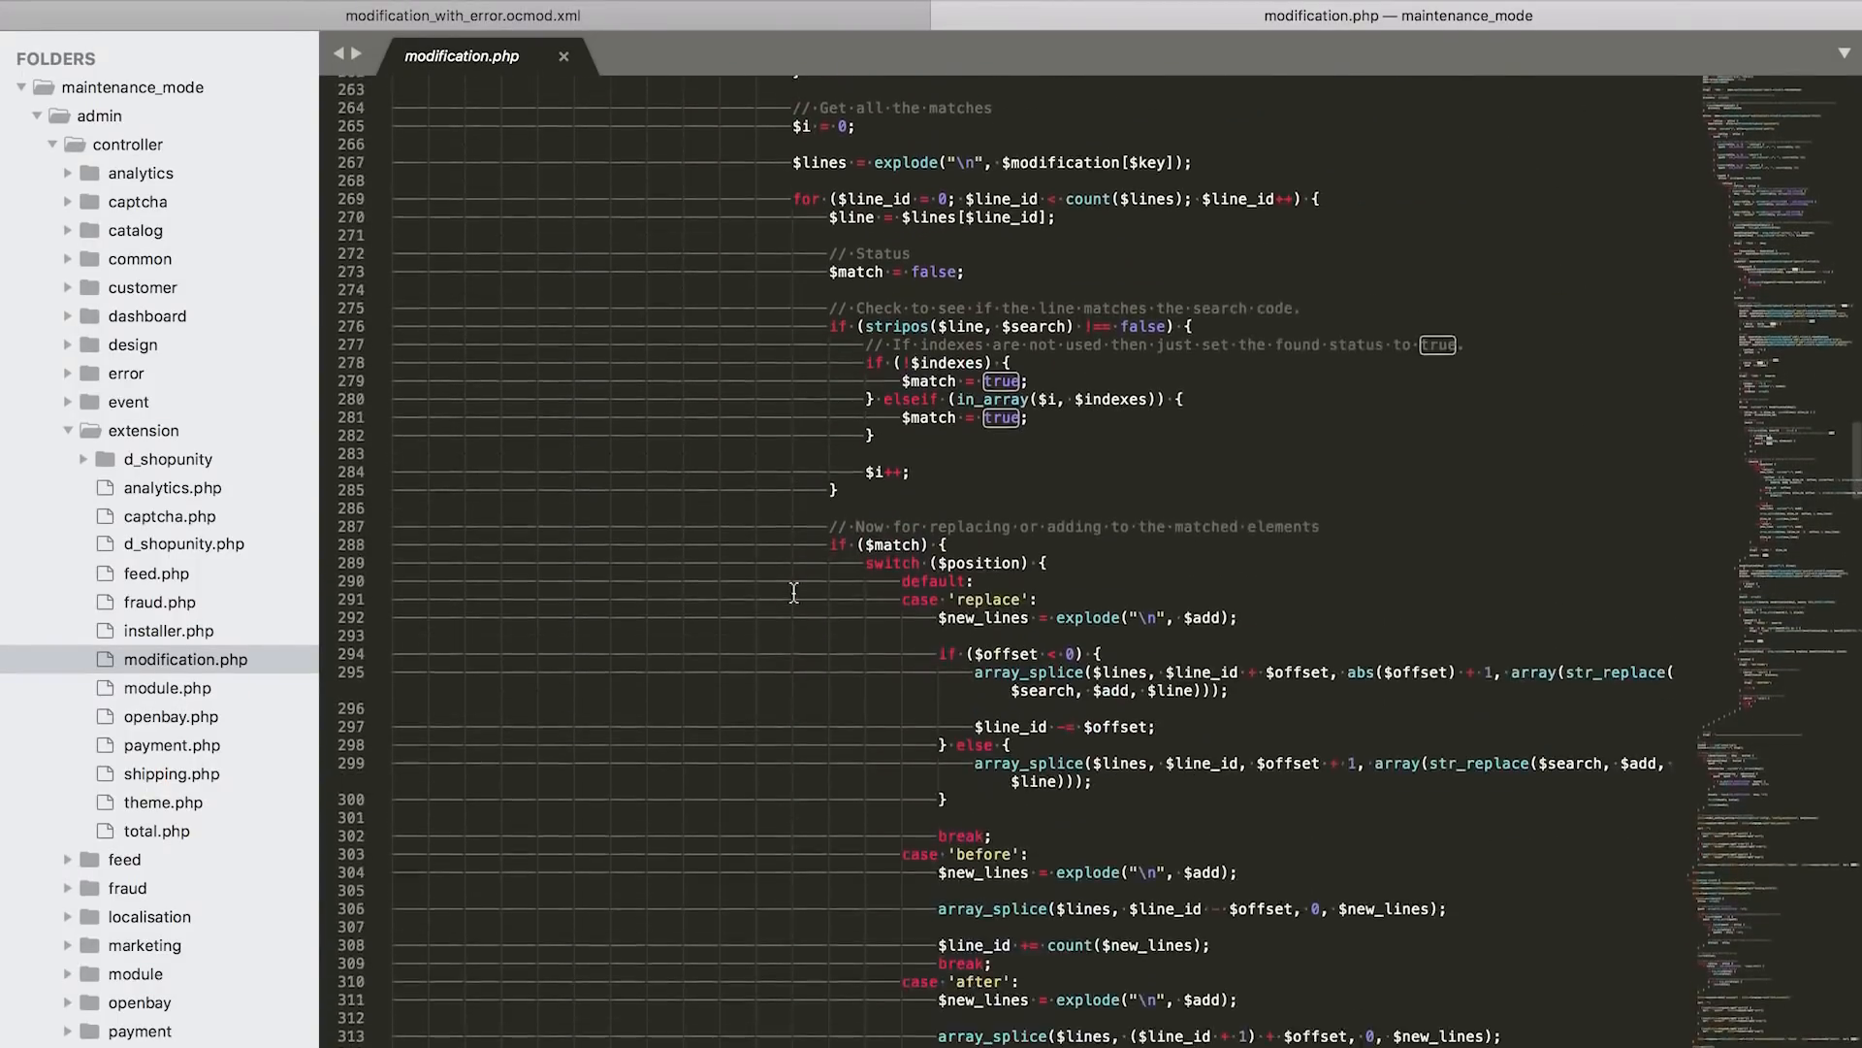
{"action": "scroll", "scroll_direction": "down", "scroll_amount": 3}
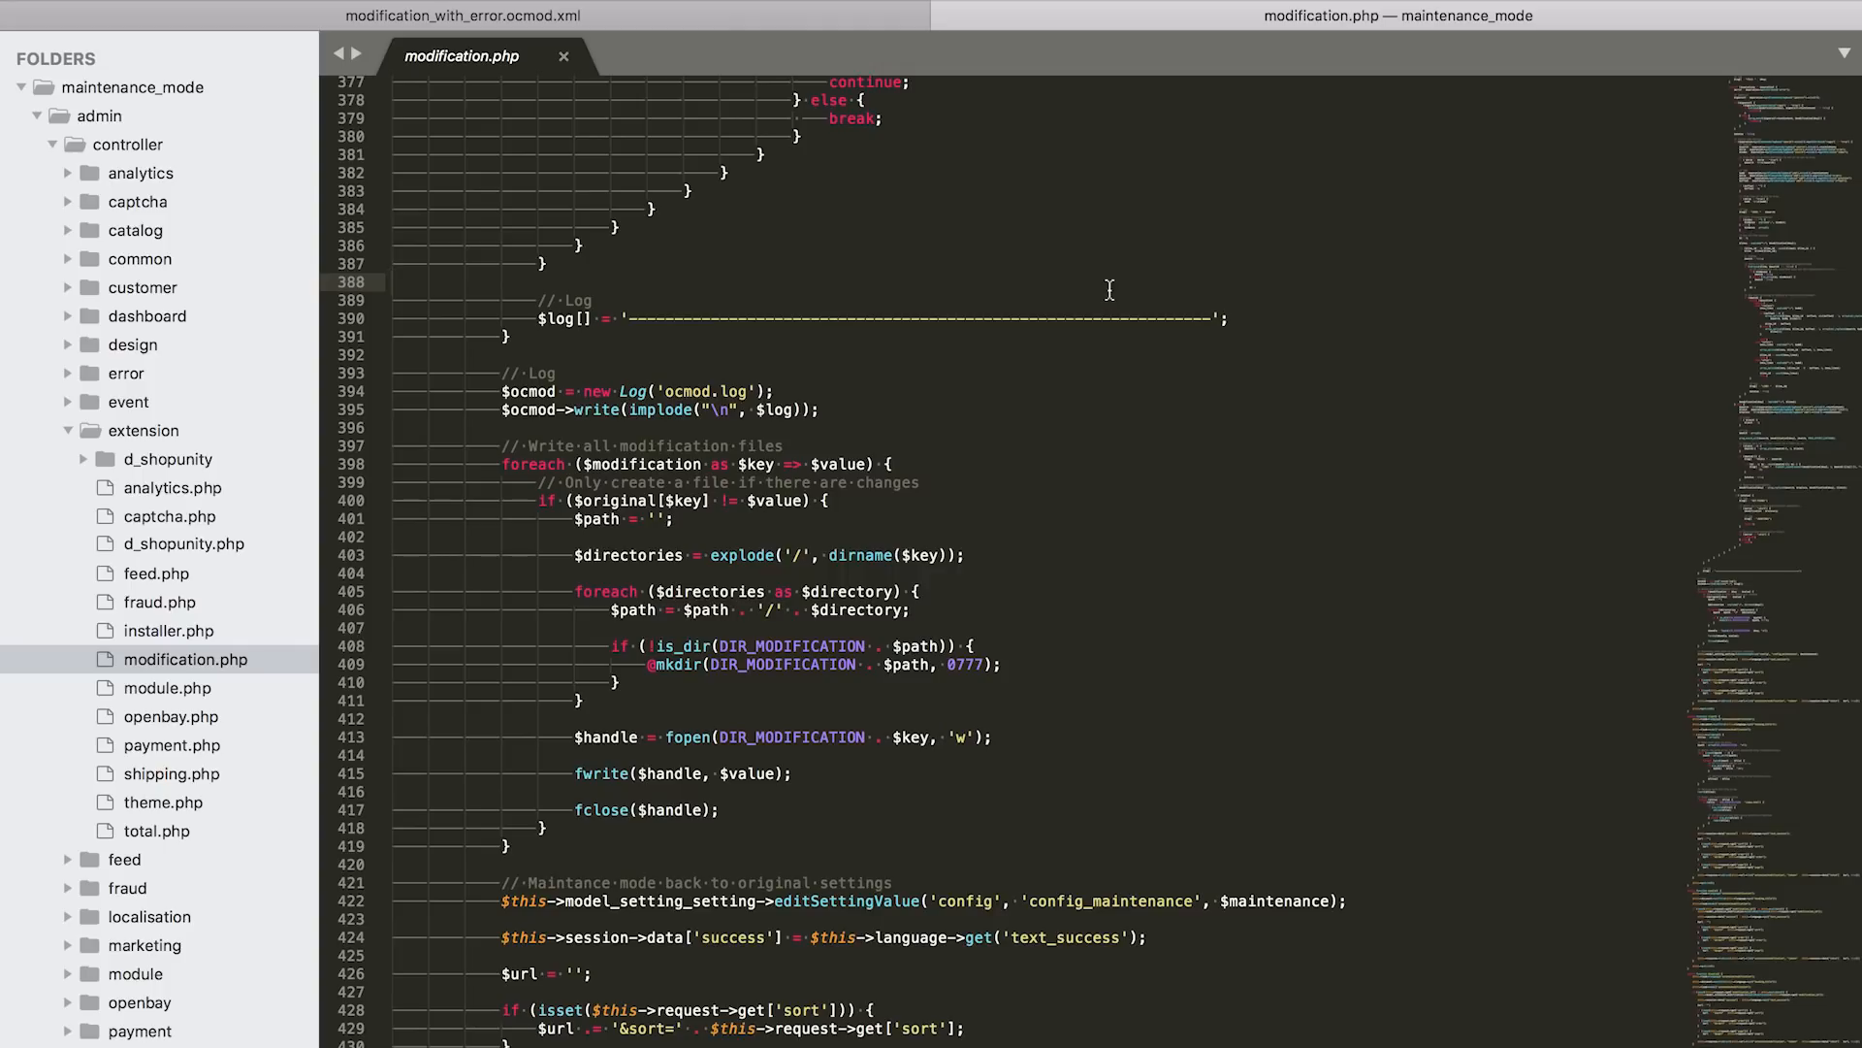
{"action": "mouse_move", "coordinate": [1257, 890]}
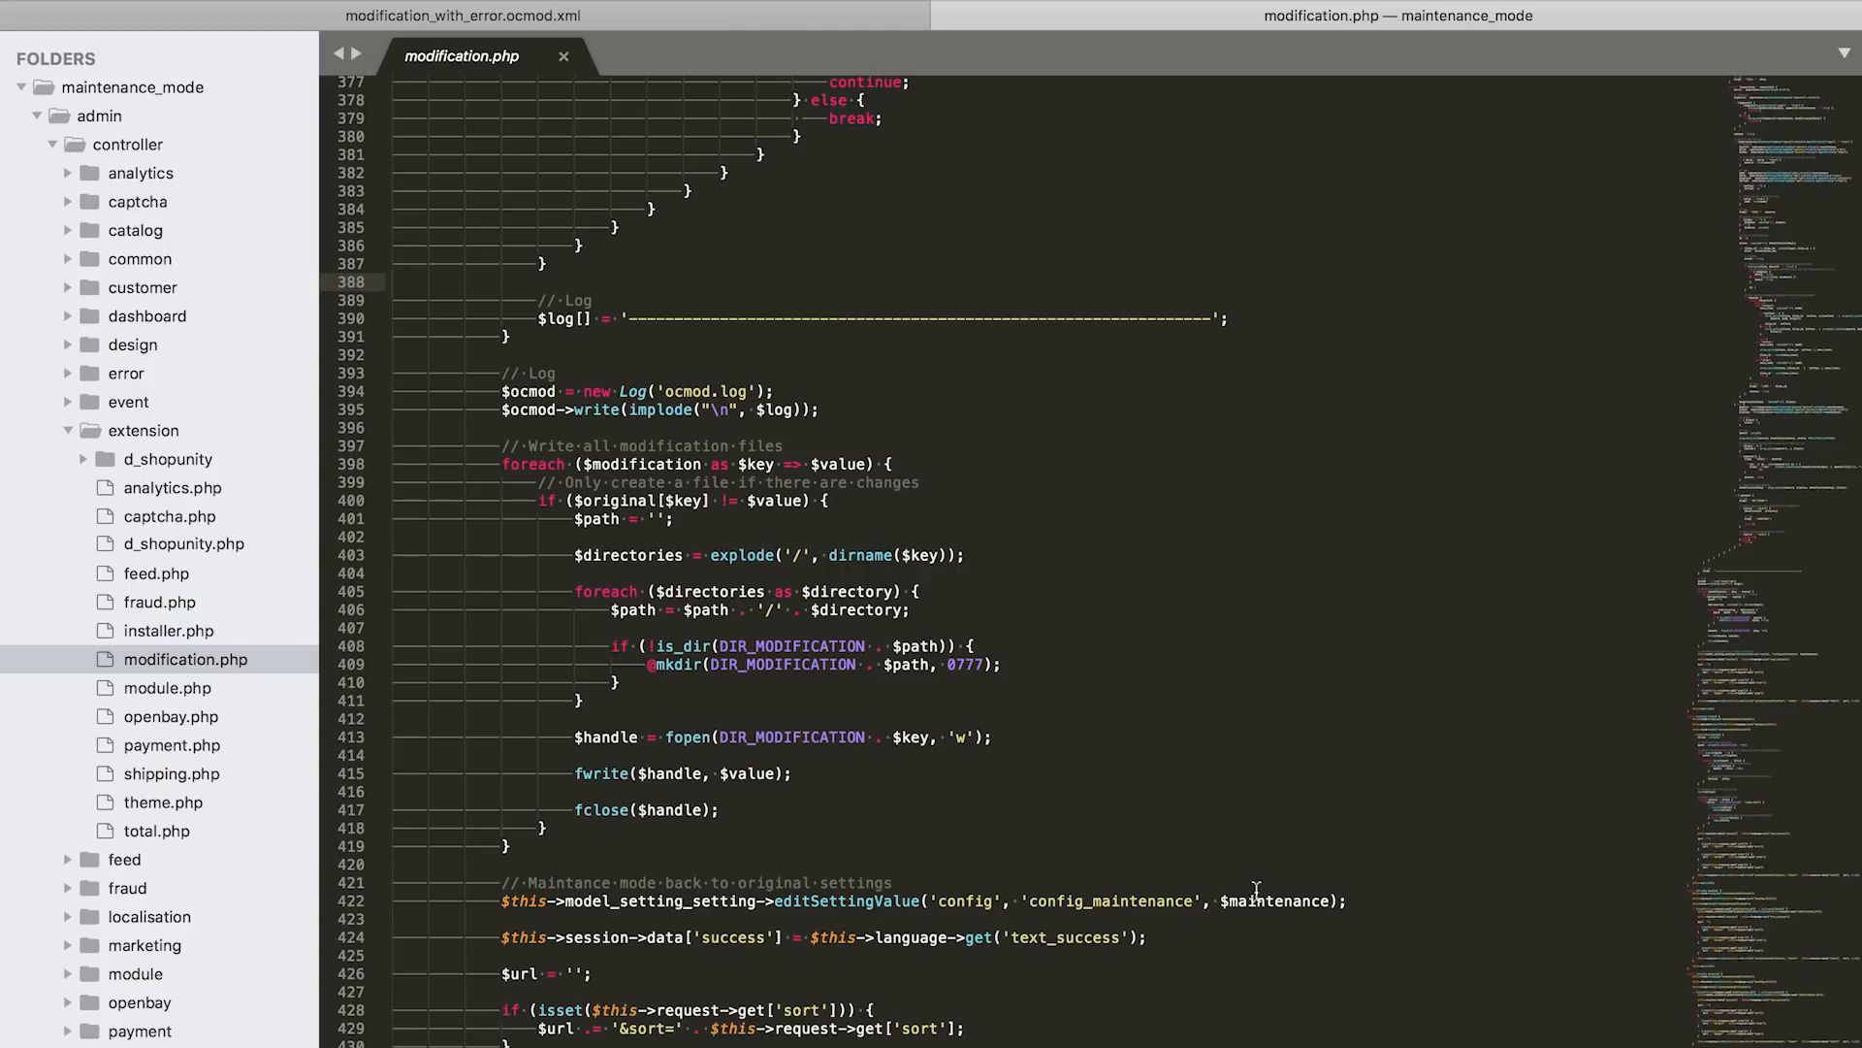
{"action": "scroll", "scroll_direction": "down", "scroll_amount": 3}
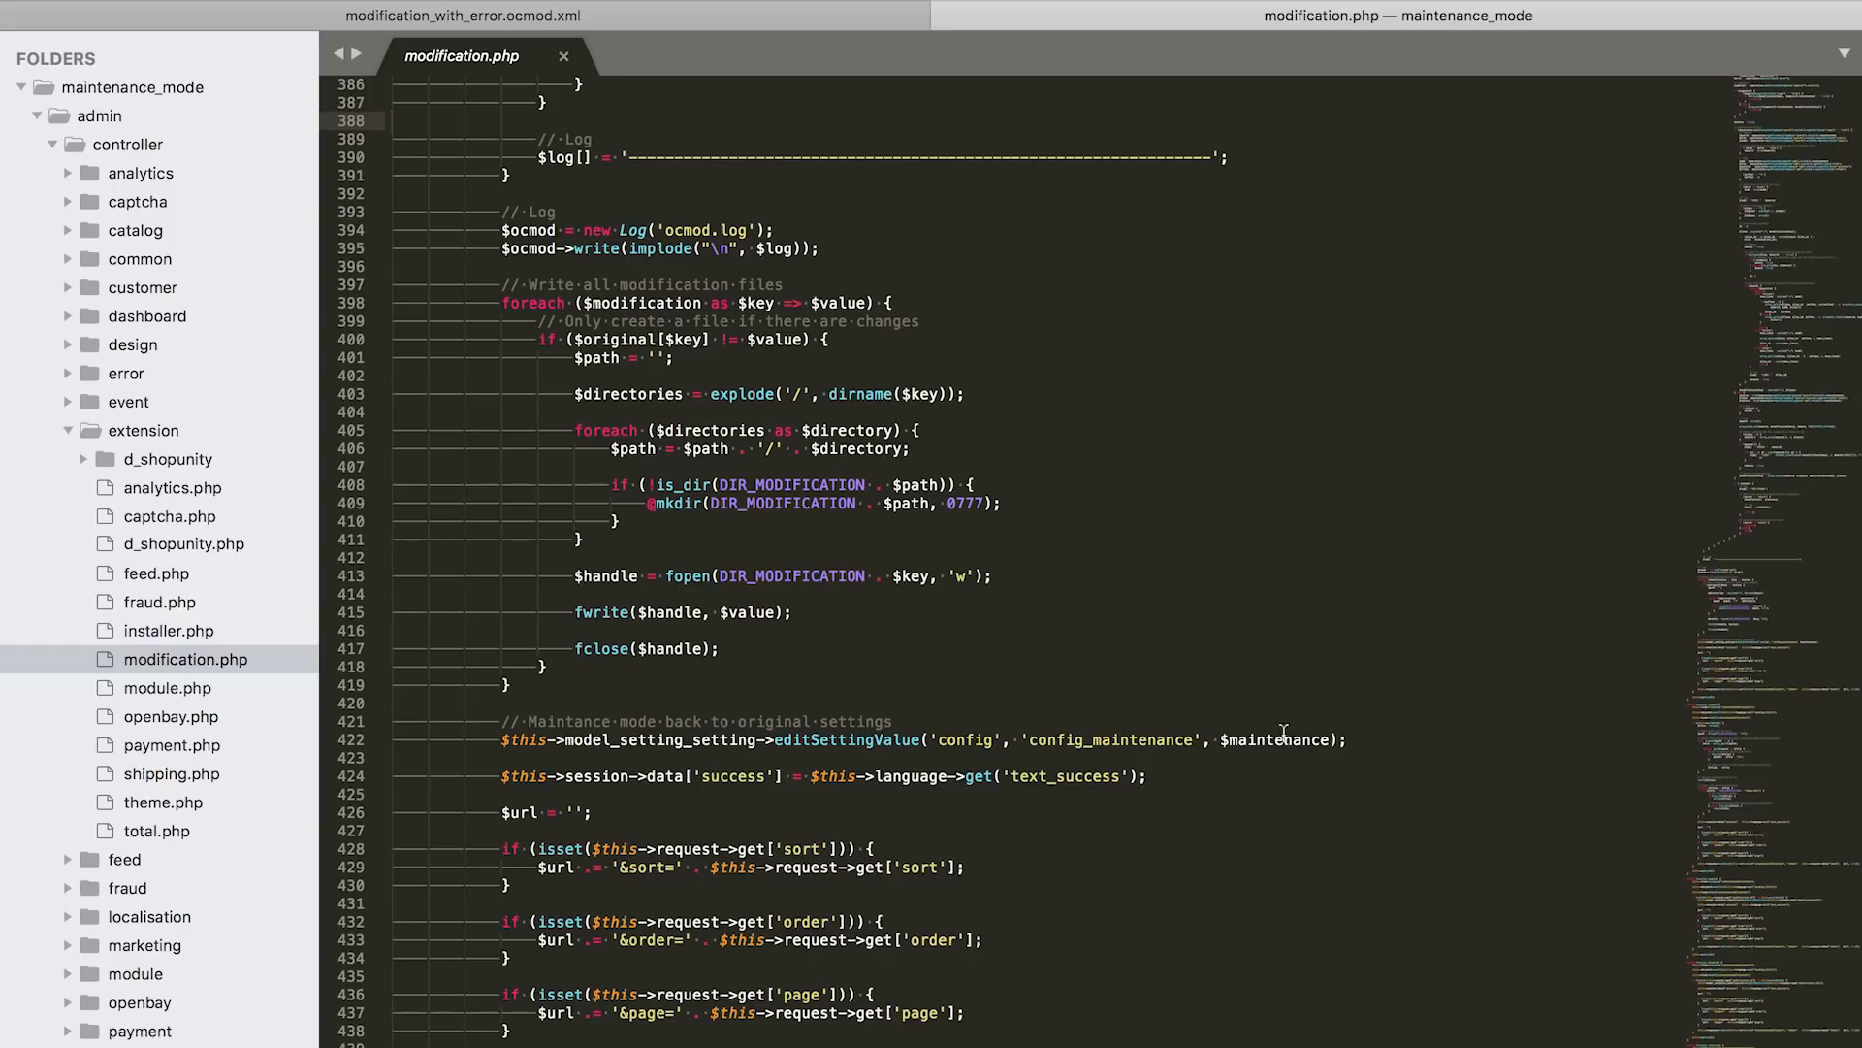
{"action": "mouse_move", "coordinate": [1194, 728]}
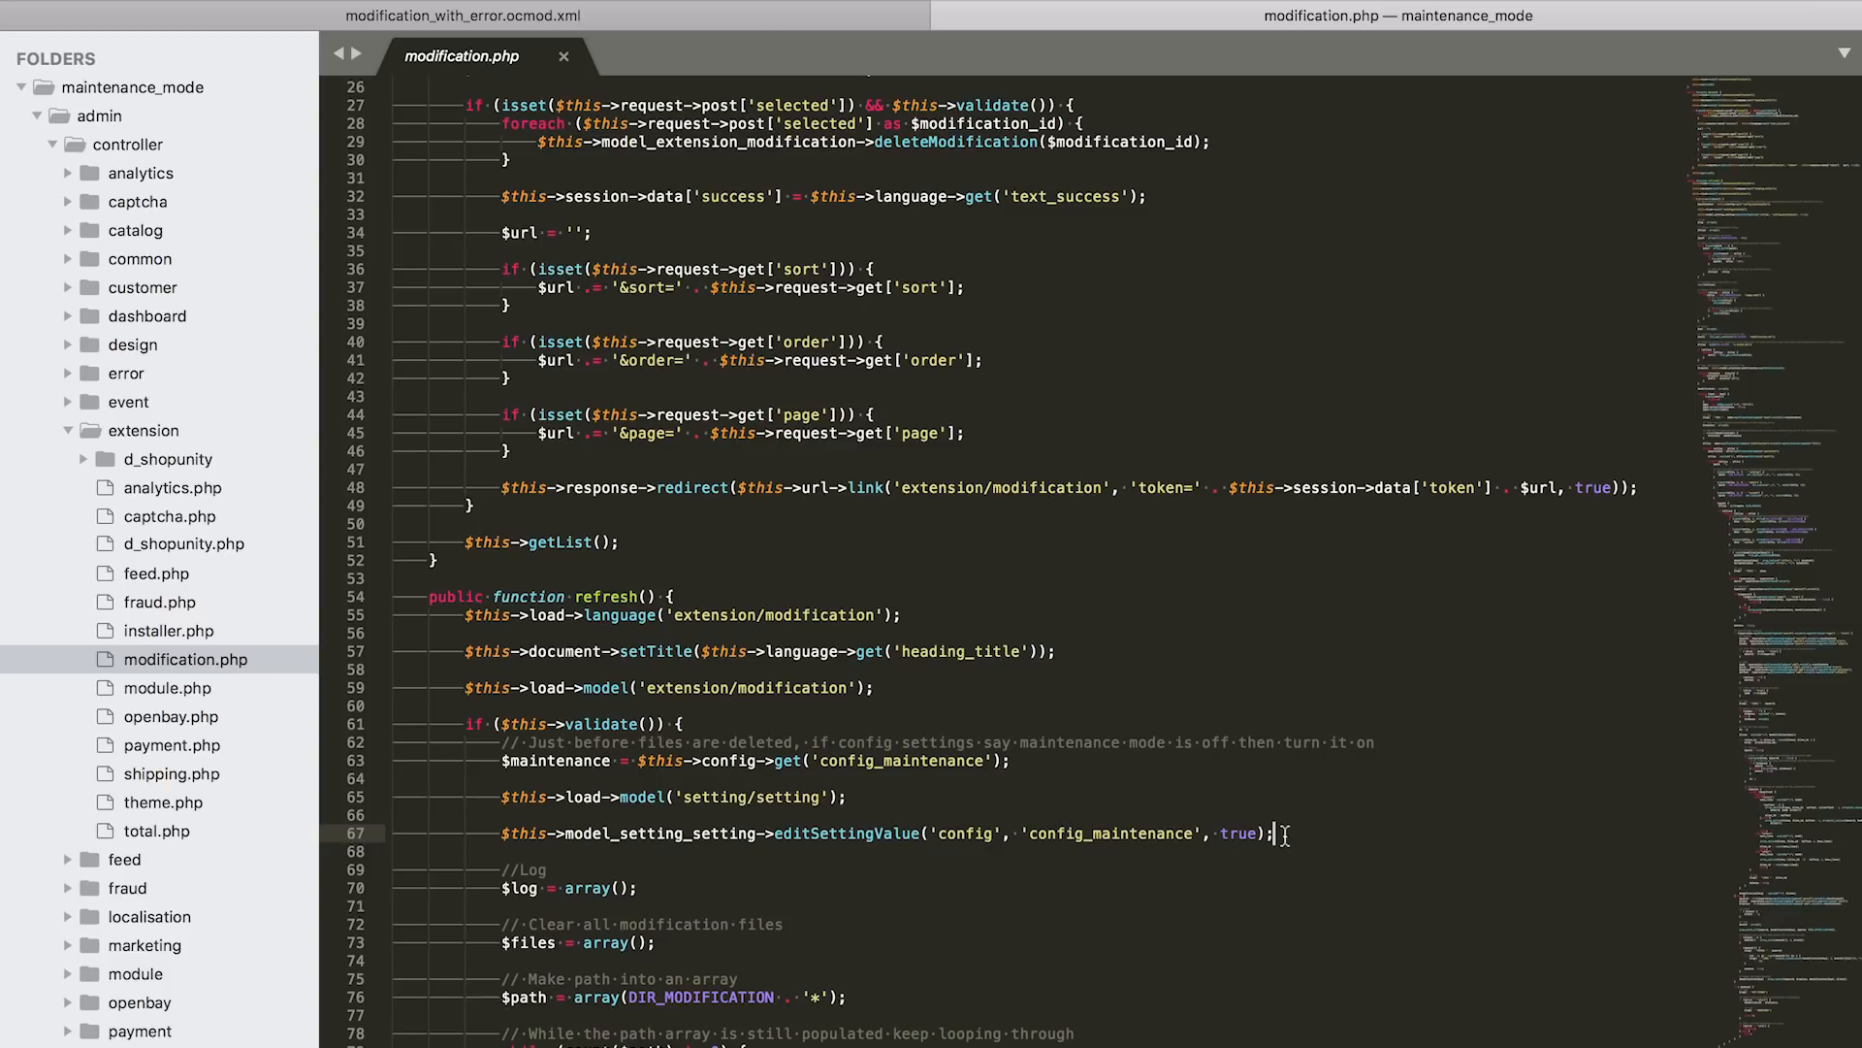
{"action": "mouse_move", "coordinate": [1241, 836]}
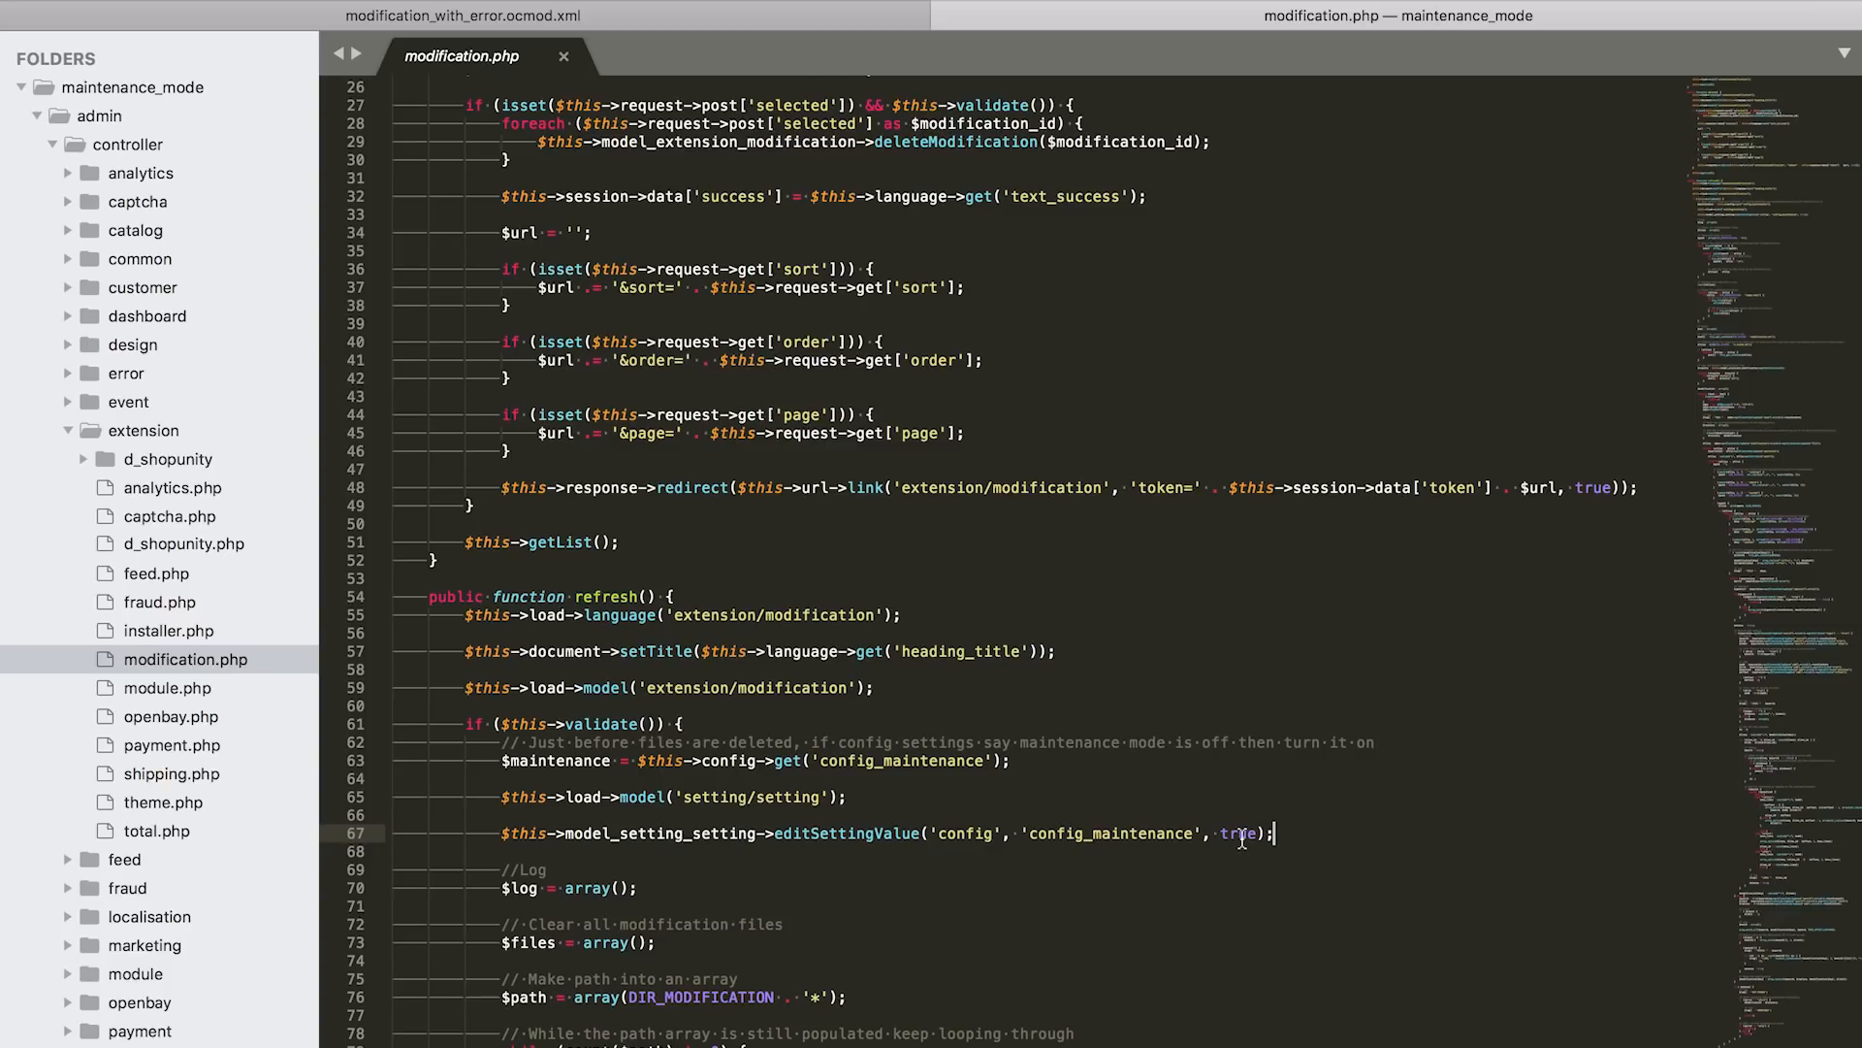